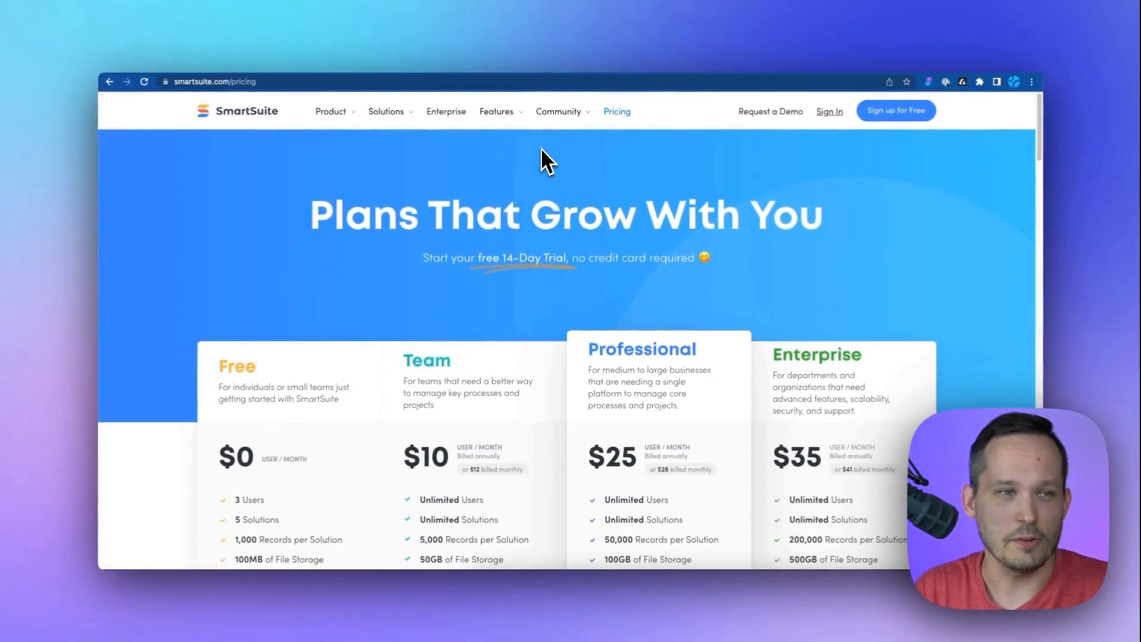
# Scroll down to the Free, Team, Professional and Enterprise plan cards ($0, $10, $25, $35).
pyautogui.scroll(-3)
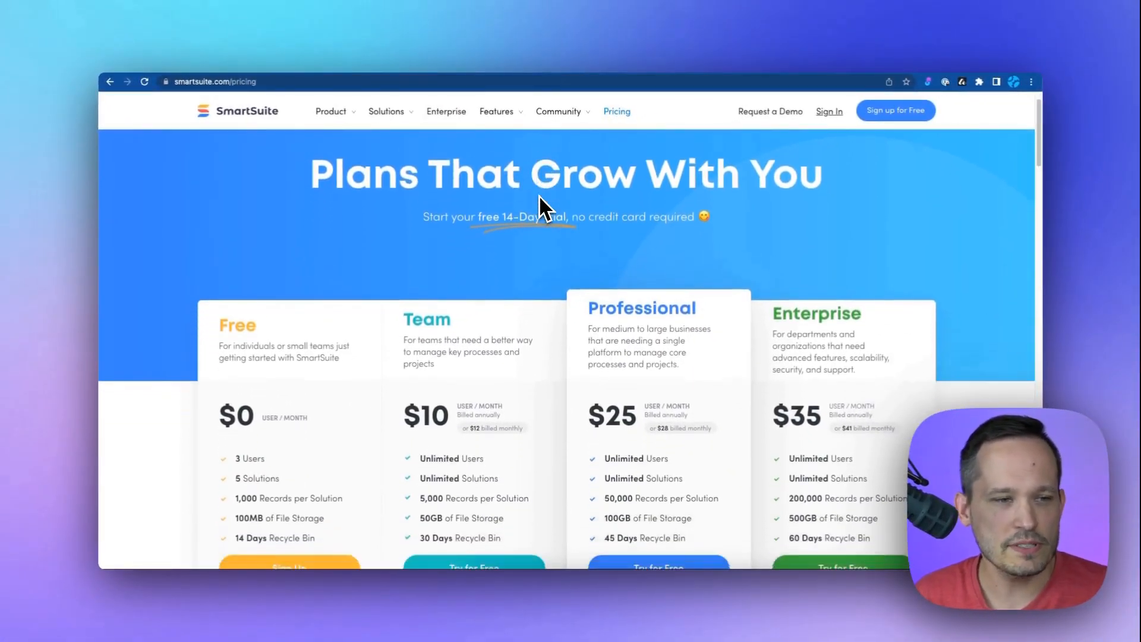
pyautogui.scroll(-3)
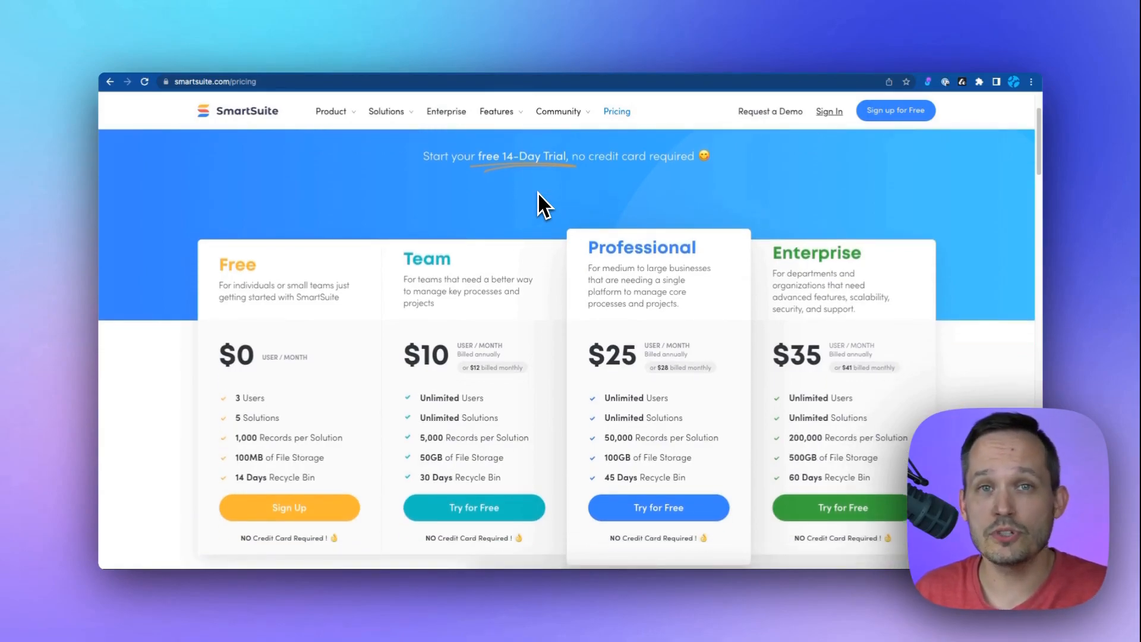
pyautogui.moveTo(570, 246)
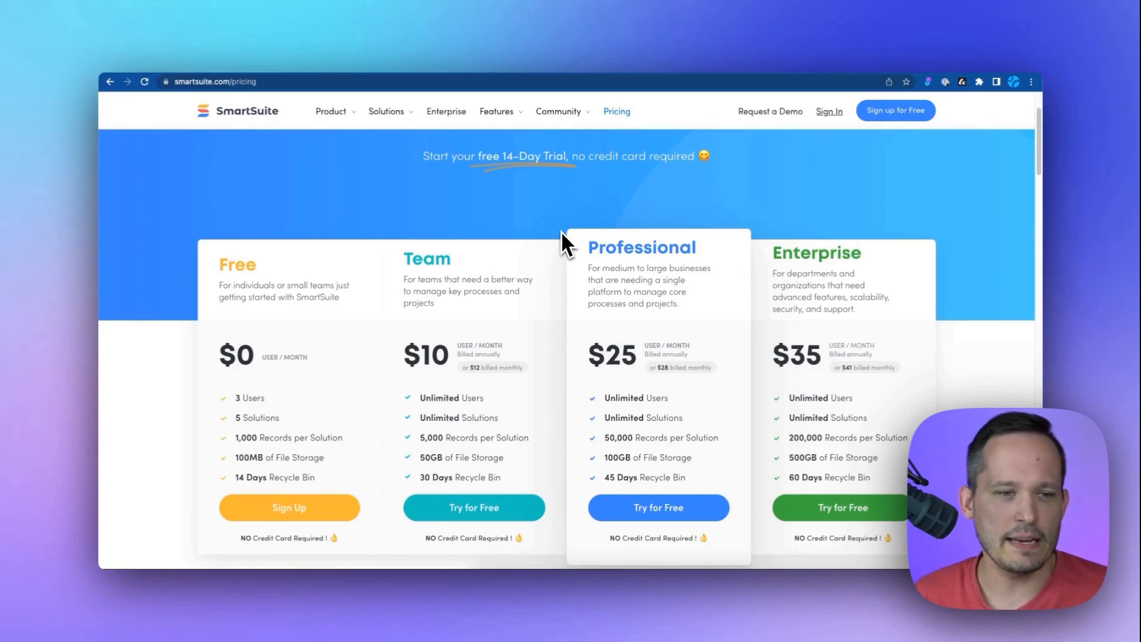
pyautogui.scroll(-3)
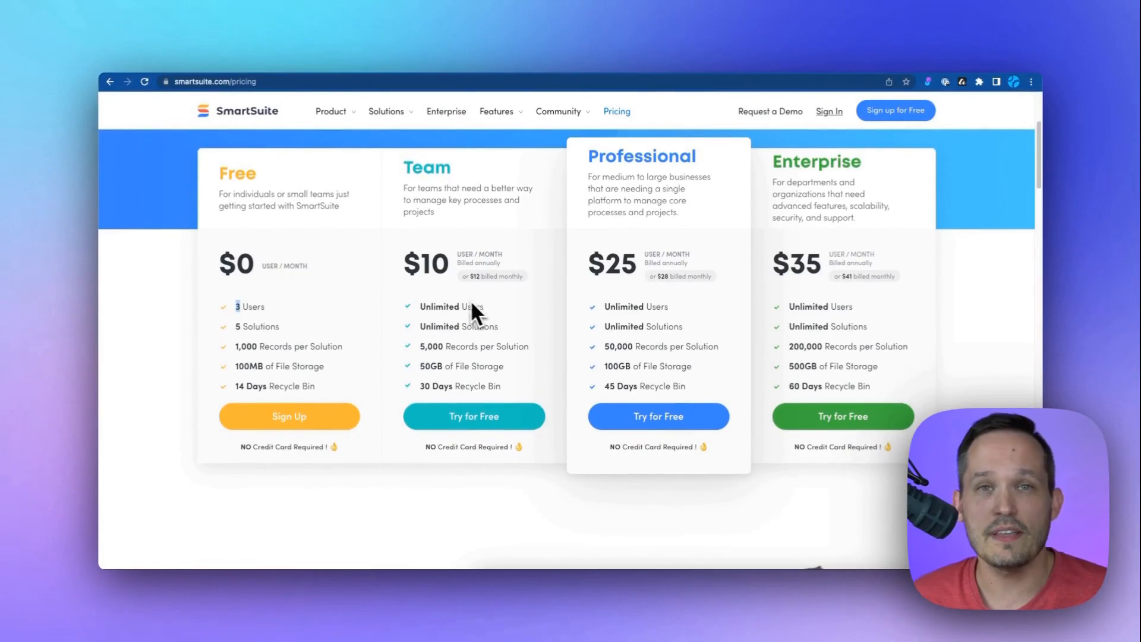
pyautogui.moveTo(363, 331)
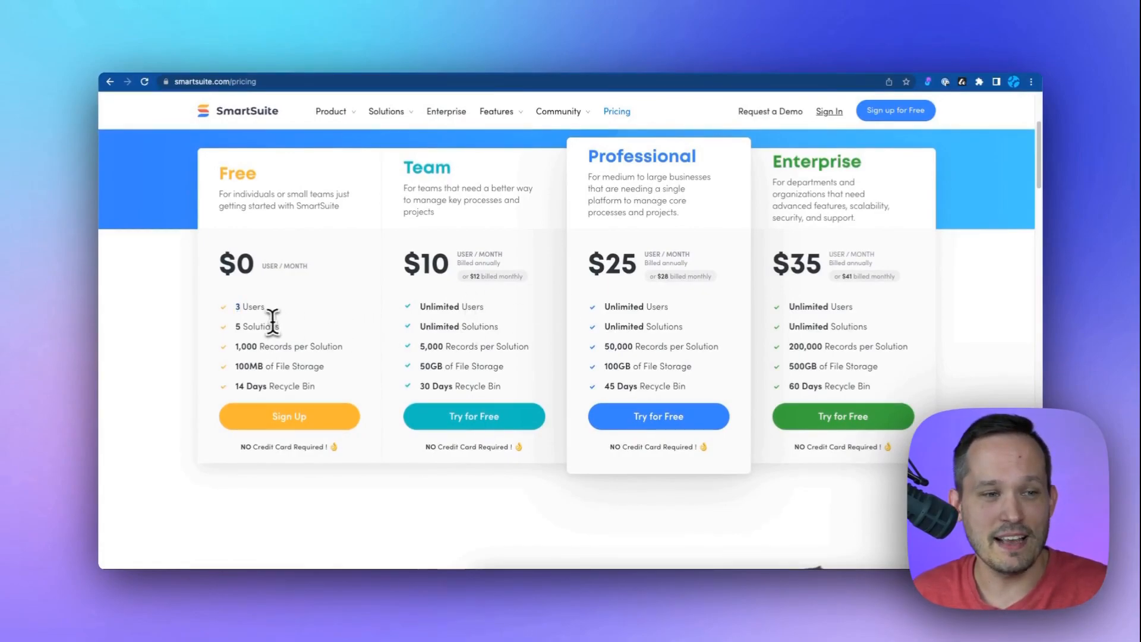
pyautogui.moveTo(357, 331)
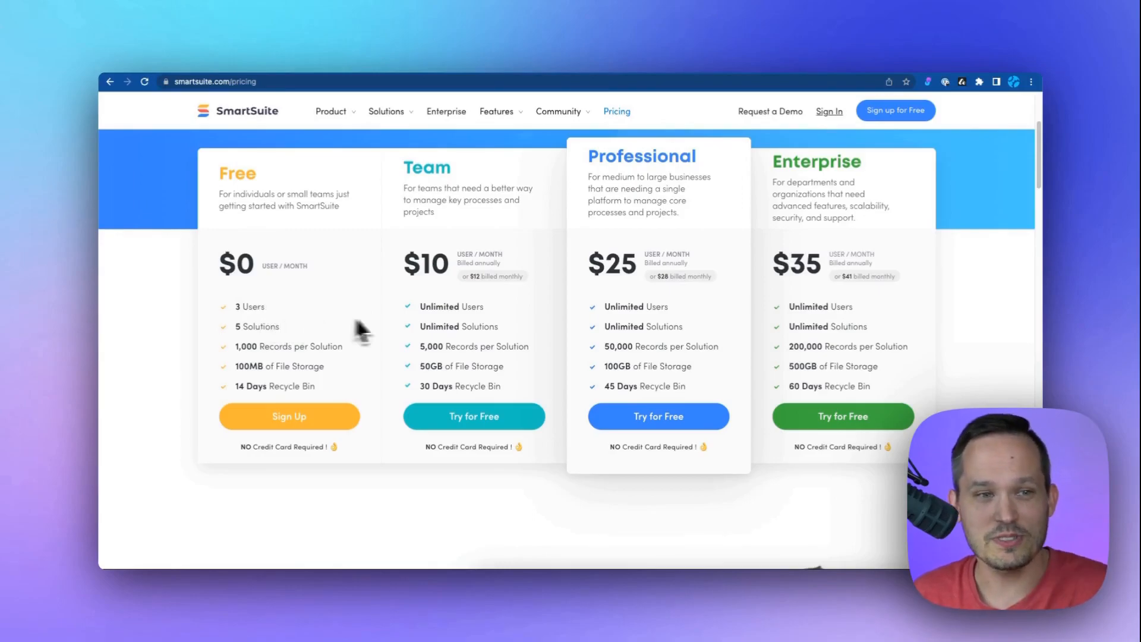
pyautogui.moveTo(451, 295)
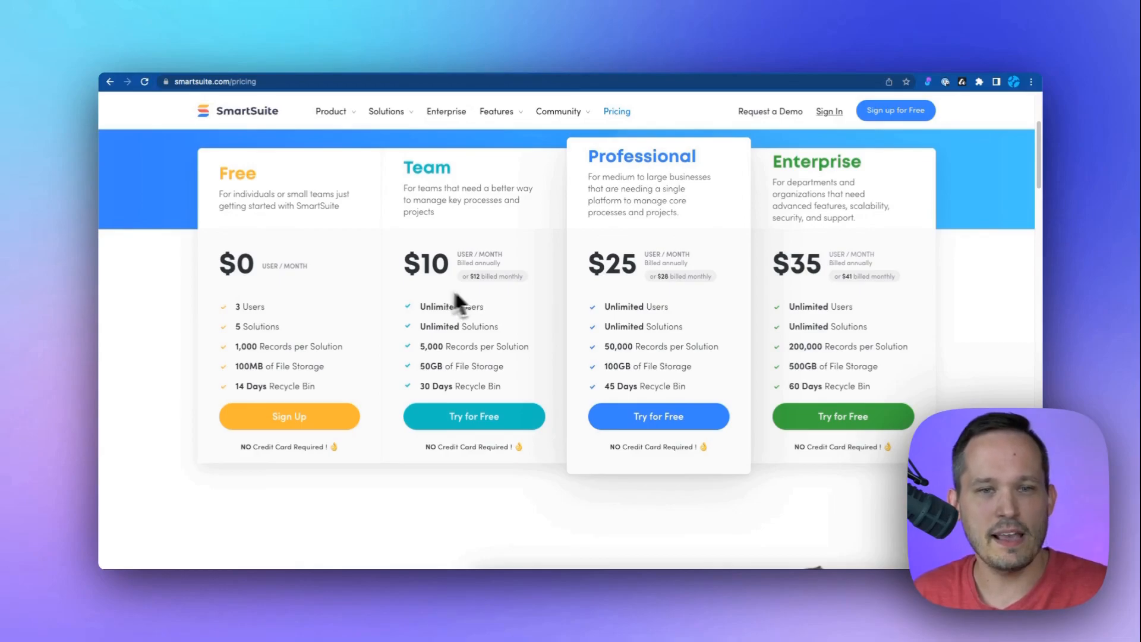
pyautogui.moveTo(694, 305)
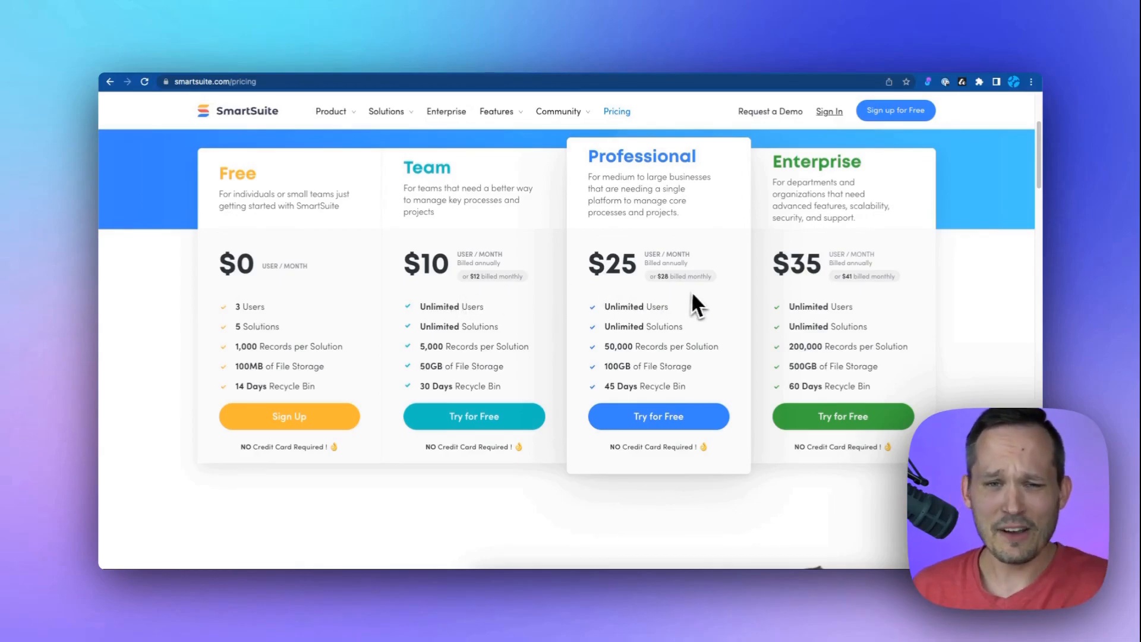
pyautogui.moveTo(837, 305)
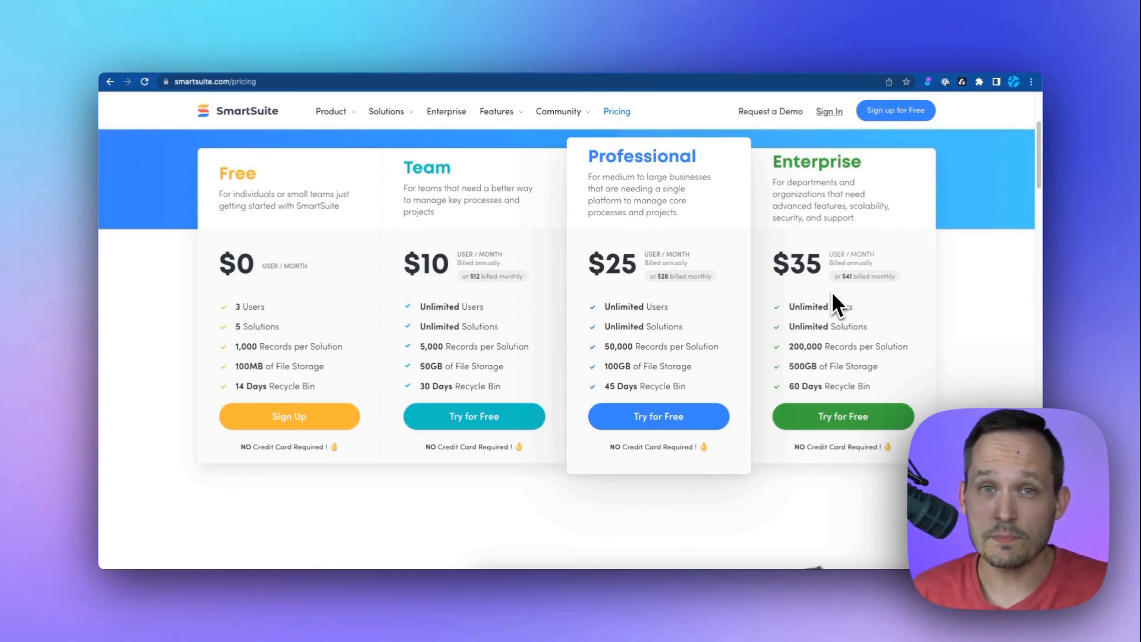
# Browse the plan comparison table, then return to the Usage rows for records, storage and automations.
pyautogui.scroll(-3)
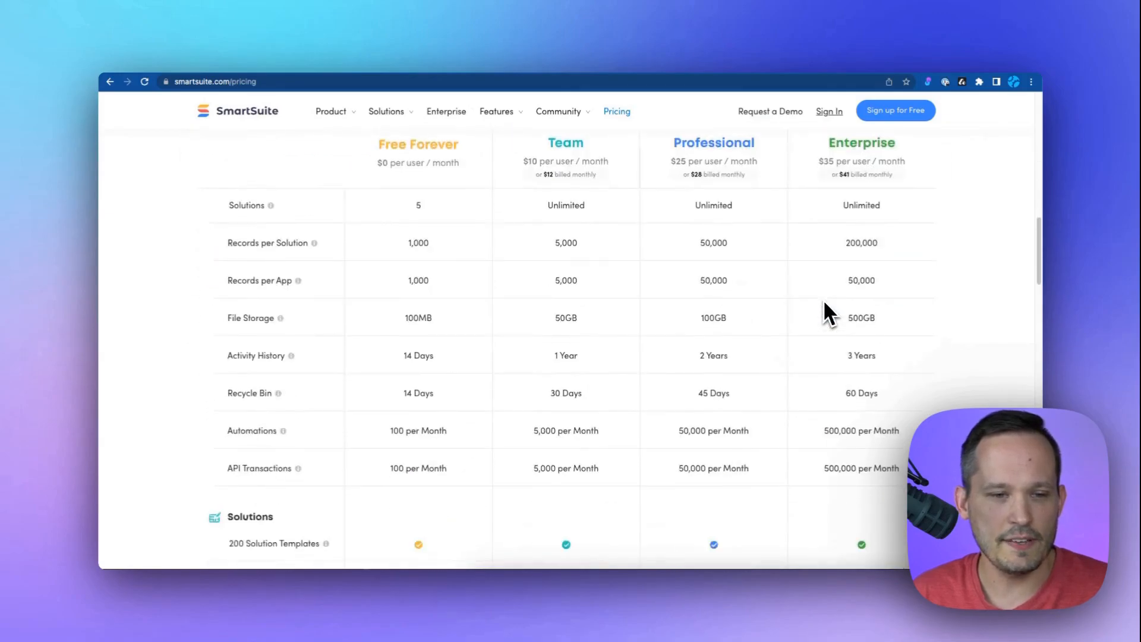
pyautogui.moveTo(690, 299)
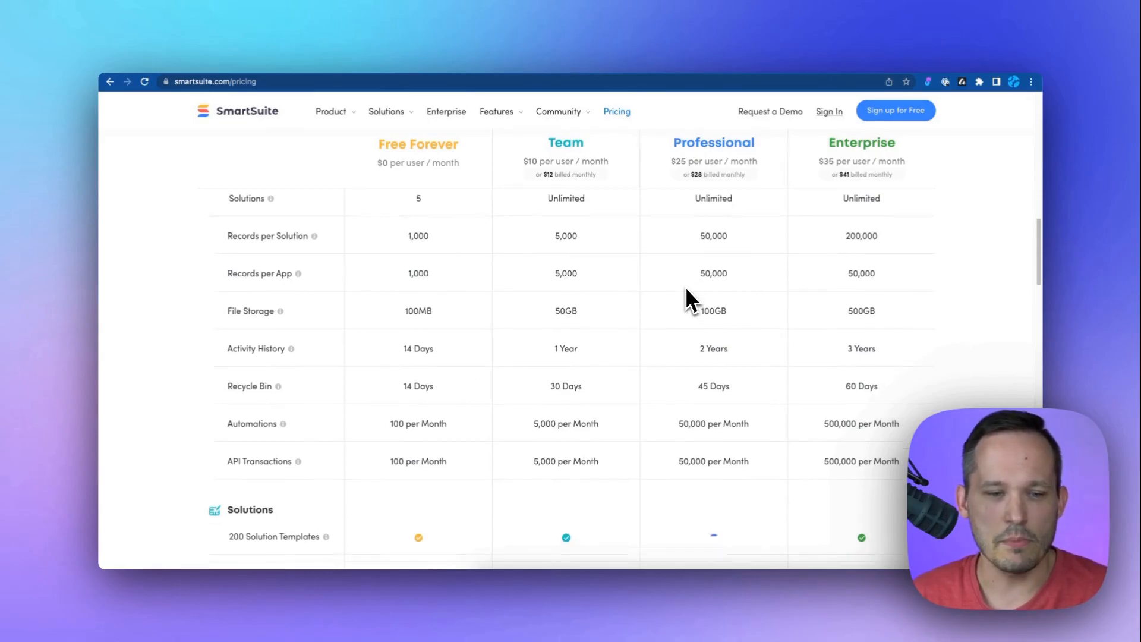
pyautogui.scroll(-3)
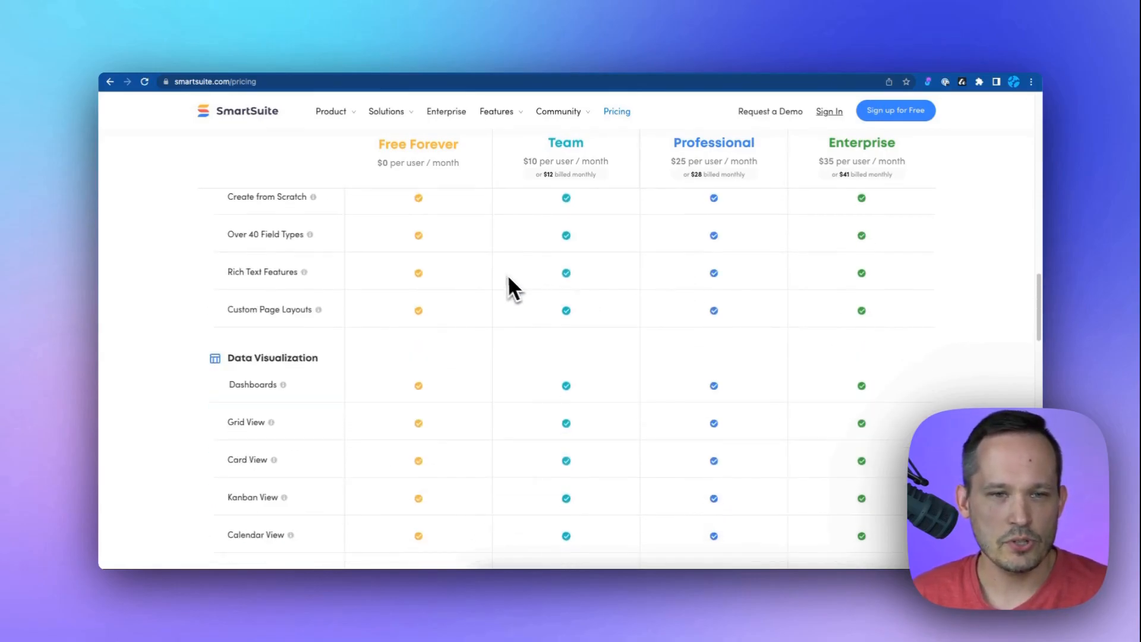
pyautogui.scroll(-3)
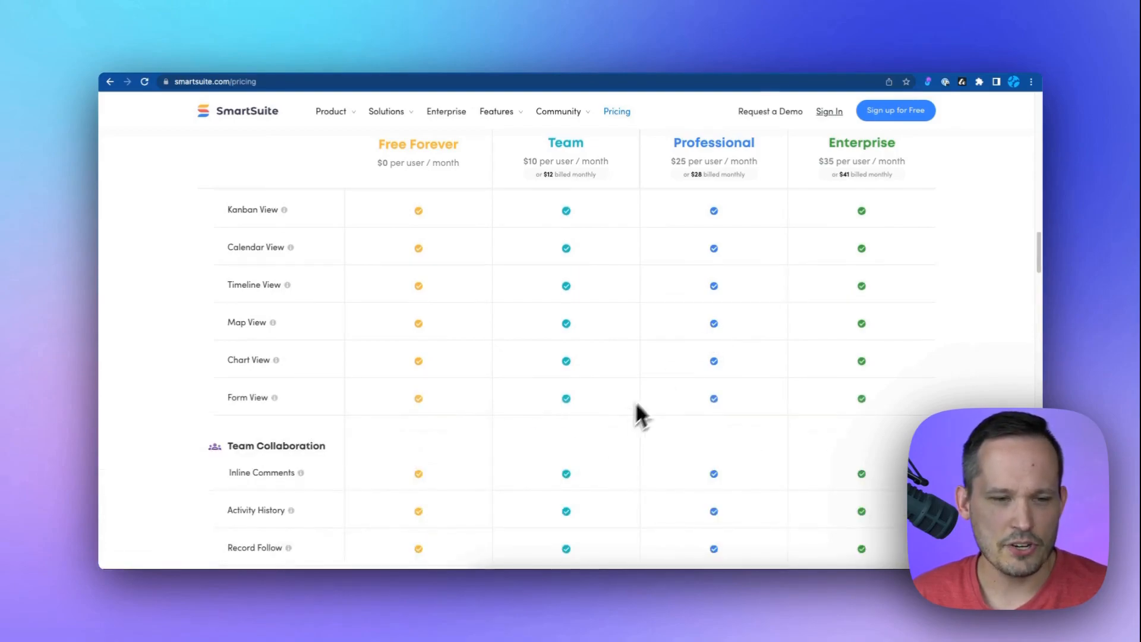
pyautogui.scroll(-3)
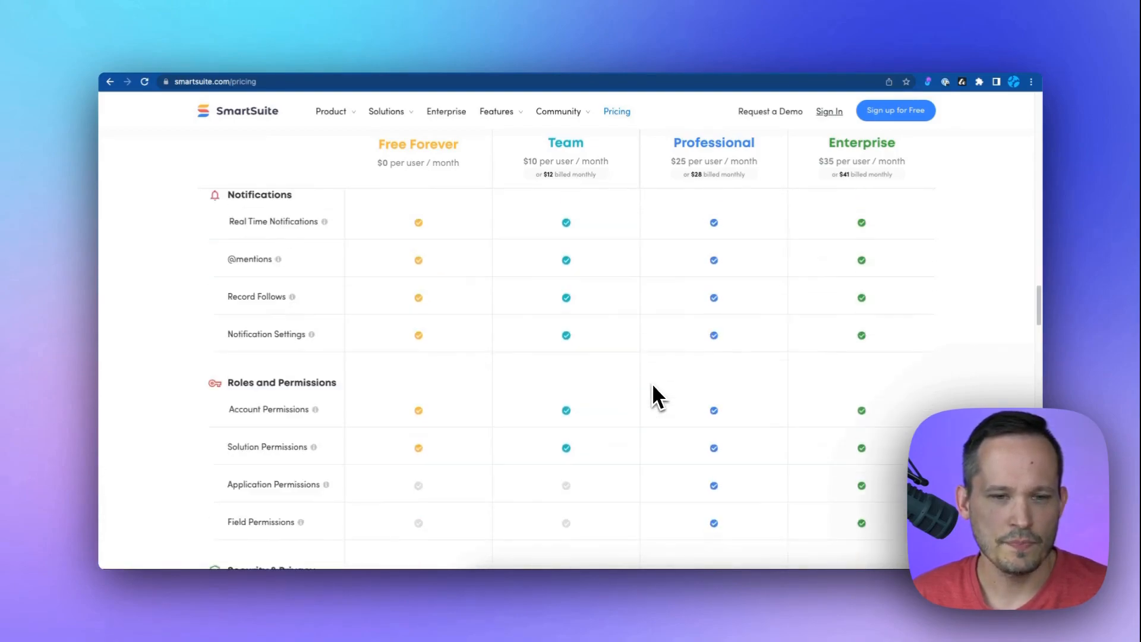
pyautogui.scroll(-3)
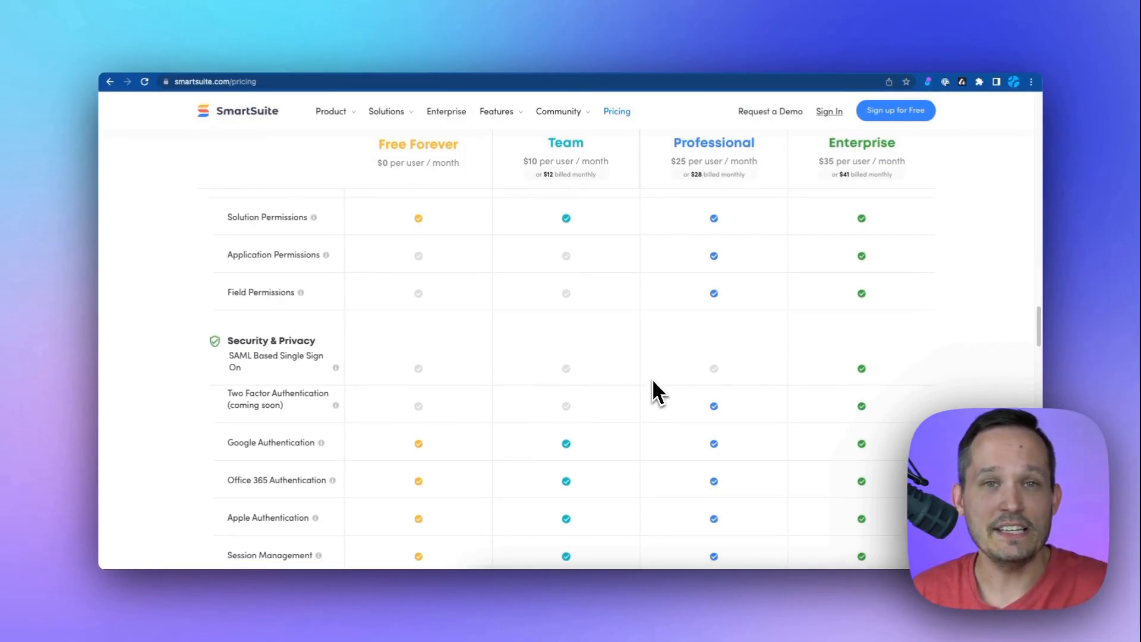
pyautogui.scroll(3)
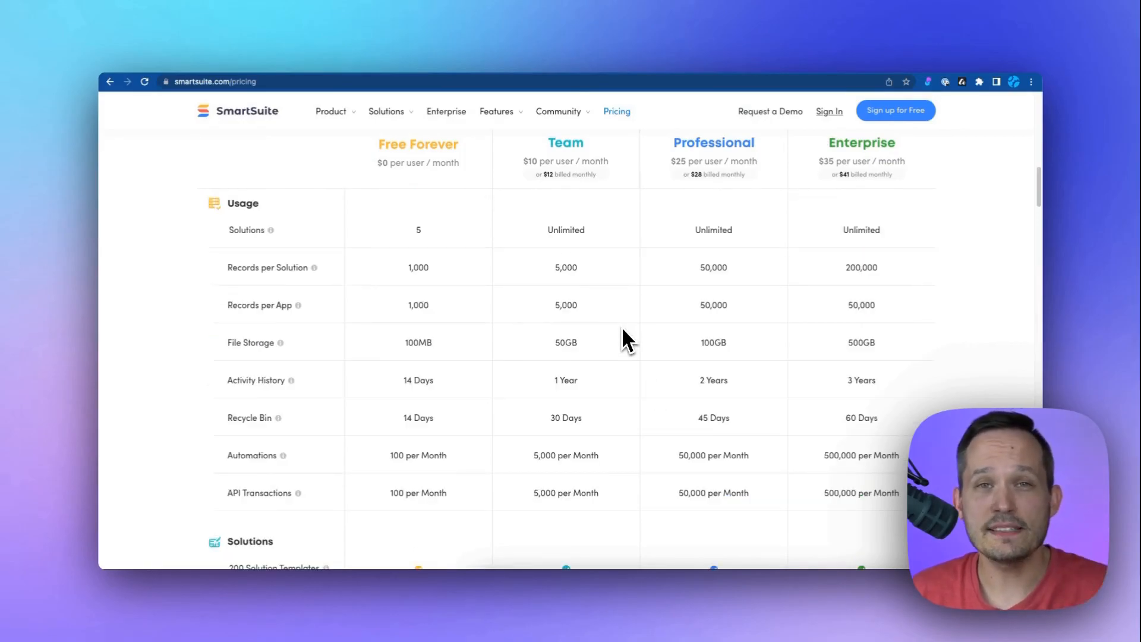
pyautogui.moveTo(483, 326)
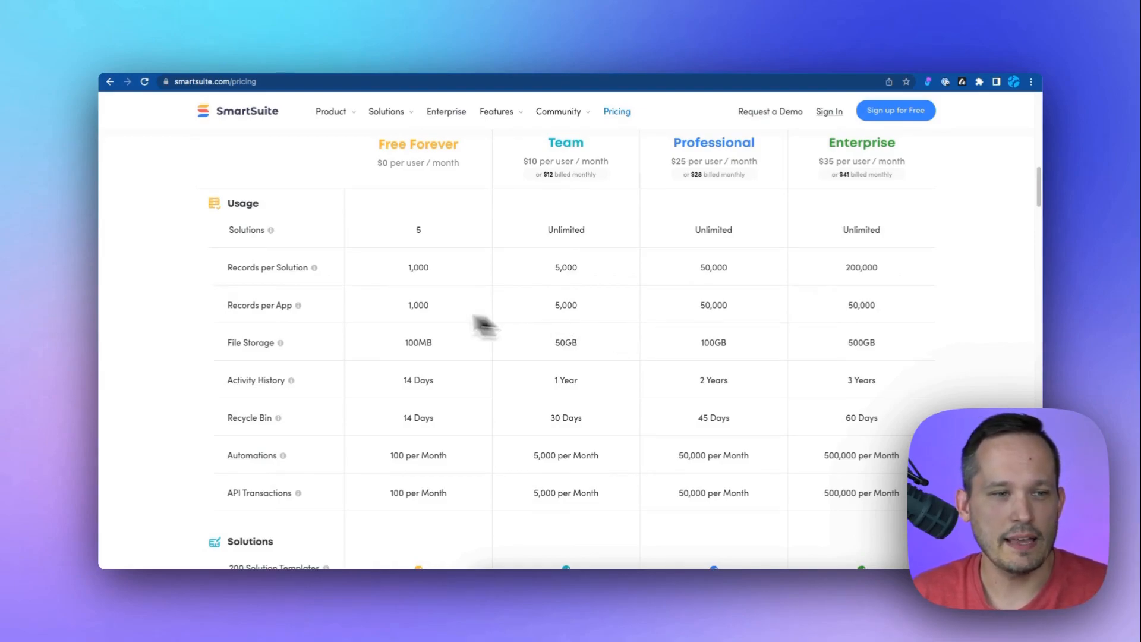
pyautogui.moveTo(309, 324)
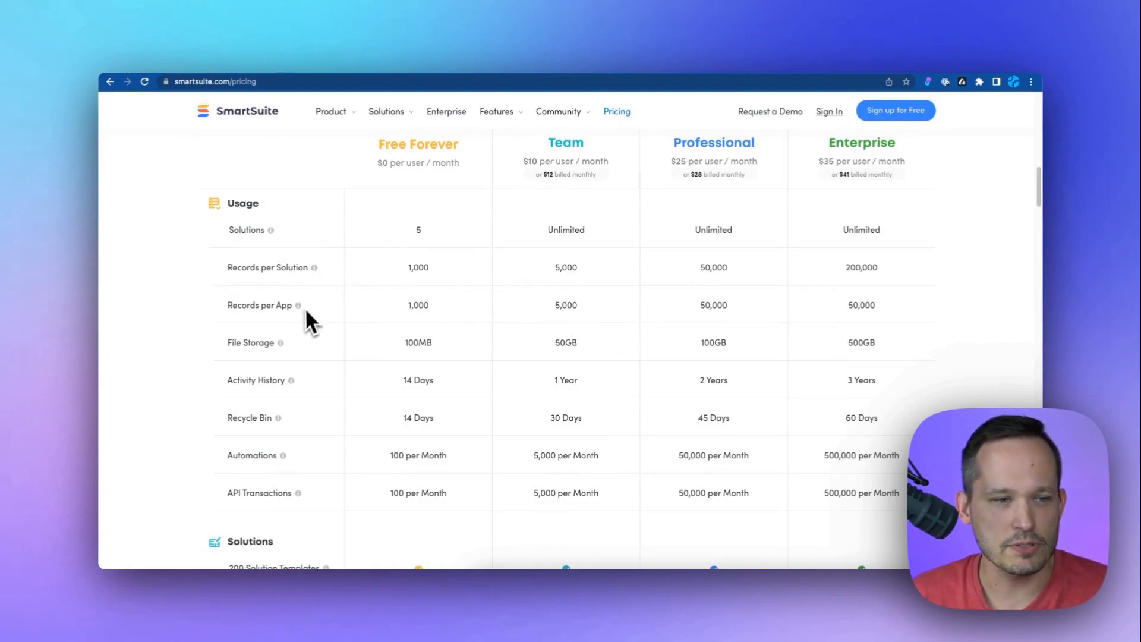
pyautogui.moveTo(297, 305)
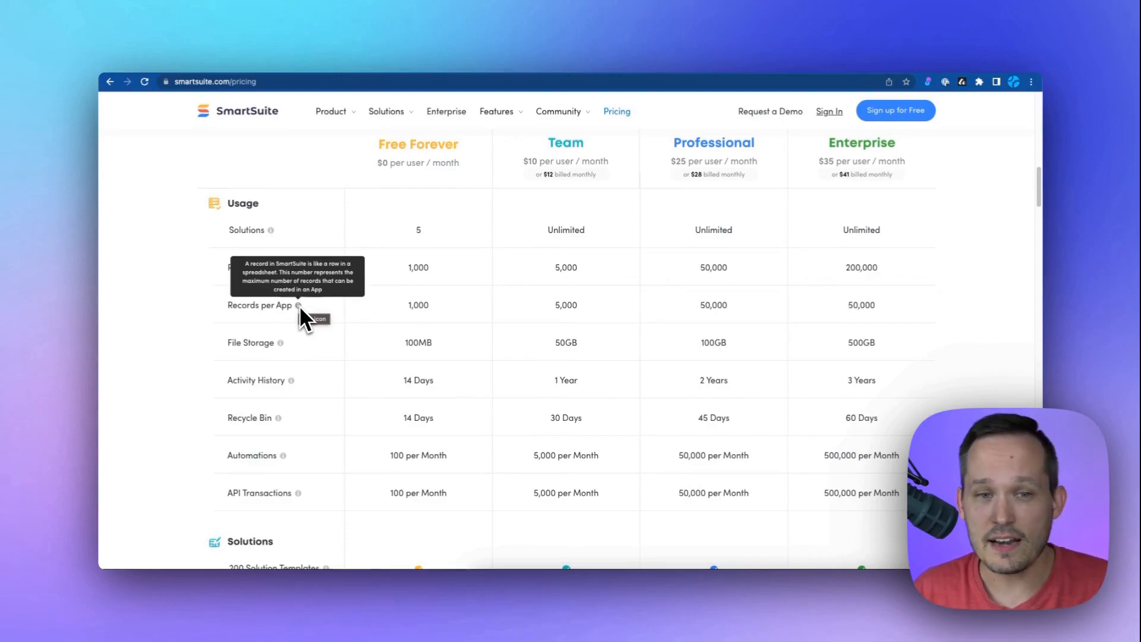
pyautogui.moveTo(717, 284)
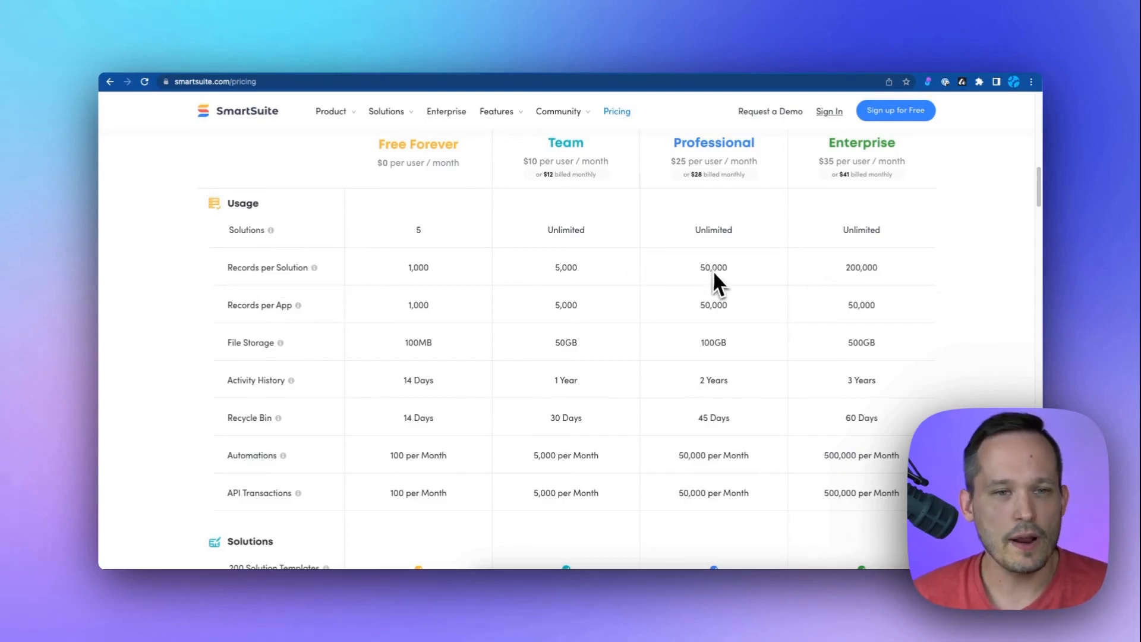
pyautogui.moveTo(721, 302)
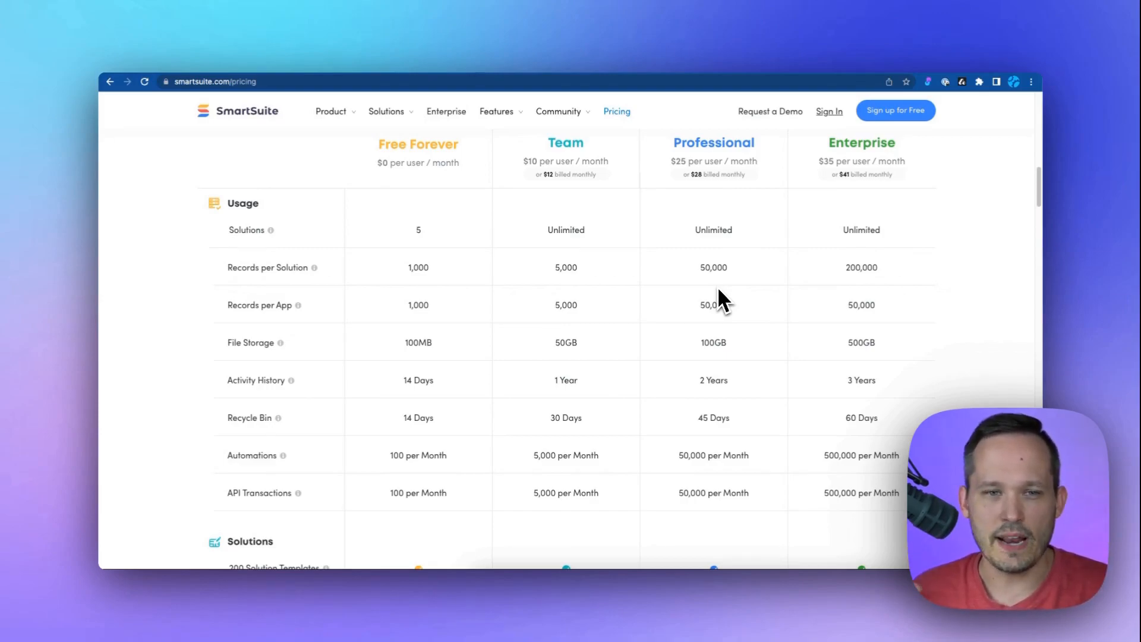
pyautogui.moveTo(728, 298)
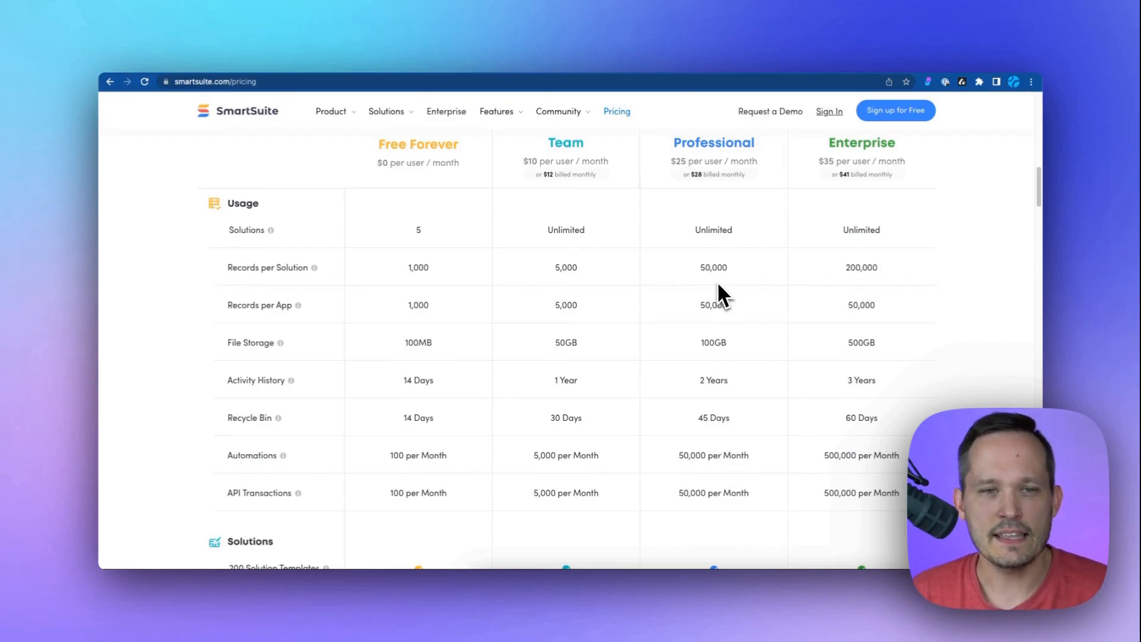
pyautogui.moveTo(658, 308)
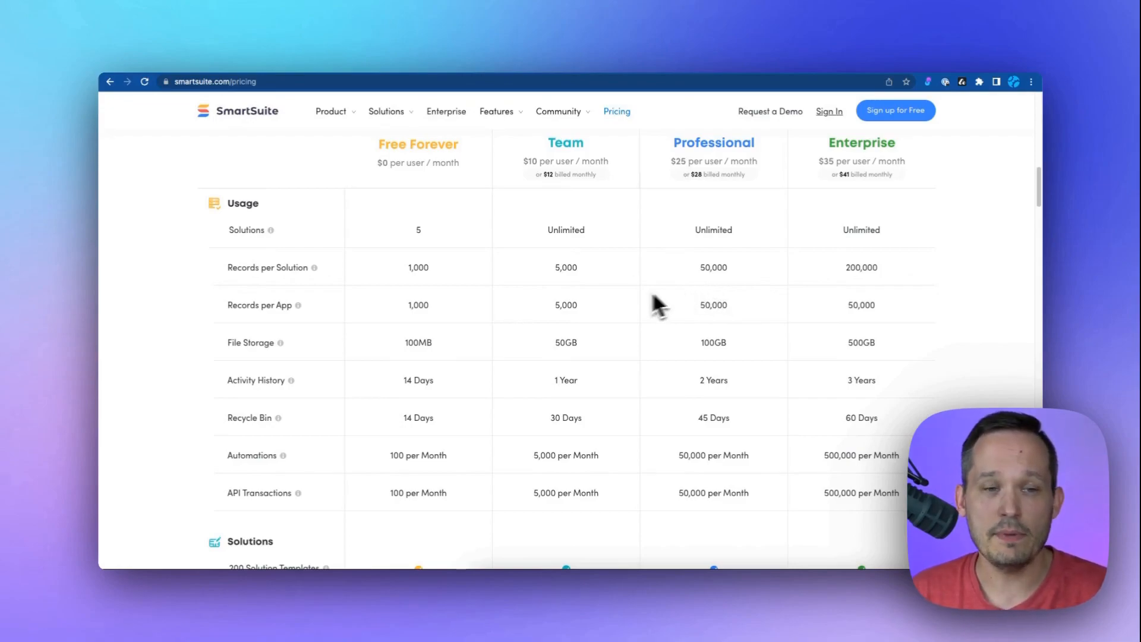
pyautogui.moveTo(433, 265)
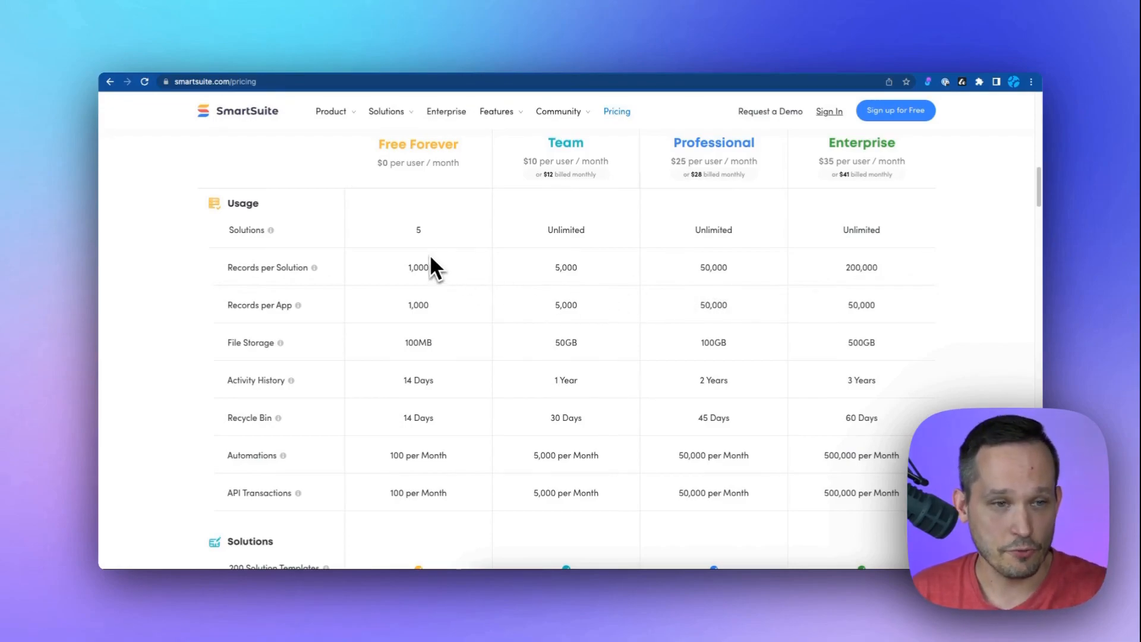
pyautogui.moveTo(513, 262)
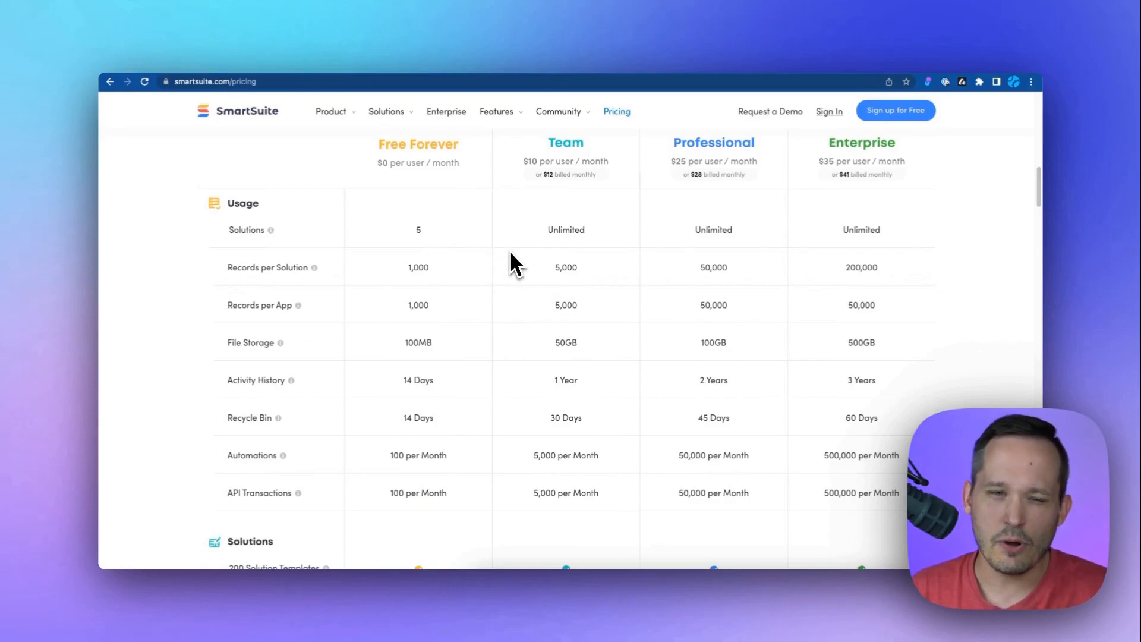
pyautogui.moveTo(665, 272)
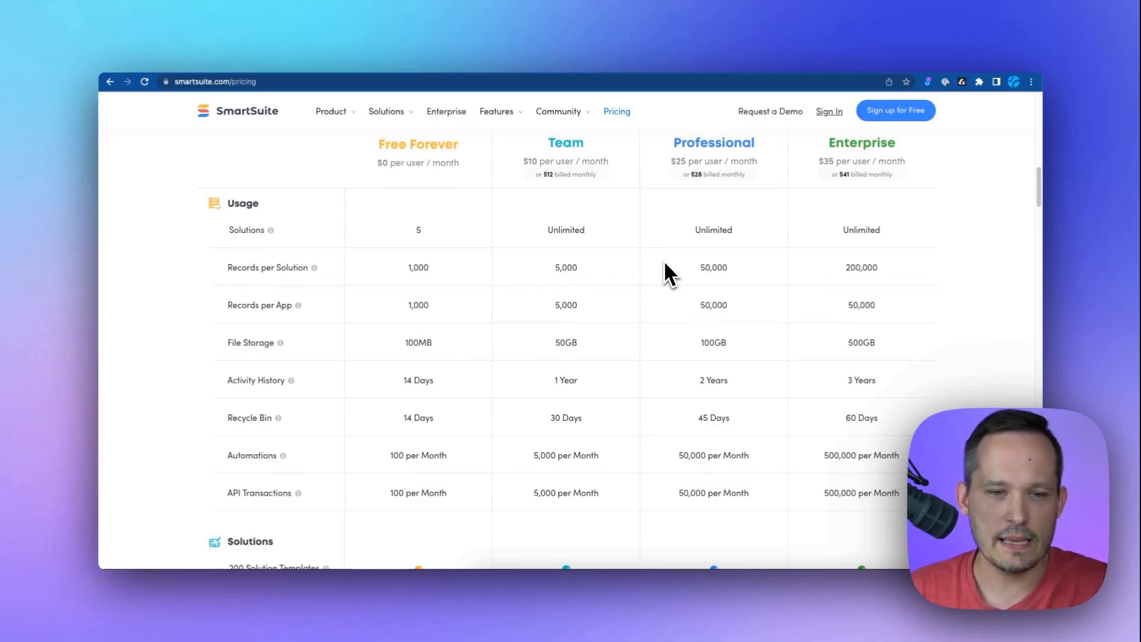
pyautogui.scroll(-3)
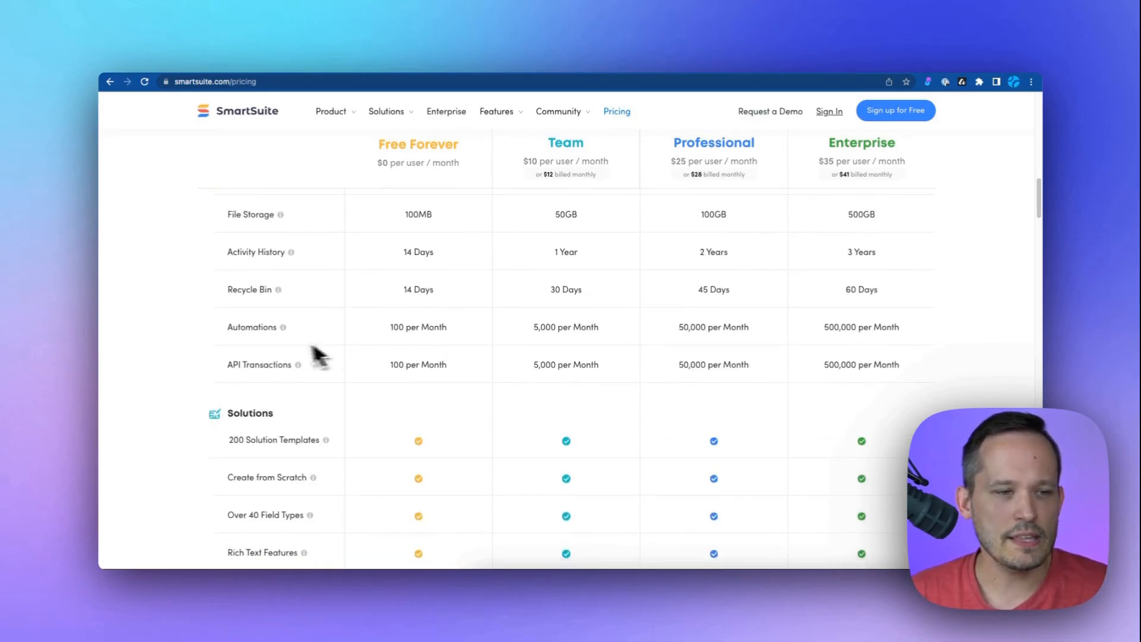
pyautogui.moveTo(288, 346)
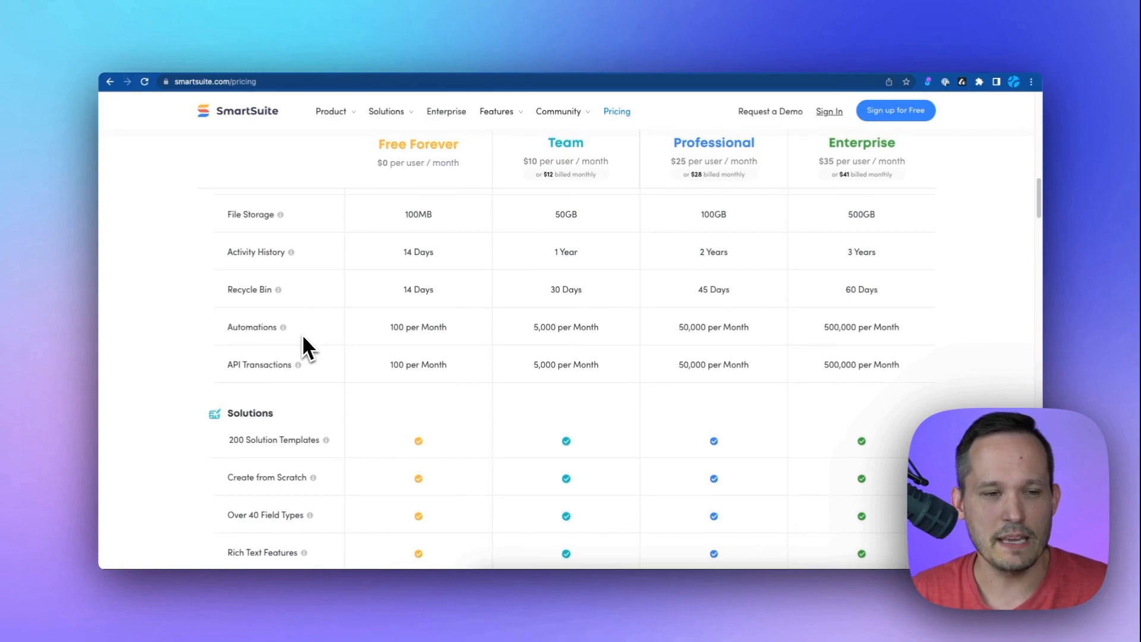
pyautogui.moveTo(413, 337)
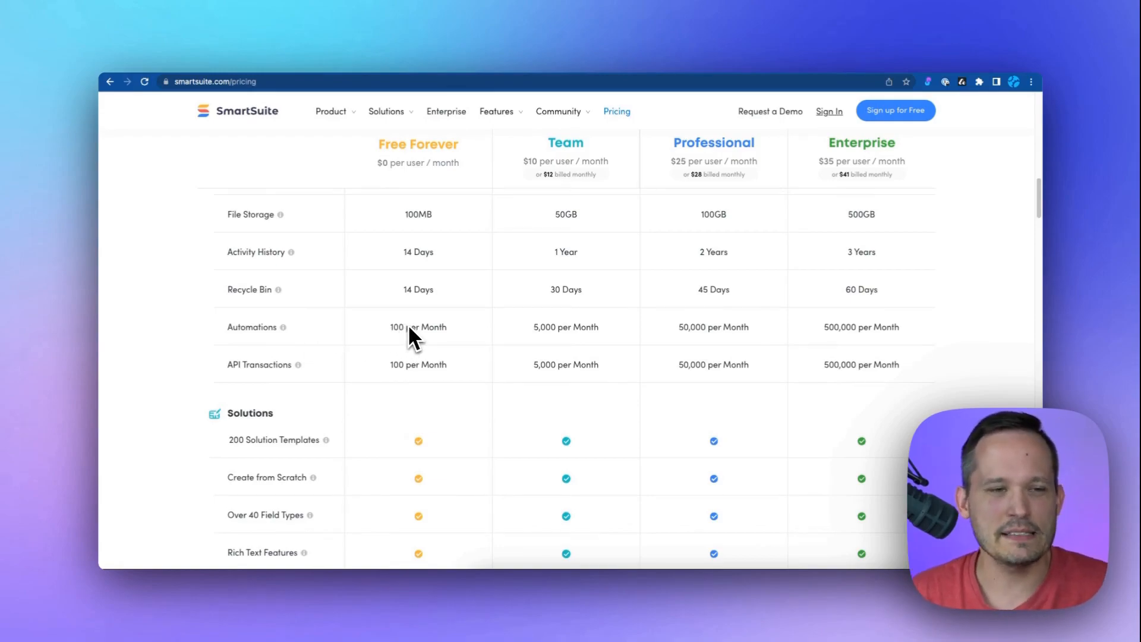
pyautogui.moveTo(476, 337)
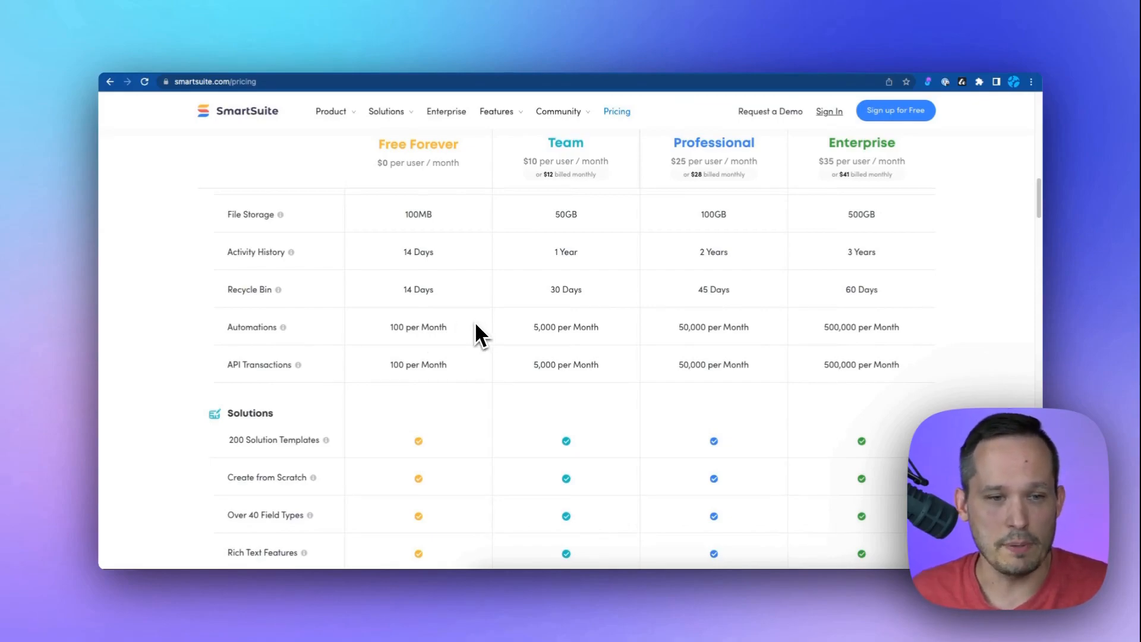
pyautogui.moveTo(356, 247)
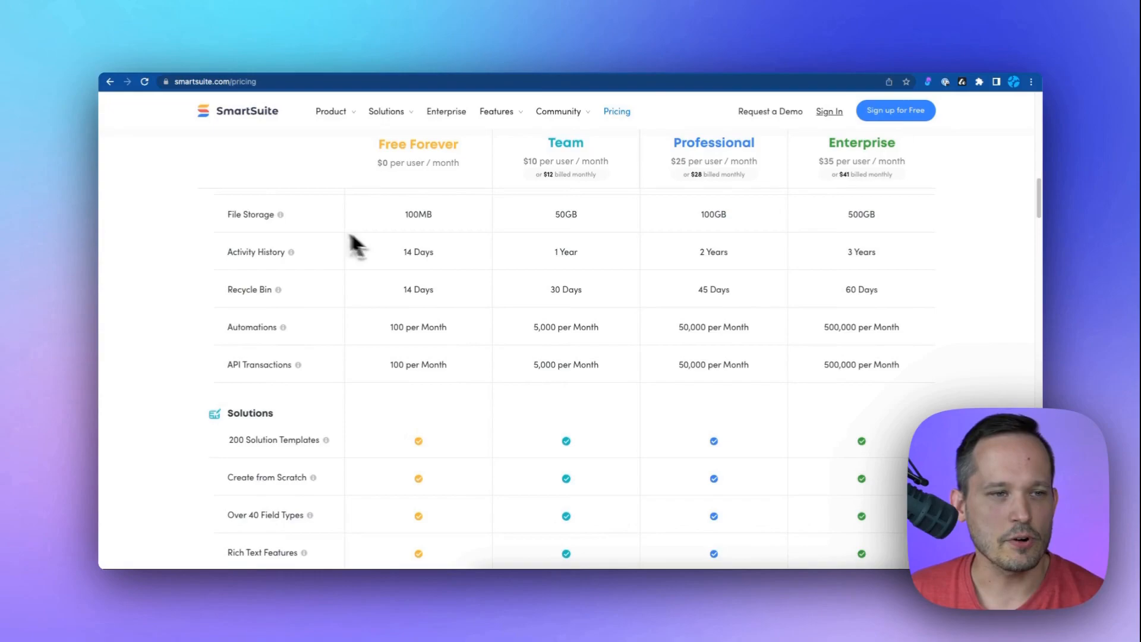
pyautogui.moveTo(422, 233)
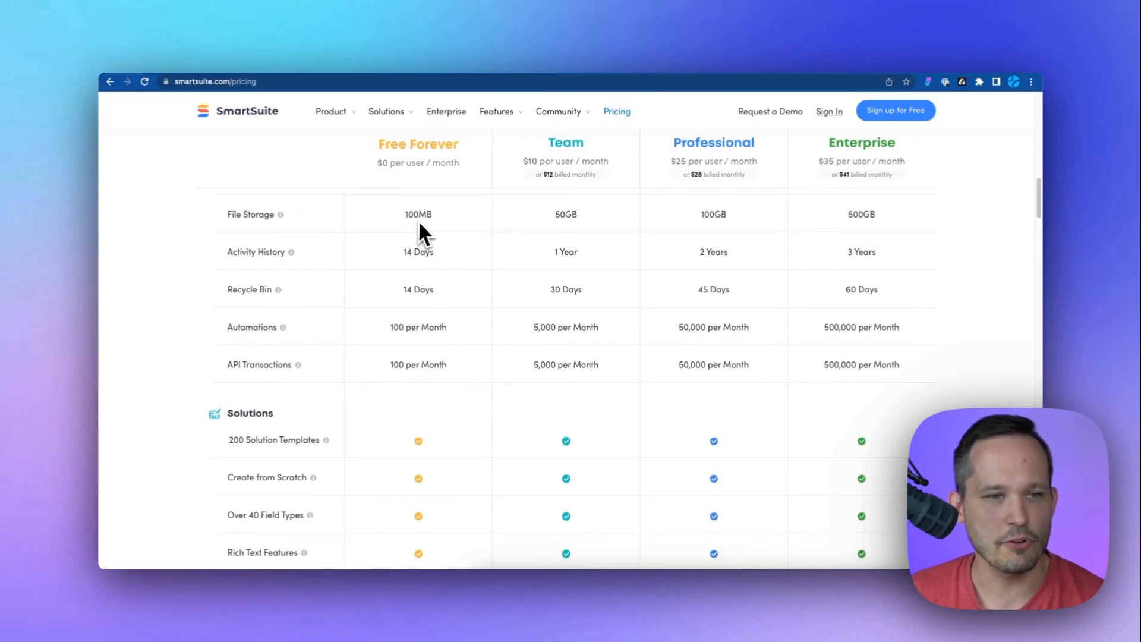
pyautogui.moveTo(416, 233)
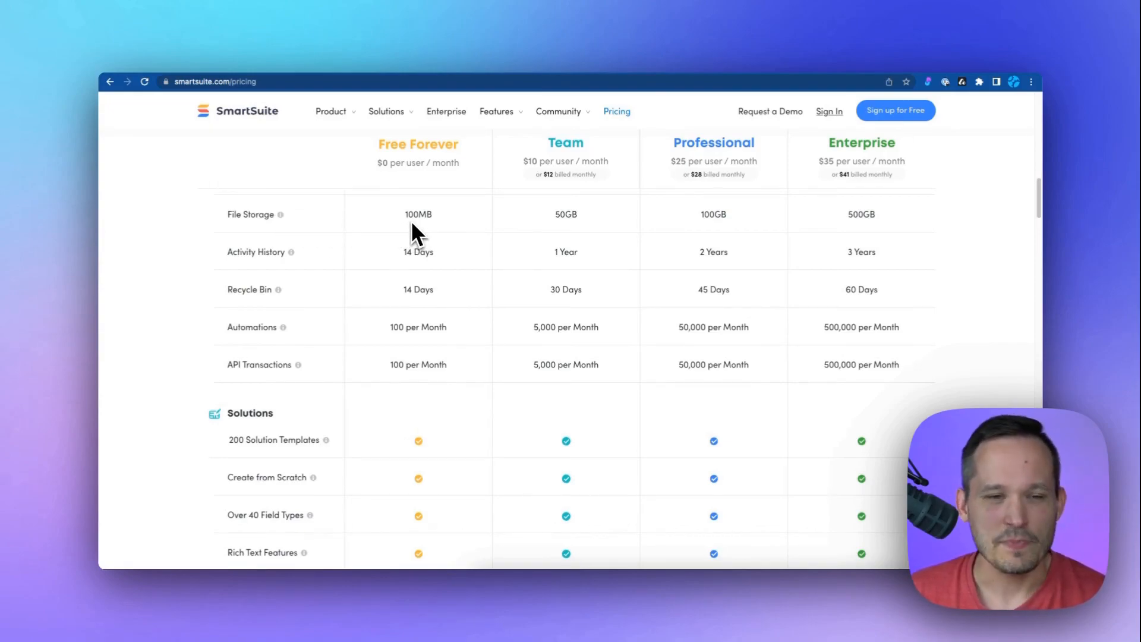
pyautogui.moveTo(572, 233)
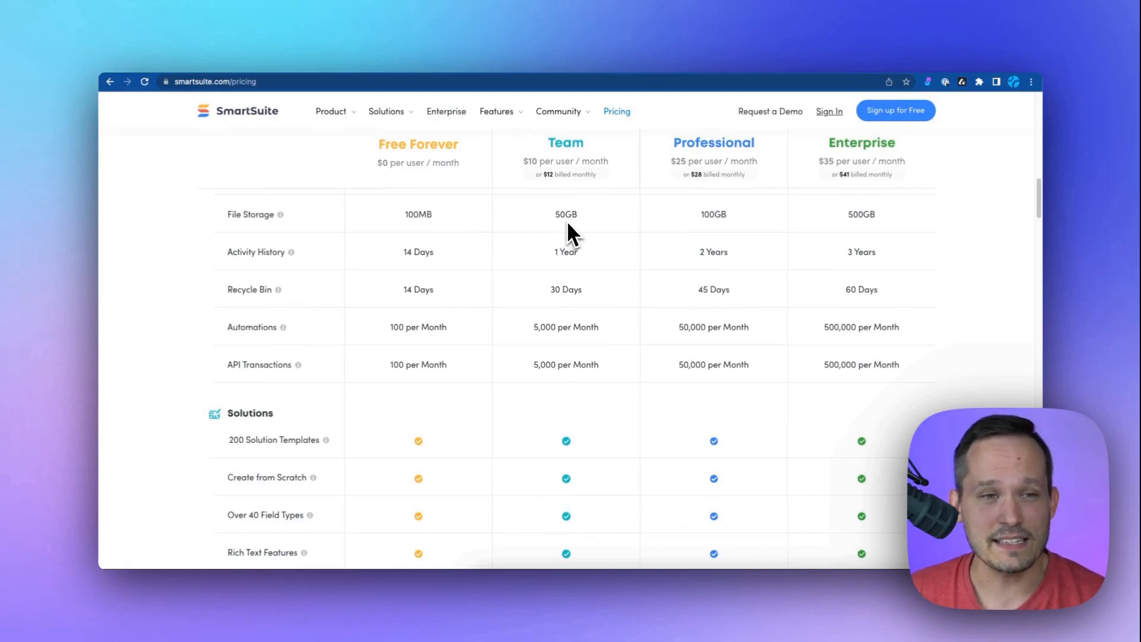
pyautogui.moveTo(578, 236)
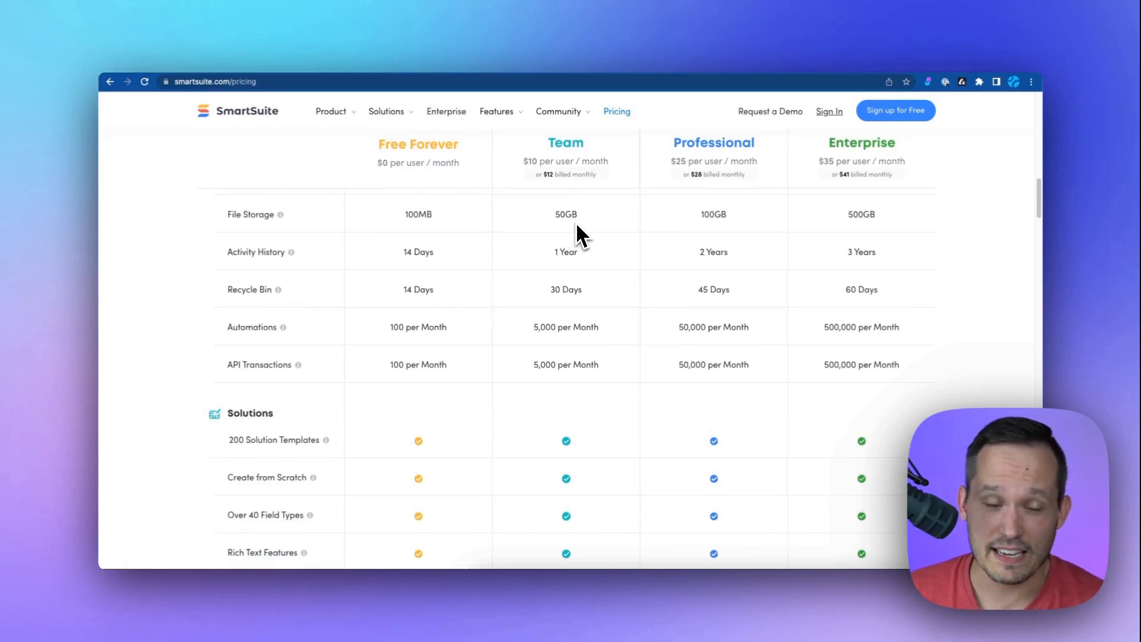
pyautogui.moveTo(578, 248)
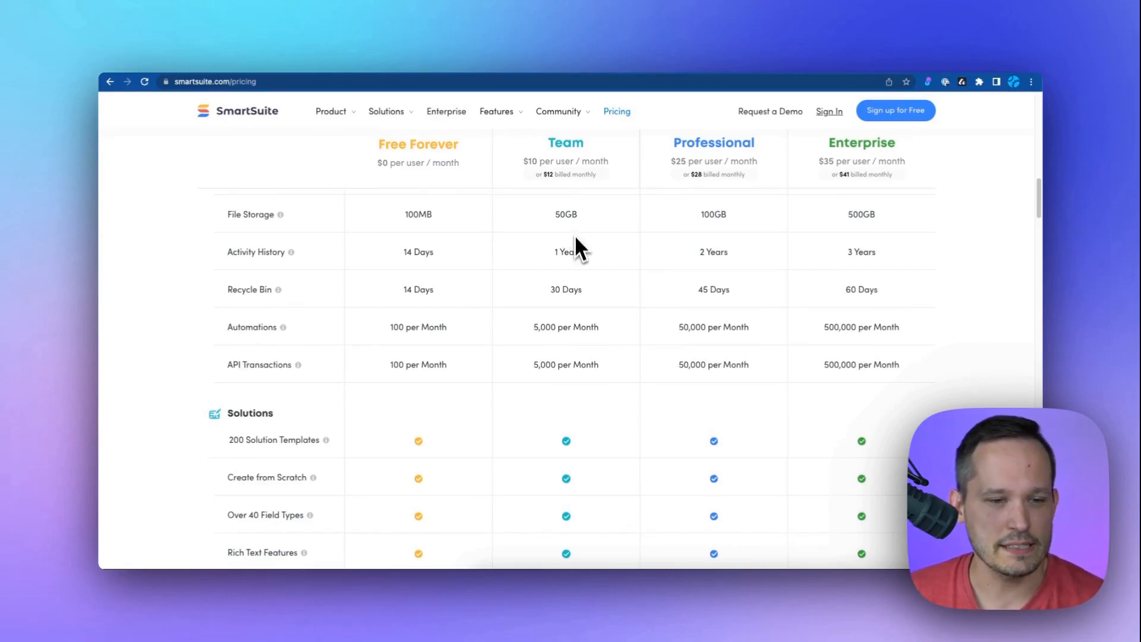
pyautogui.scroll(-3)
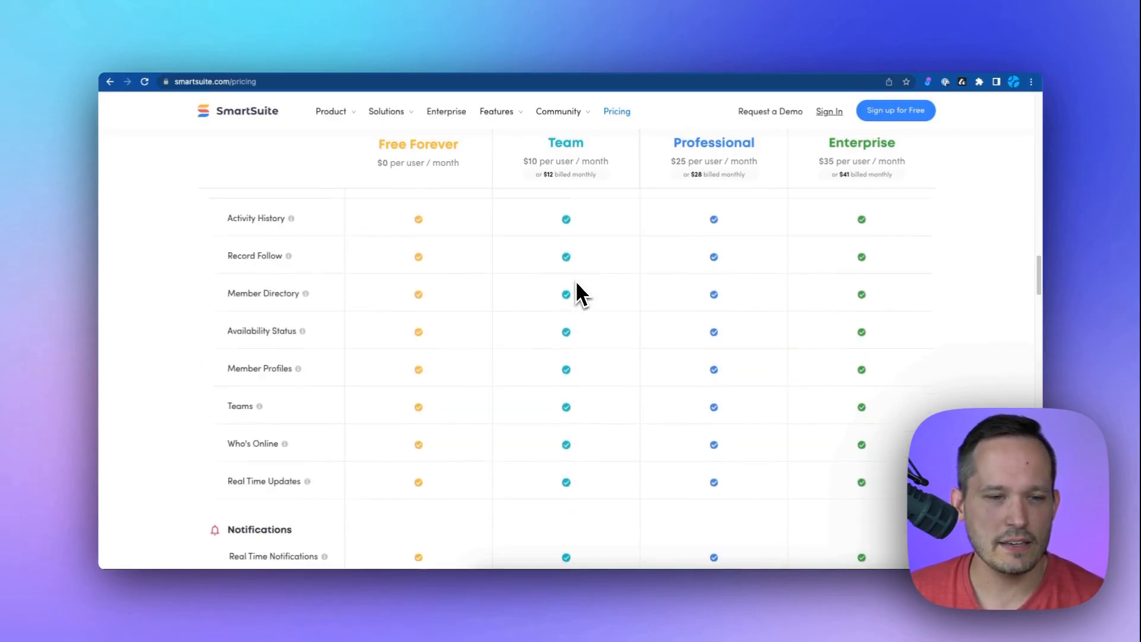
pyautogui.scroll(-3)
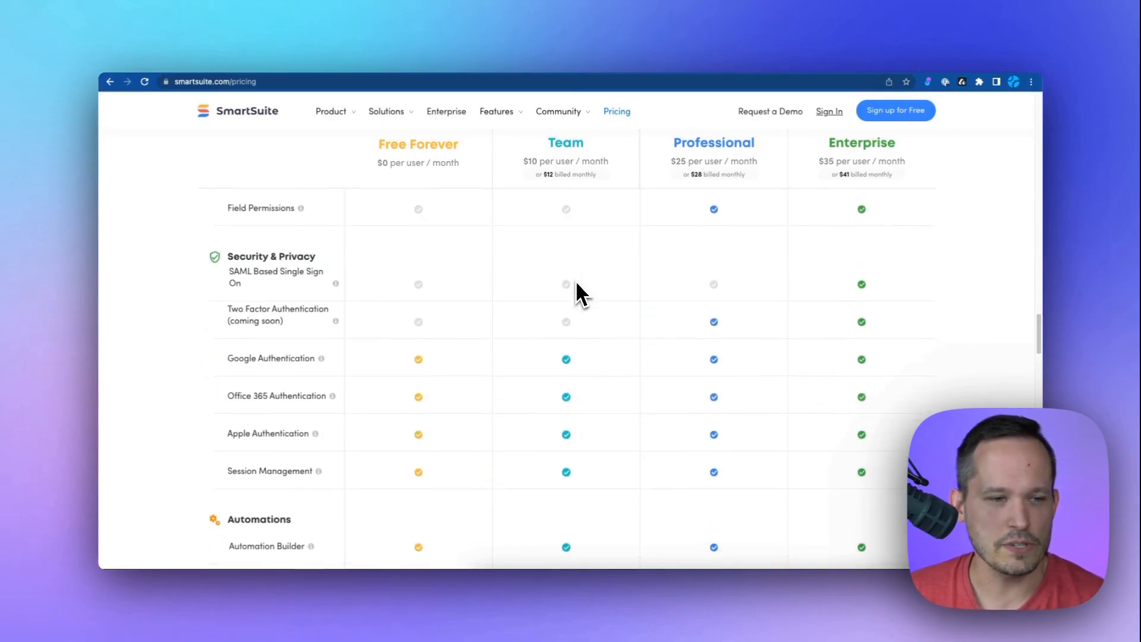
pyautogui.scroll(3)
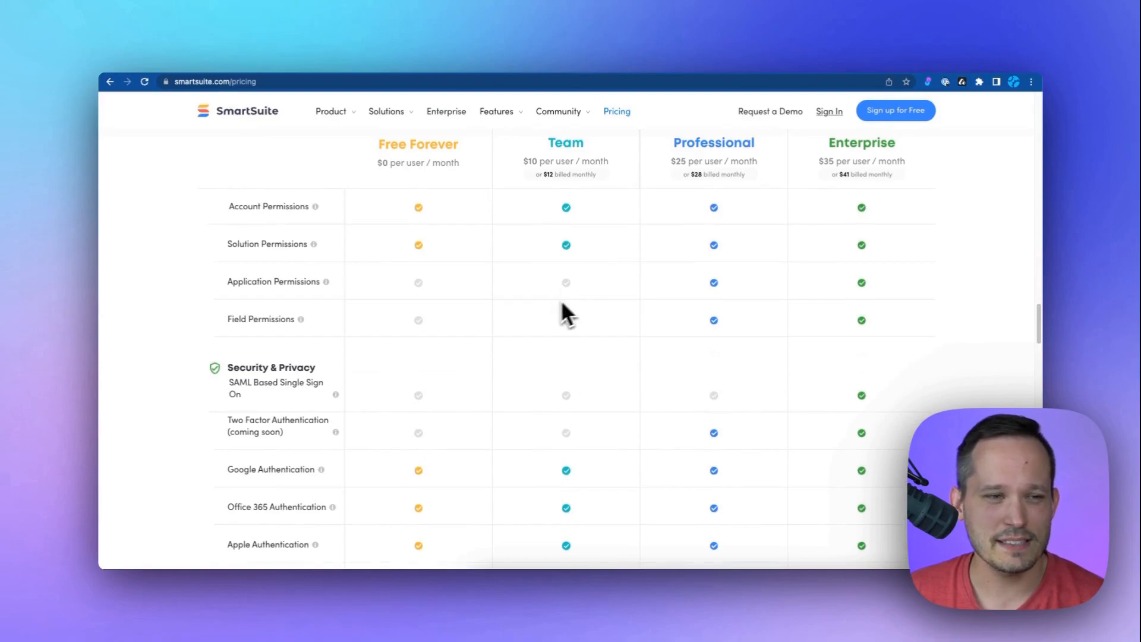
pyautogui.moveTo(586, 335)
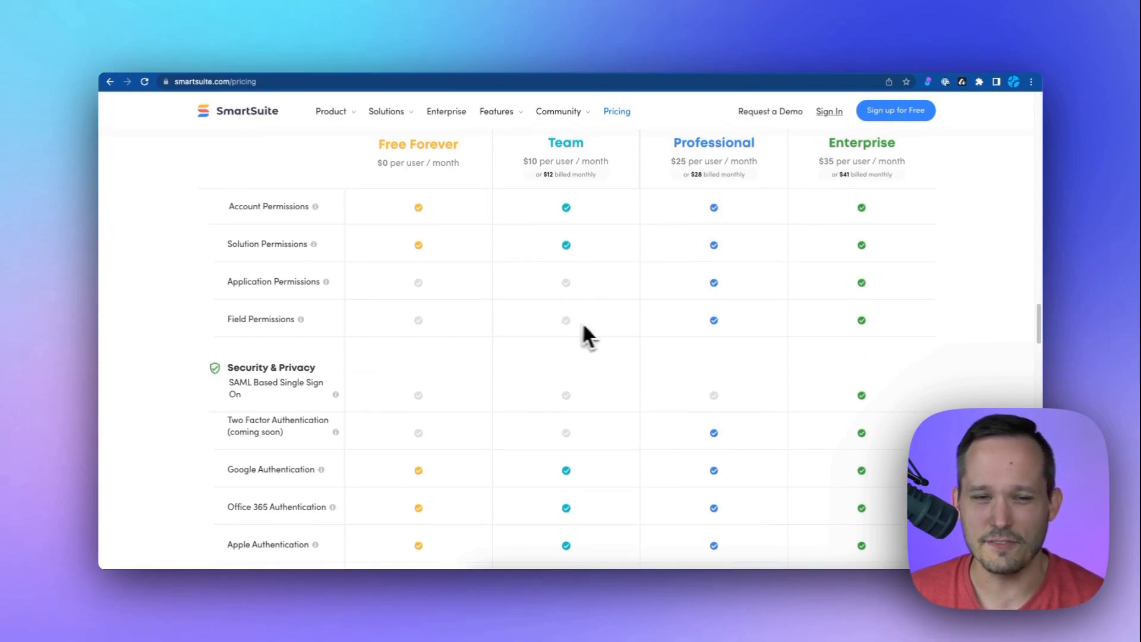
pyautogui.scroll(-3)
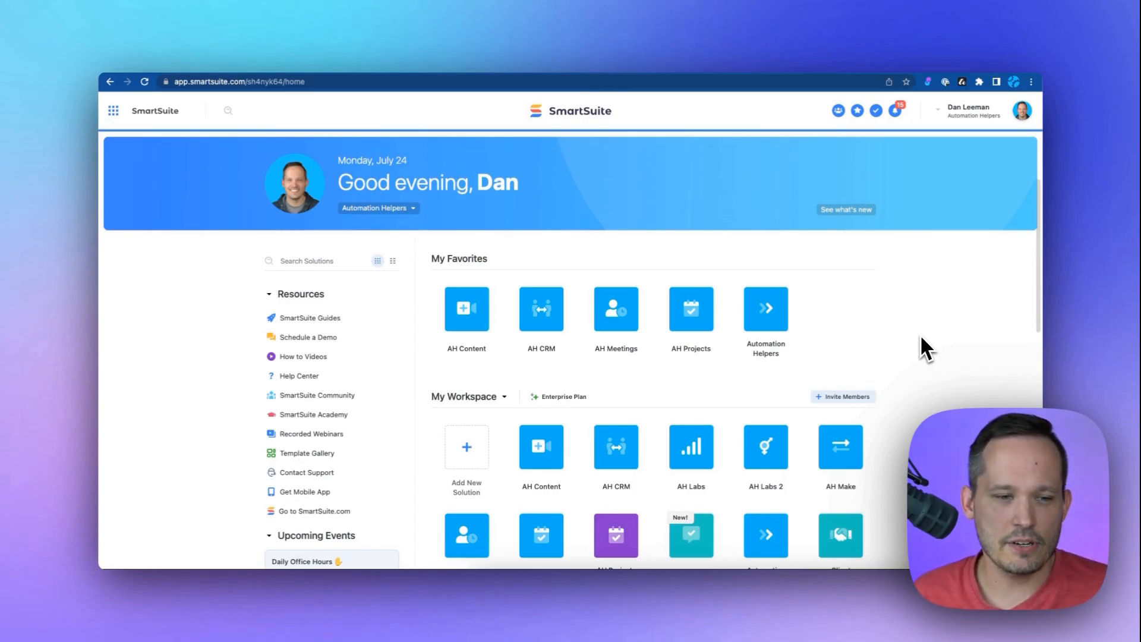
# Add a new solution from a template, browsing the Marketing template category.
pyautogui.click(467, 447)
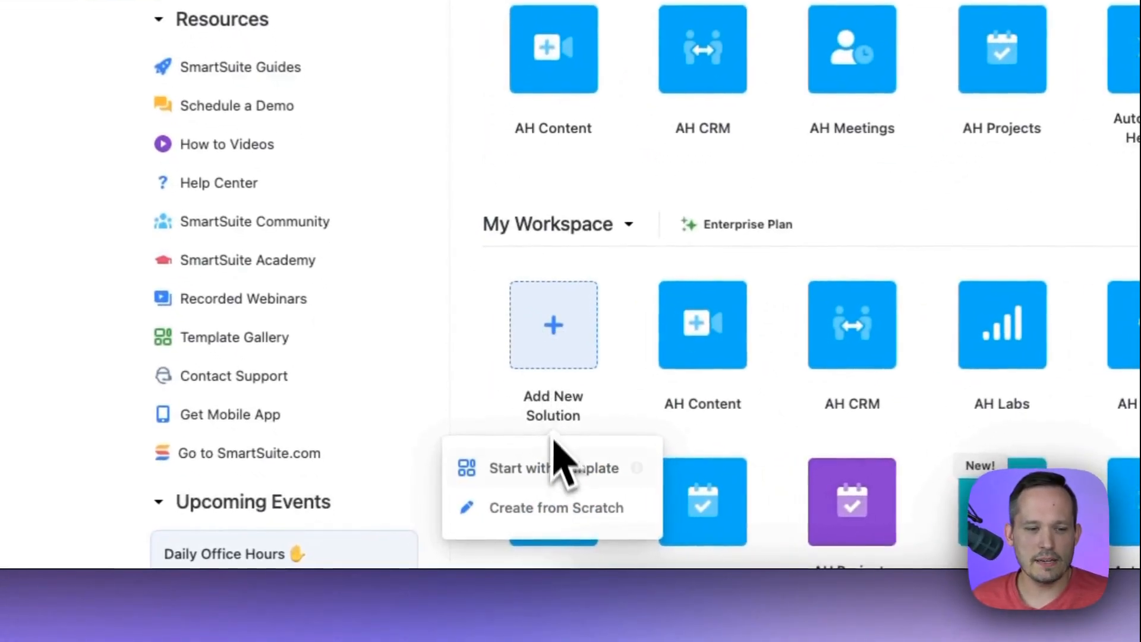
pyautogui.moveTo(557, 508)
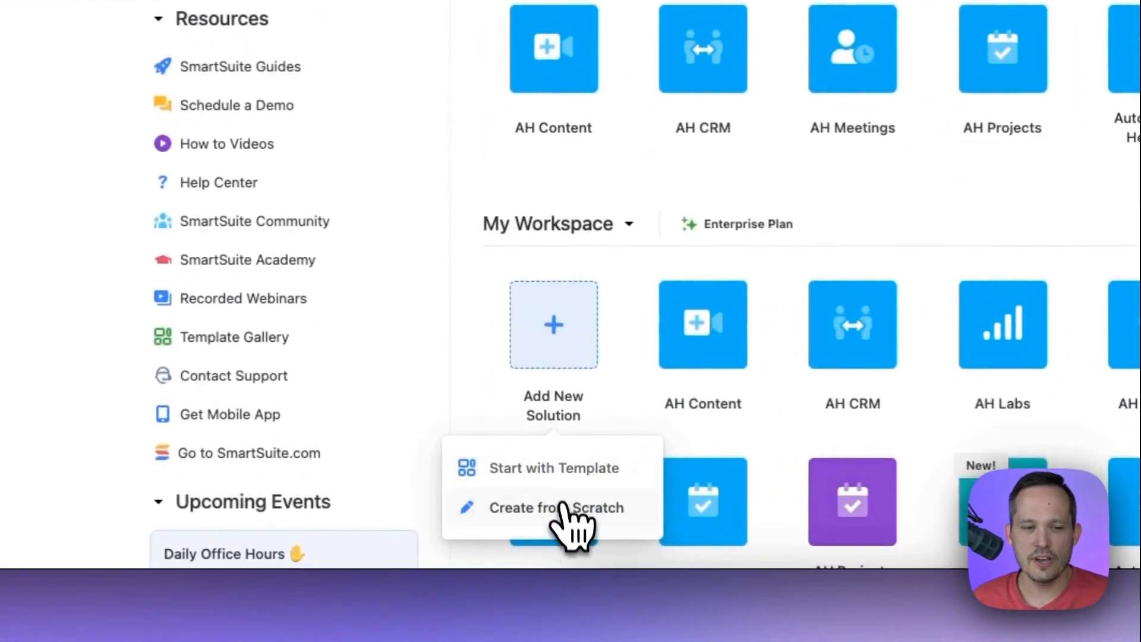
pyautogui.click(553, 468)
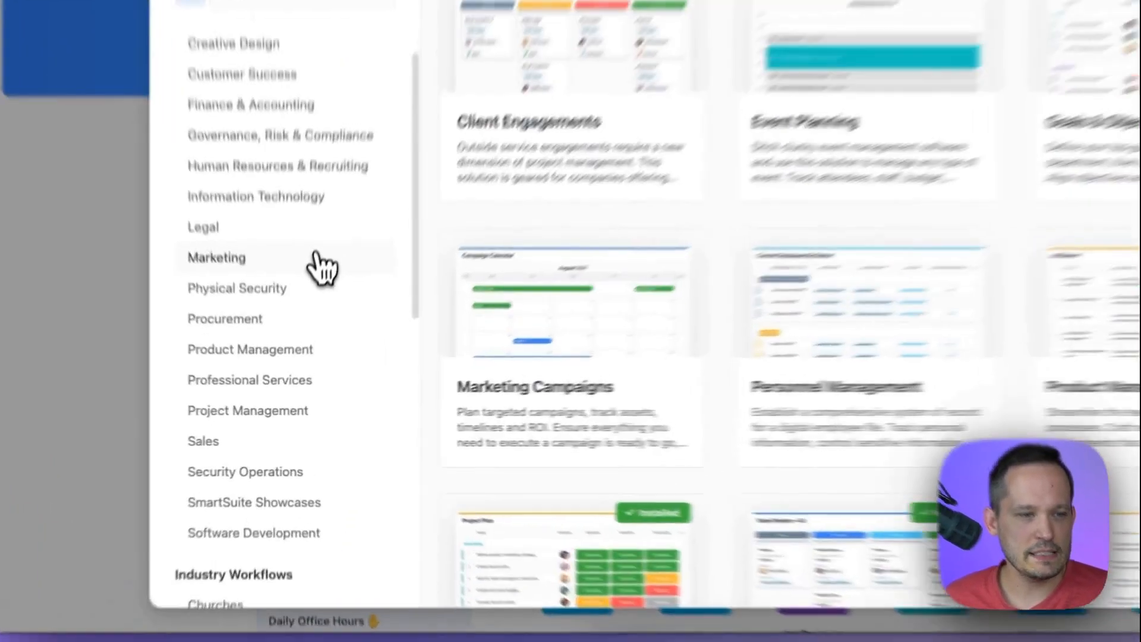
pyautogui.click(216, 257)
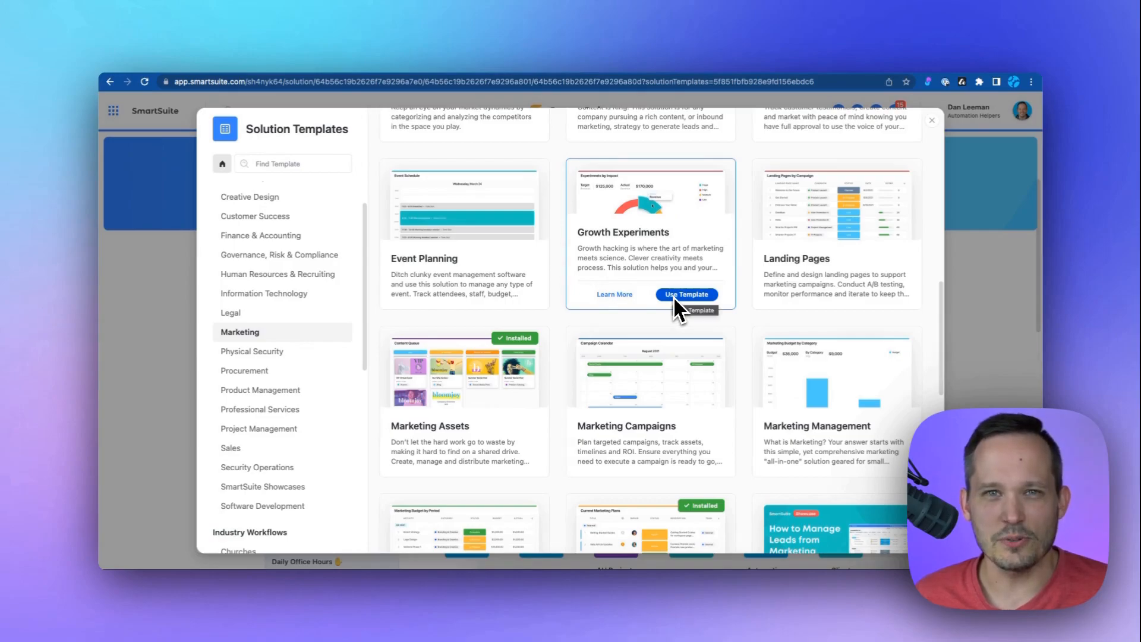
pyautogui.click(685, 294)
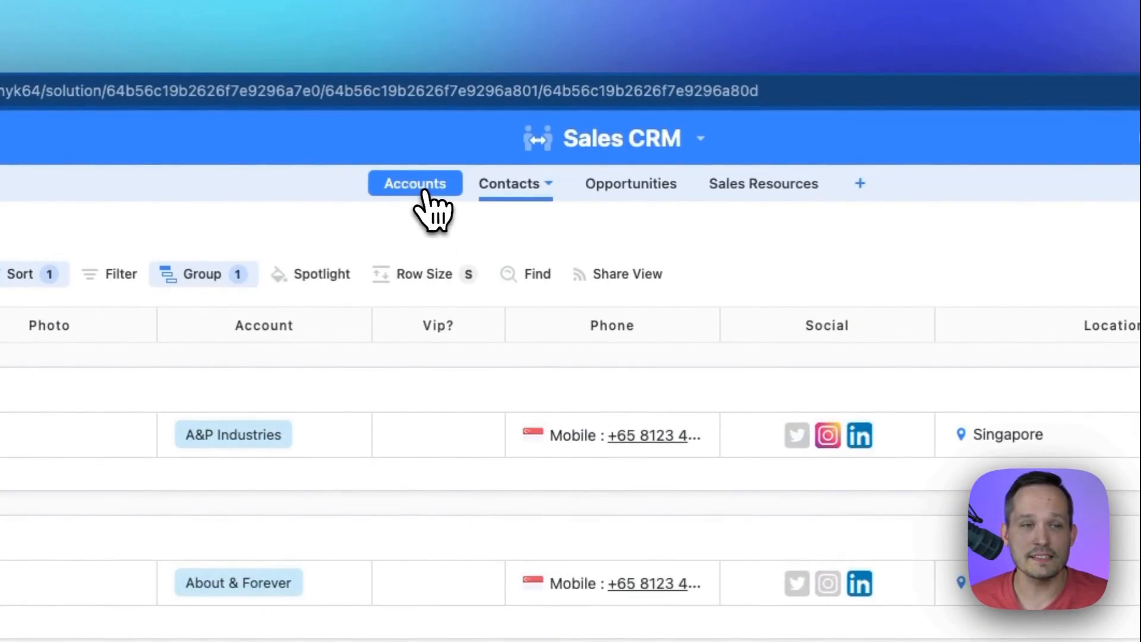
# View the Opportunities pipeline, then add and open a new App 1 in Sales CRM.
pyautogui.click(630, 183)
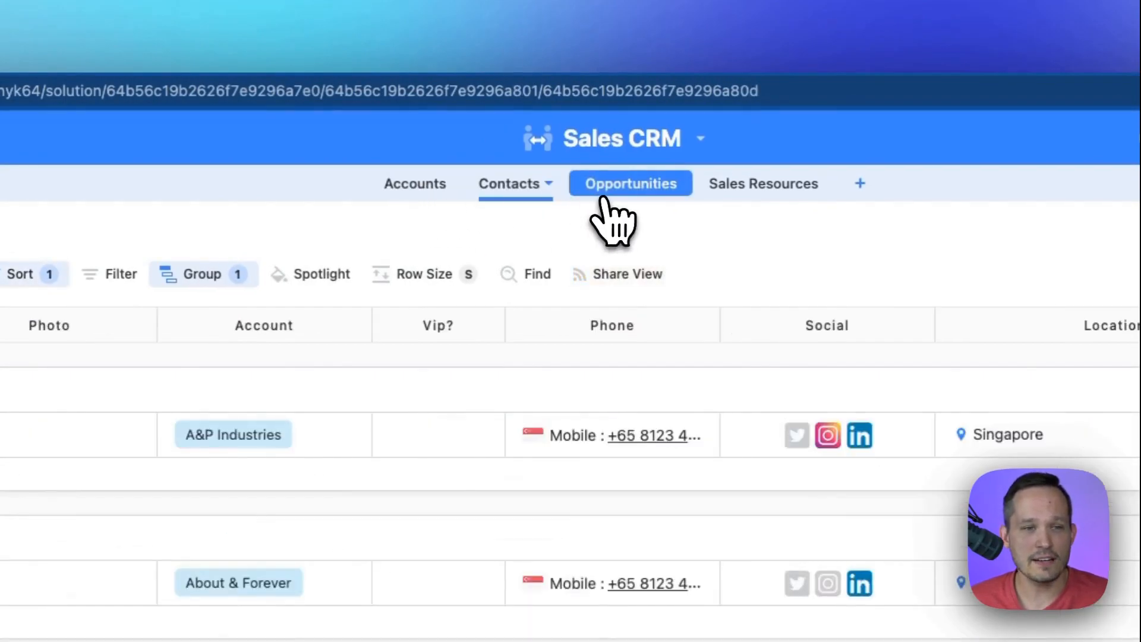
pyautogui.click(629, 182)
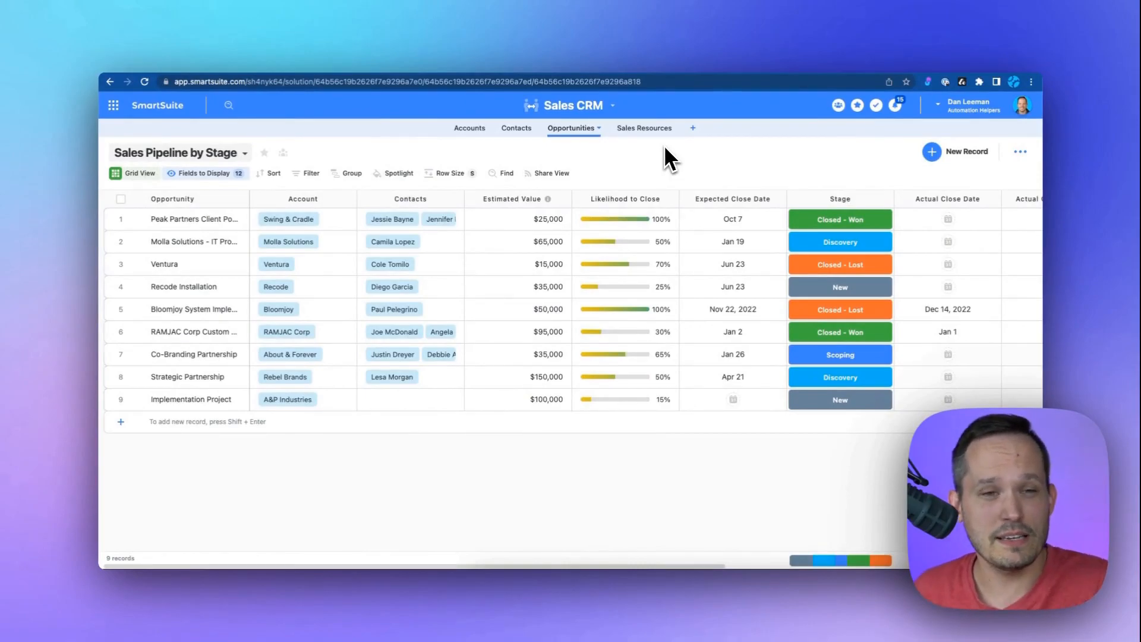
pyautogui.moveTo(692, 128)
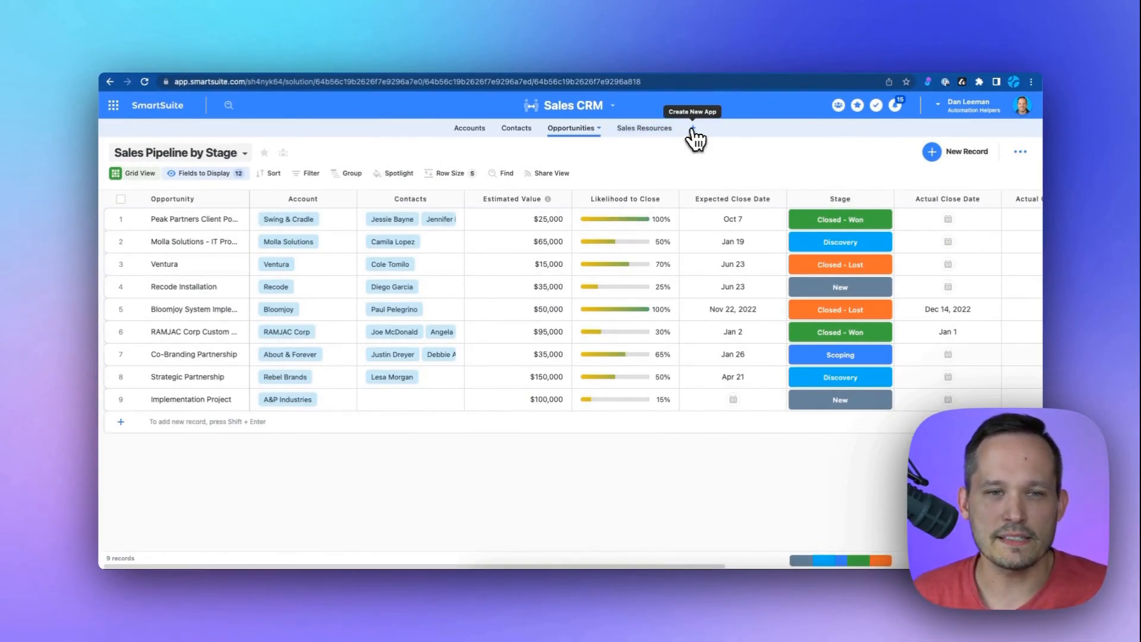
pyautogui.click(691, 111)
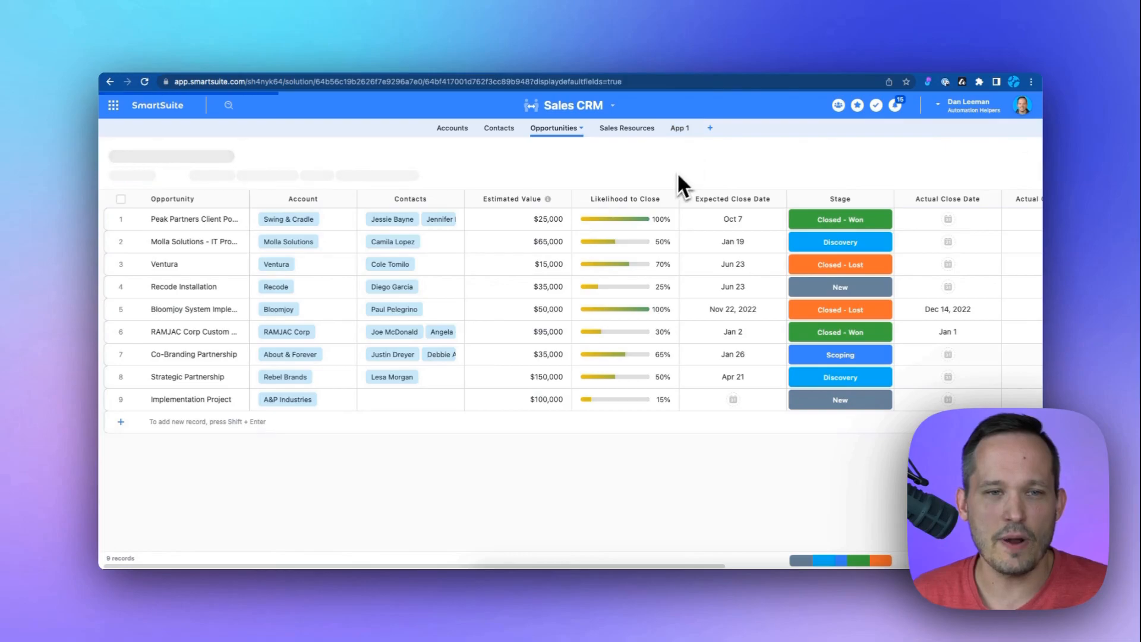
pyautogui.click(673, 128)
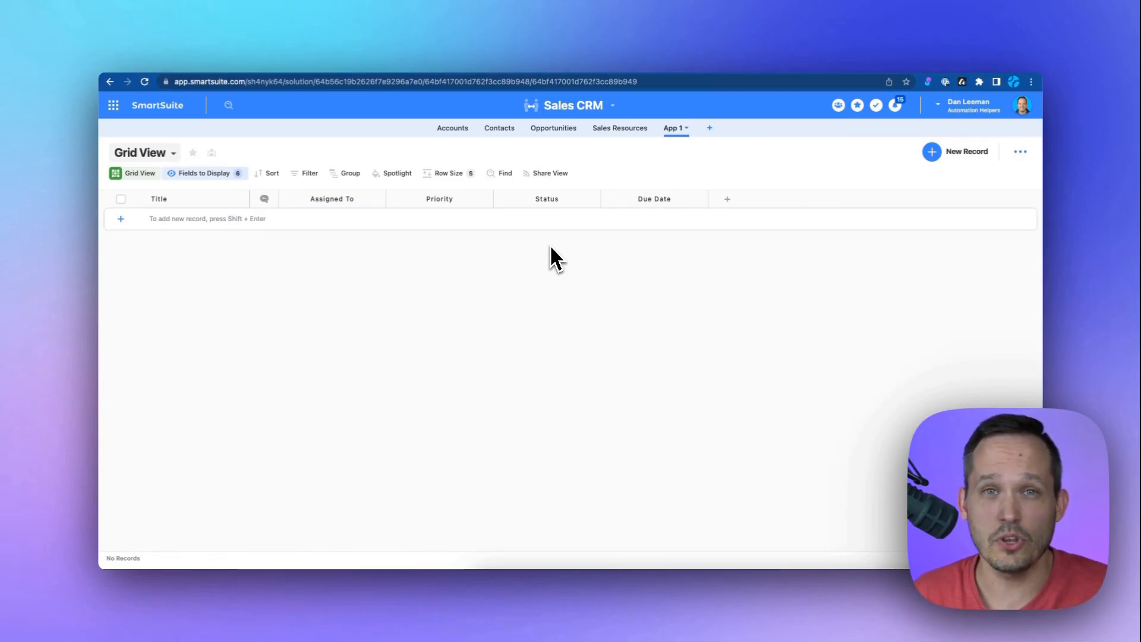
pyautogui.click(452, 127)
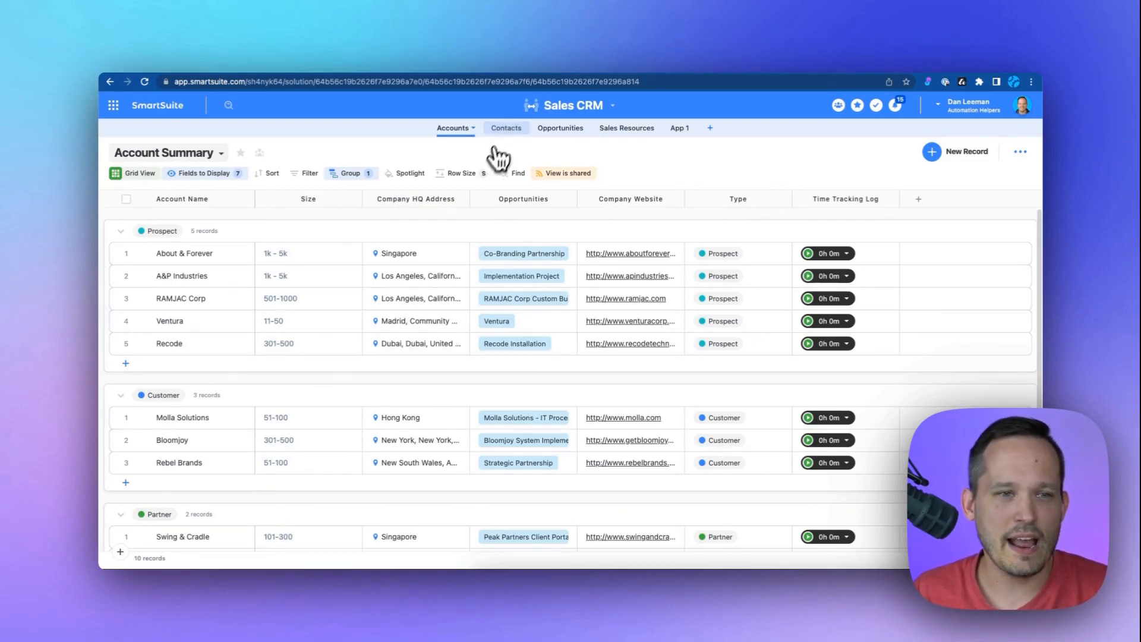
pyautogui.click(505, 127)
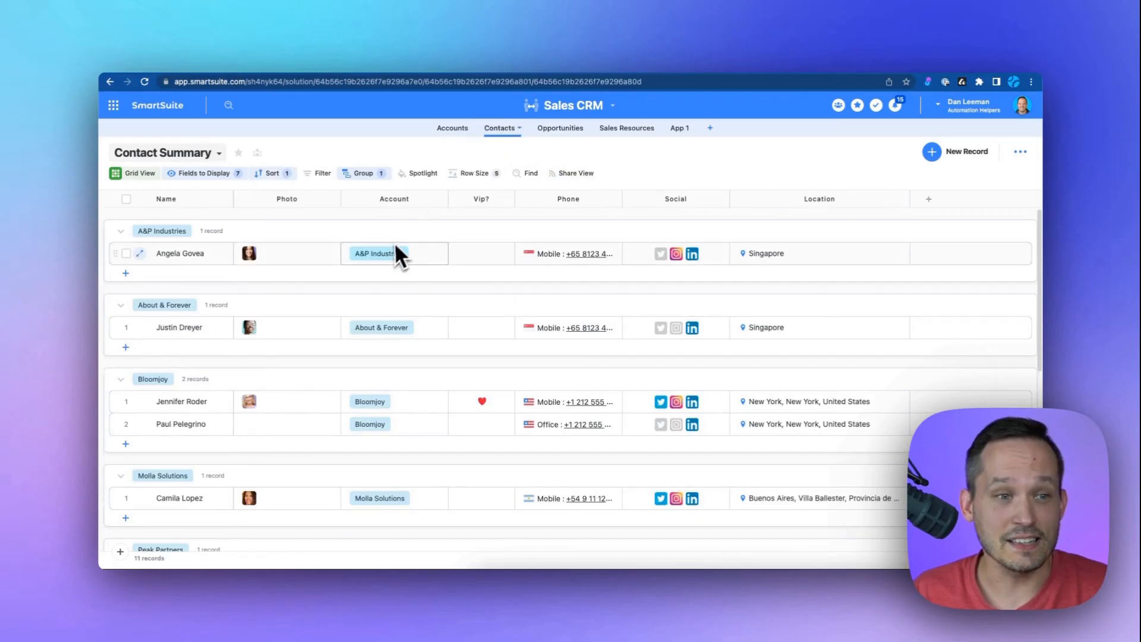
pyautogui.click(393, 253)
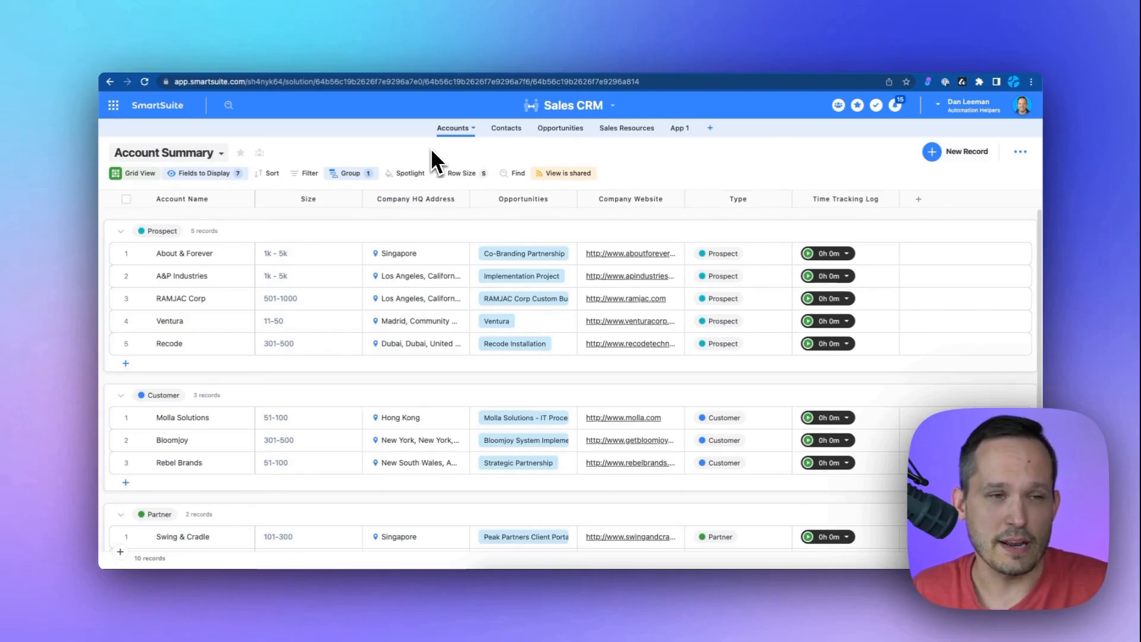
pyautogui.moveTo(200, 165)
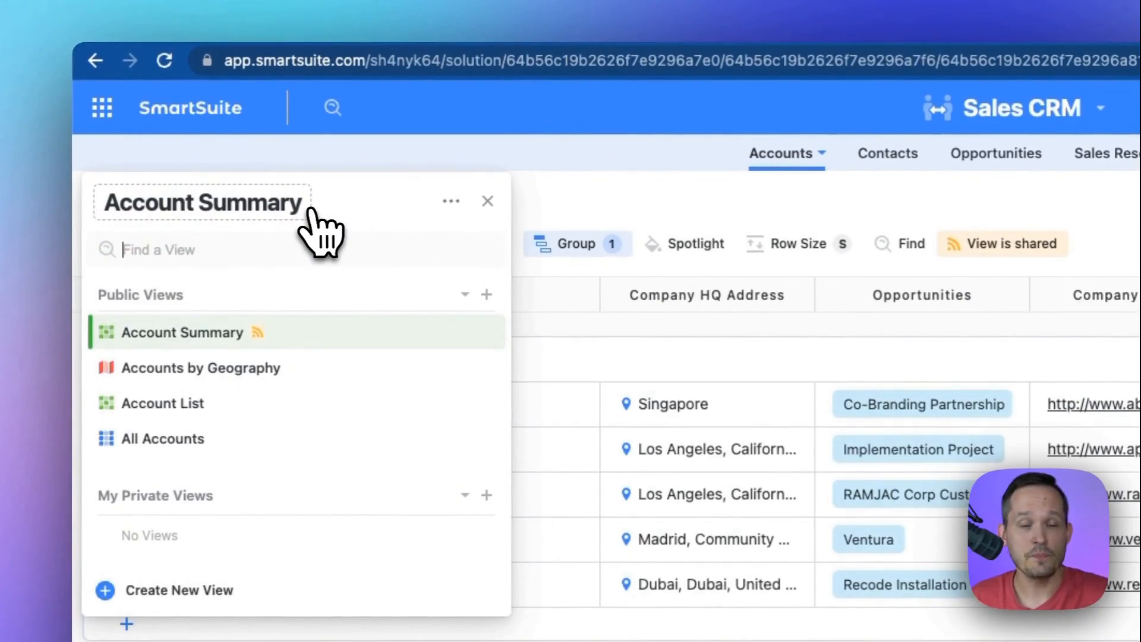
pyautogui.moveTo(298, 378)
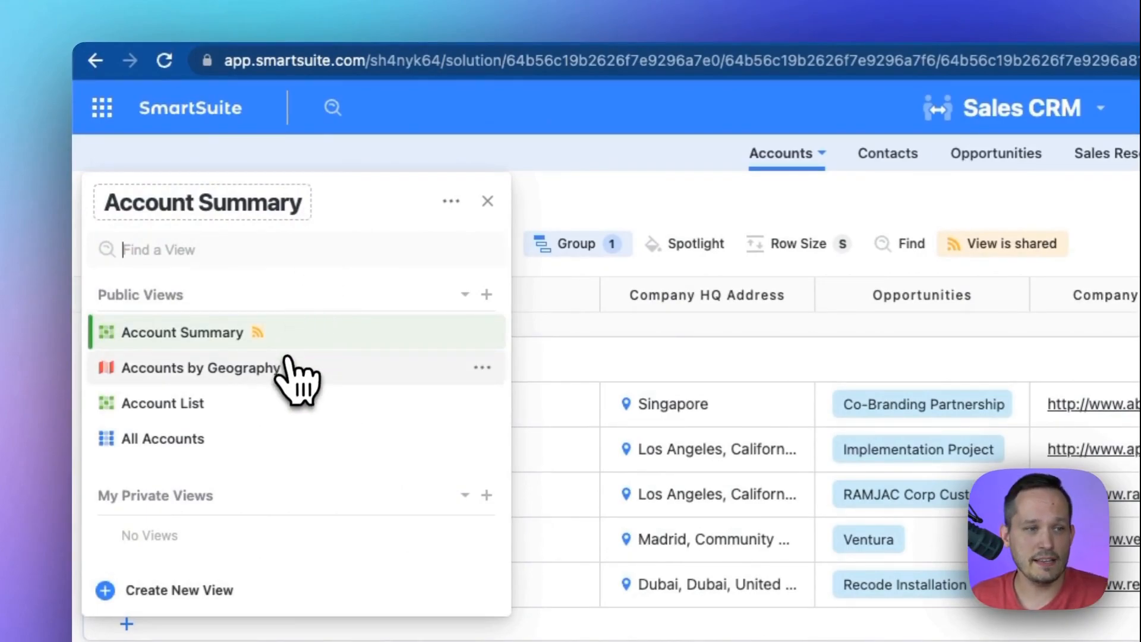
# Check the Dubai location in Accounts by Geography, then show the VIP Contacts card view.
pyautogui.click(201, 367)
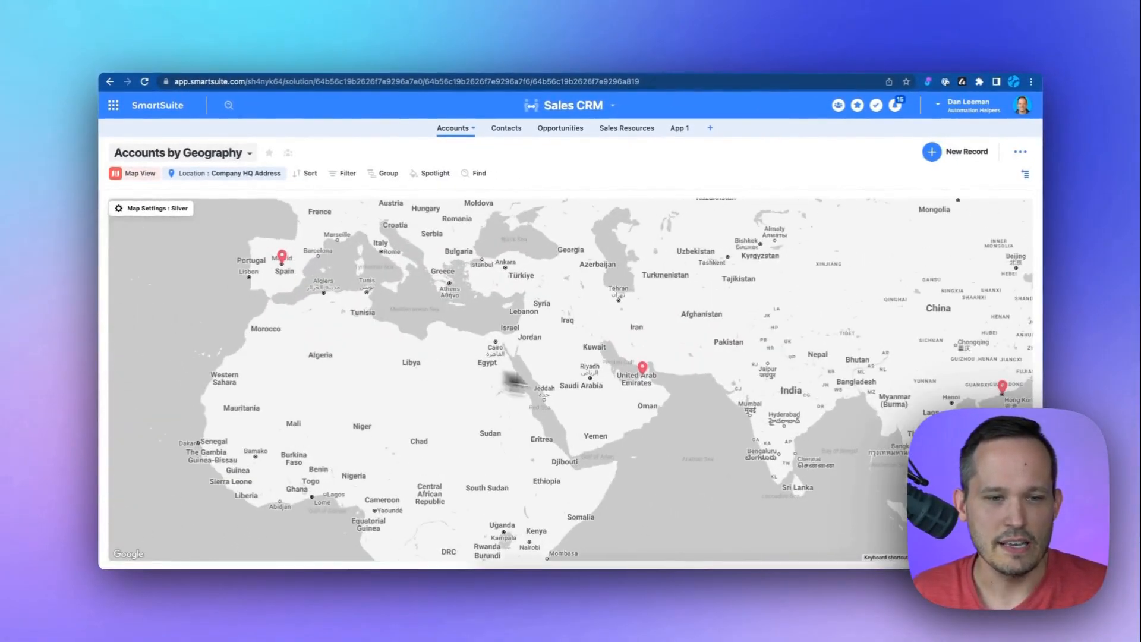
pyautogui.click(641, 367)
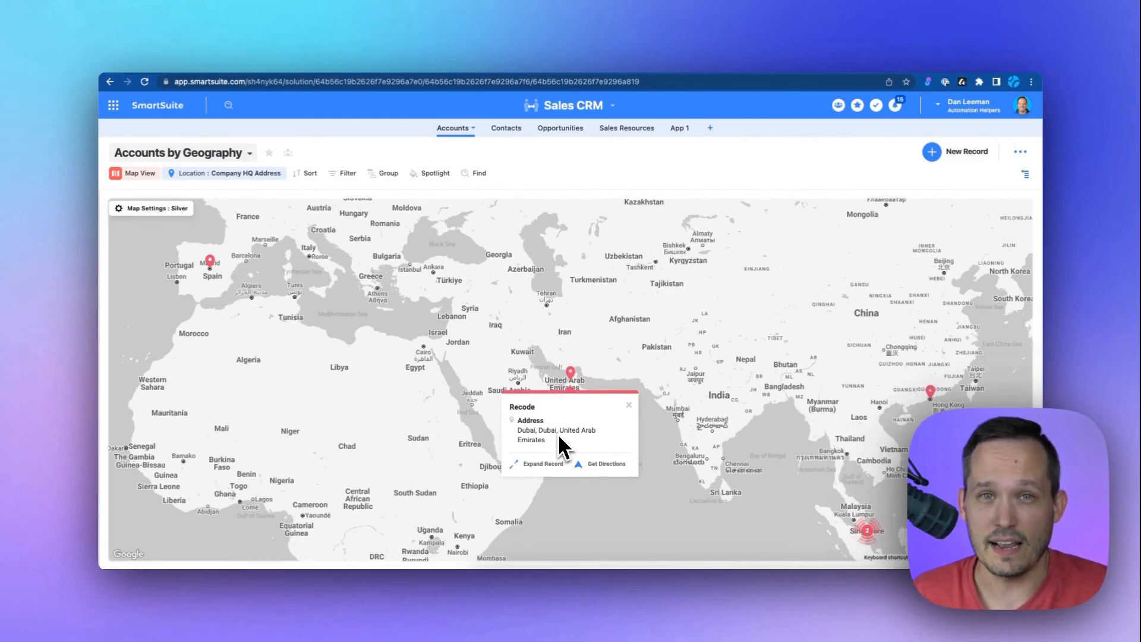
pyautogui.click(499, 127)
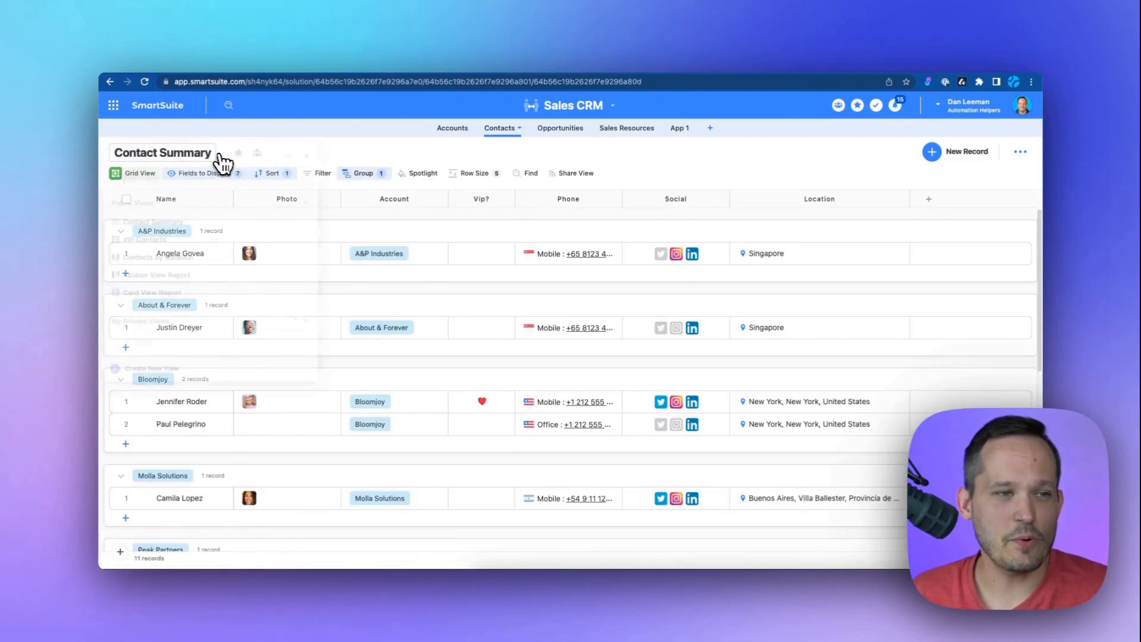
pyautogui.click(148, 240)
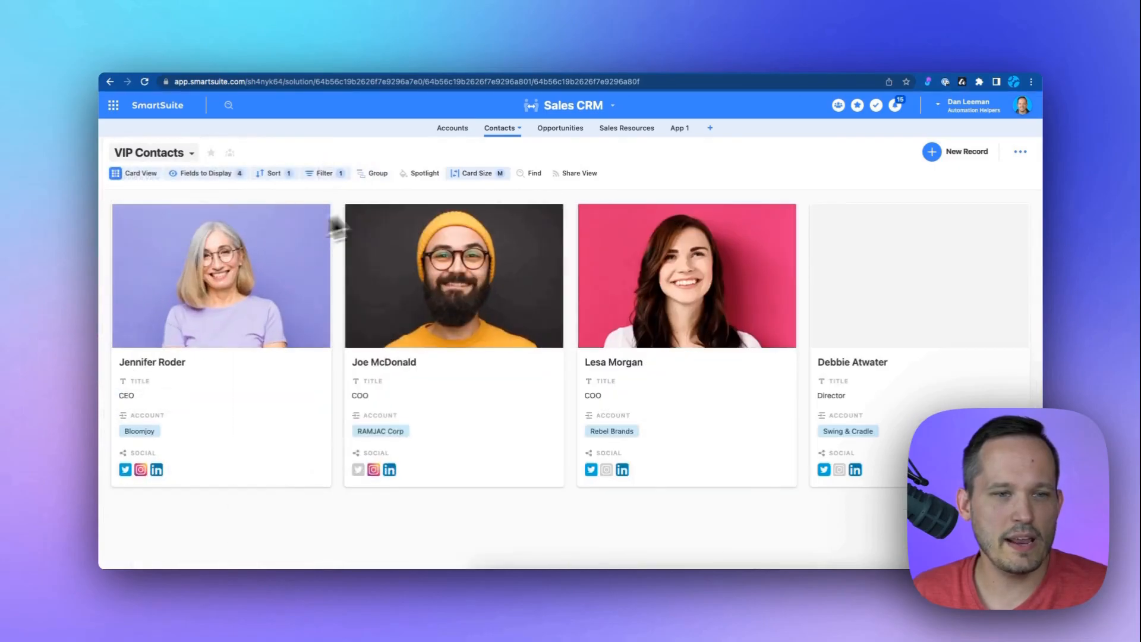
pyautogui.click(555, 127)
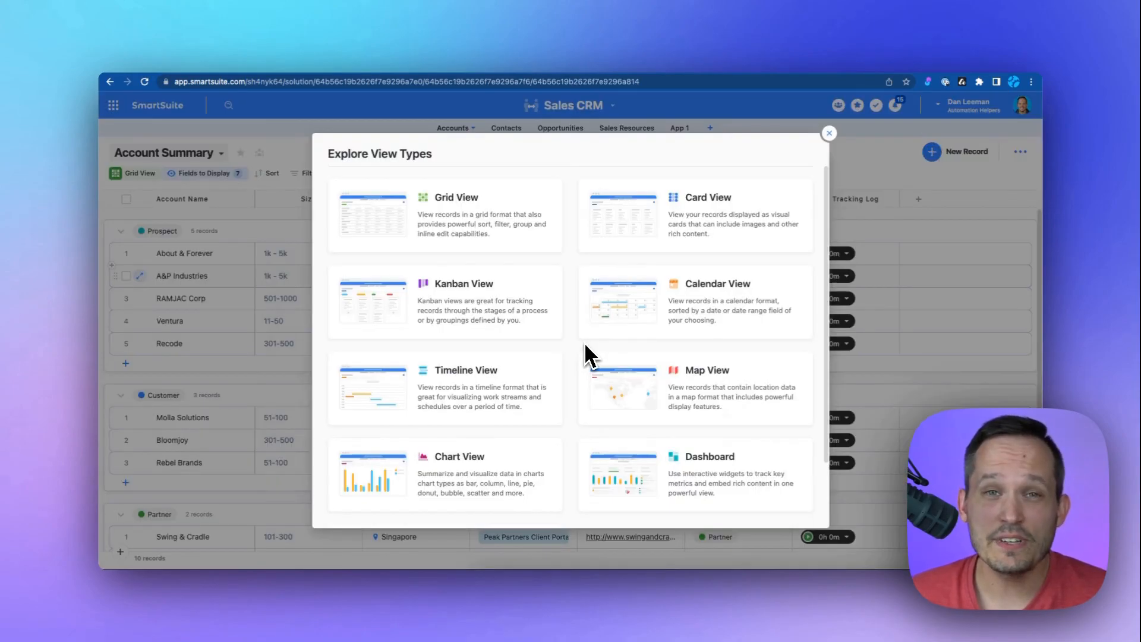
# Scroll through the view type catalog and close it without adding a view.
pyautogui.scroll(-3)
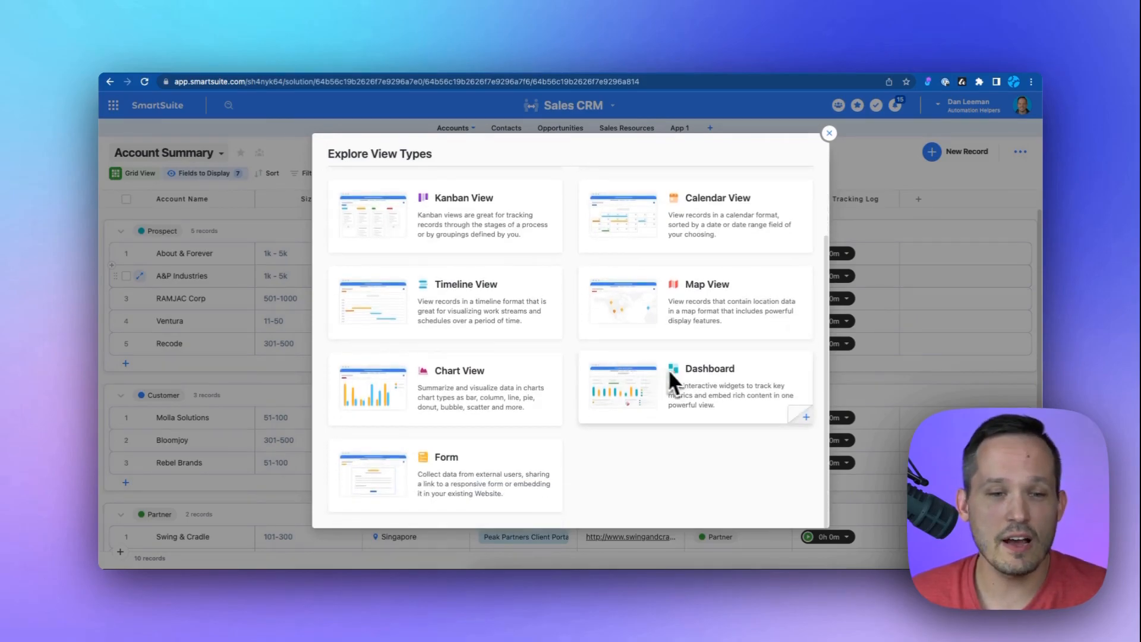
pyautogui.moveTo(538, 396)
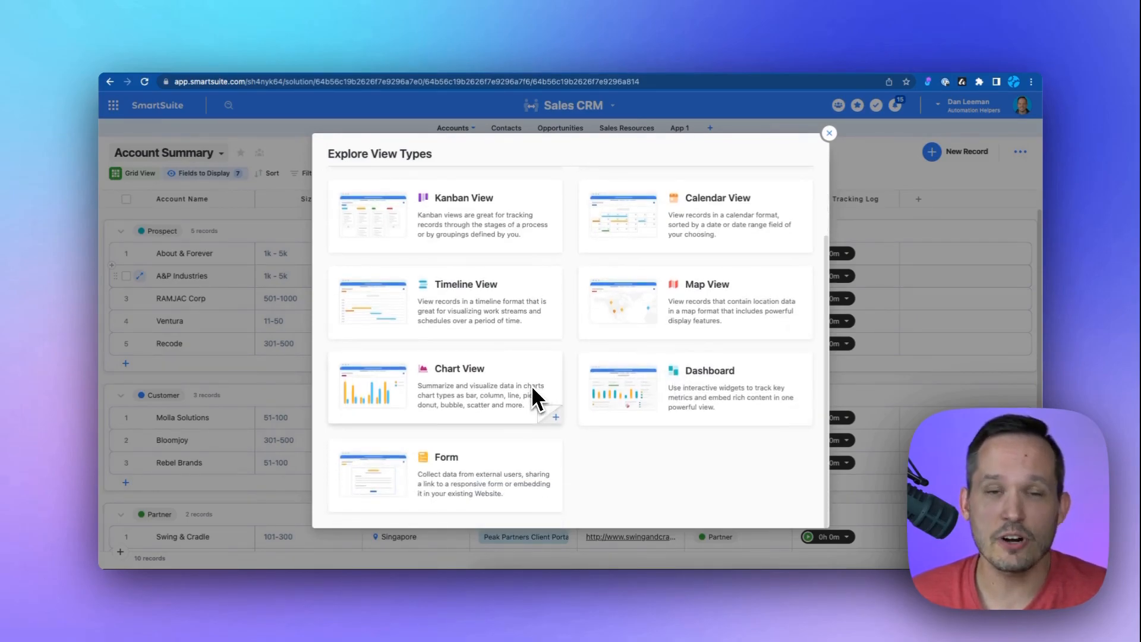
pyautogui.moveTo(507, 466)
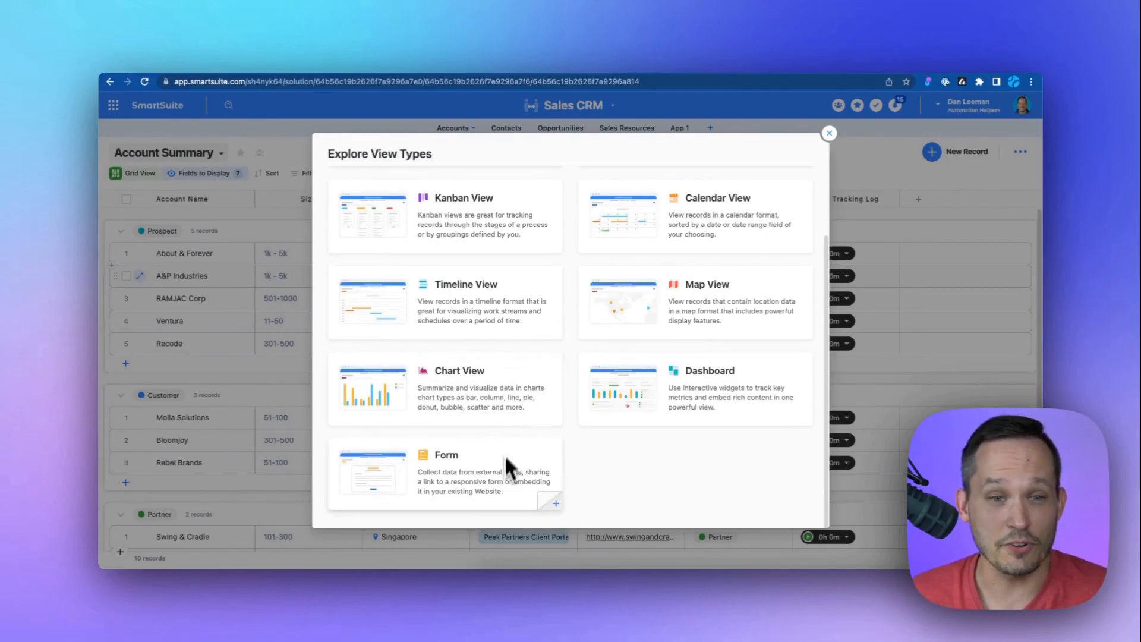
pyautogui.moveTo(506, 487)
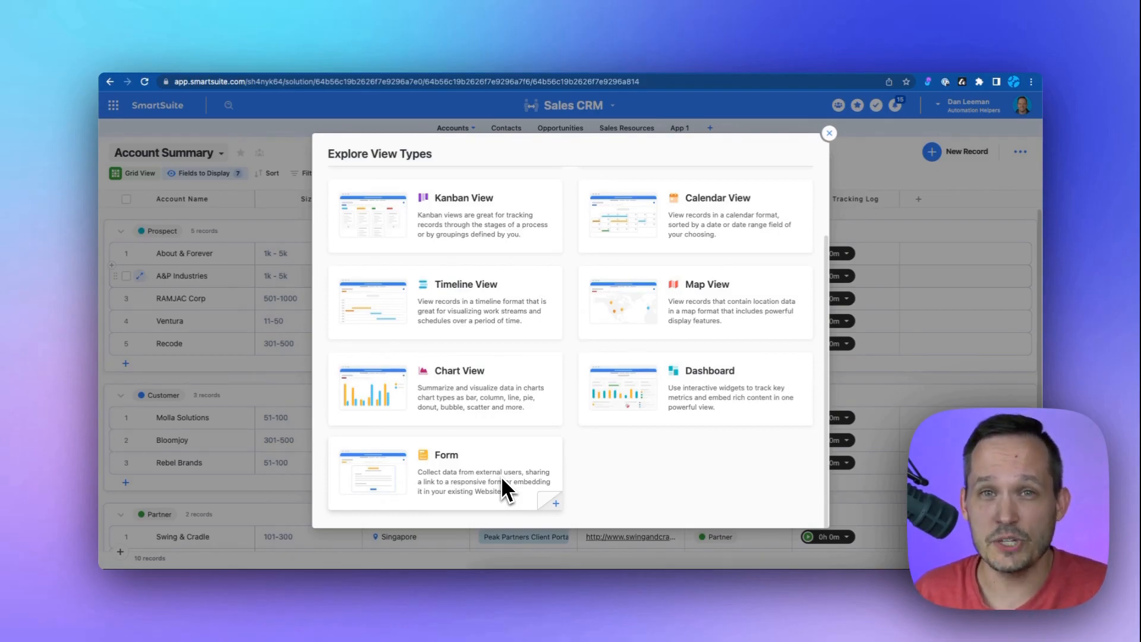
pyautogui.click(828, 133)
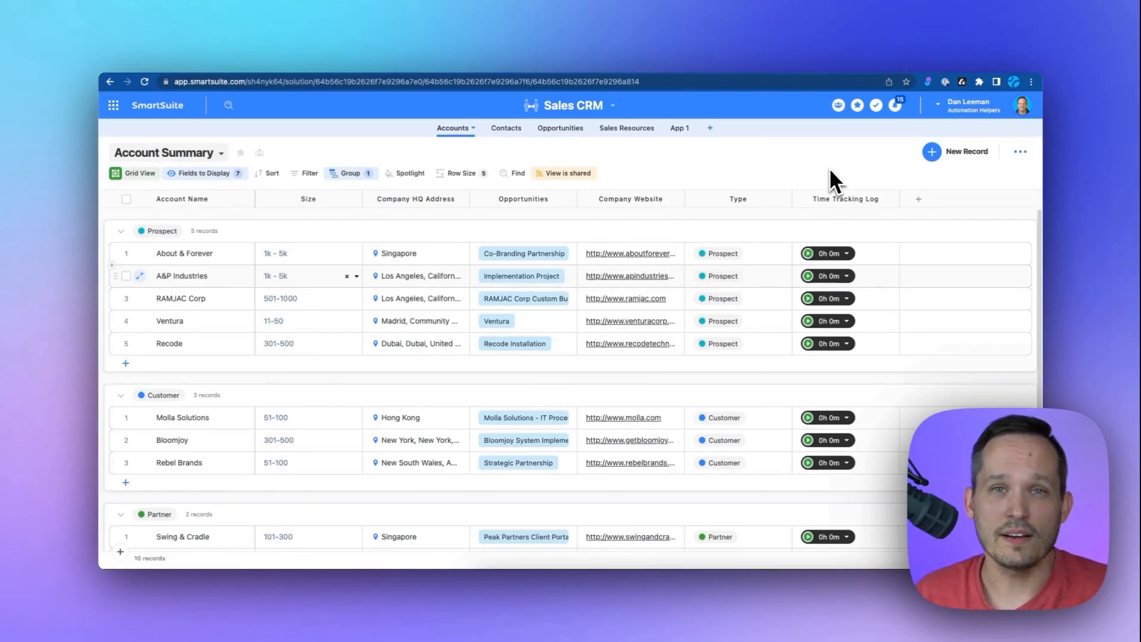
pyautogui.click(919, 198)
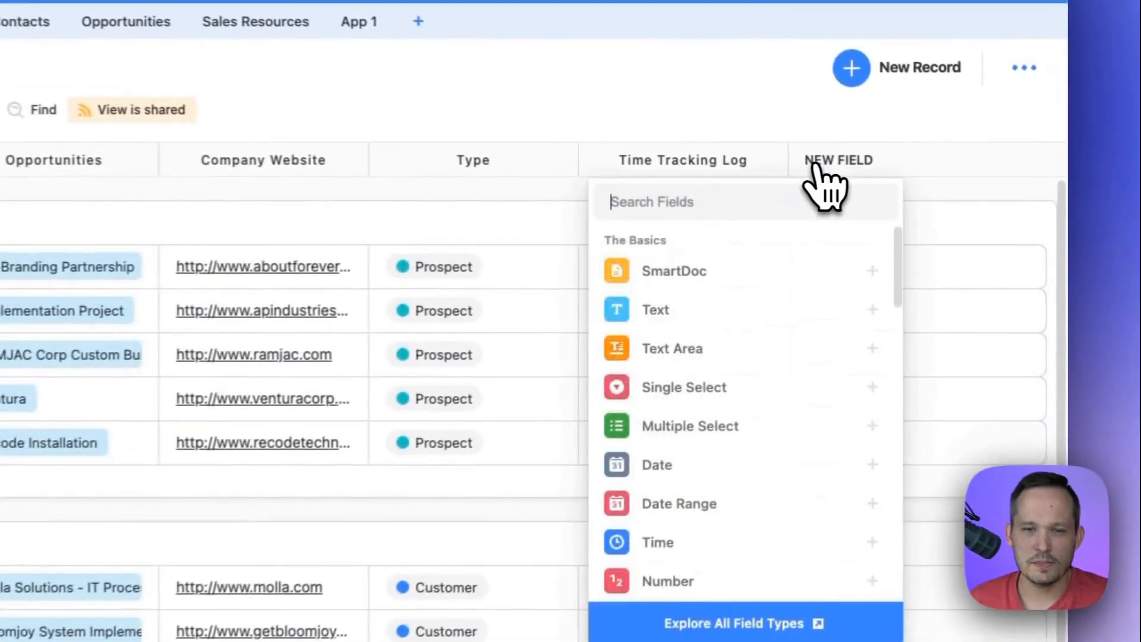
pyautogui.scroll(-3)
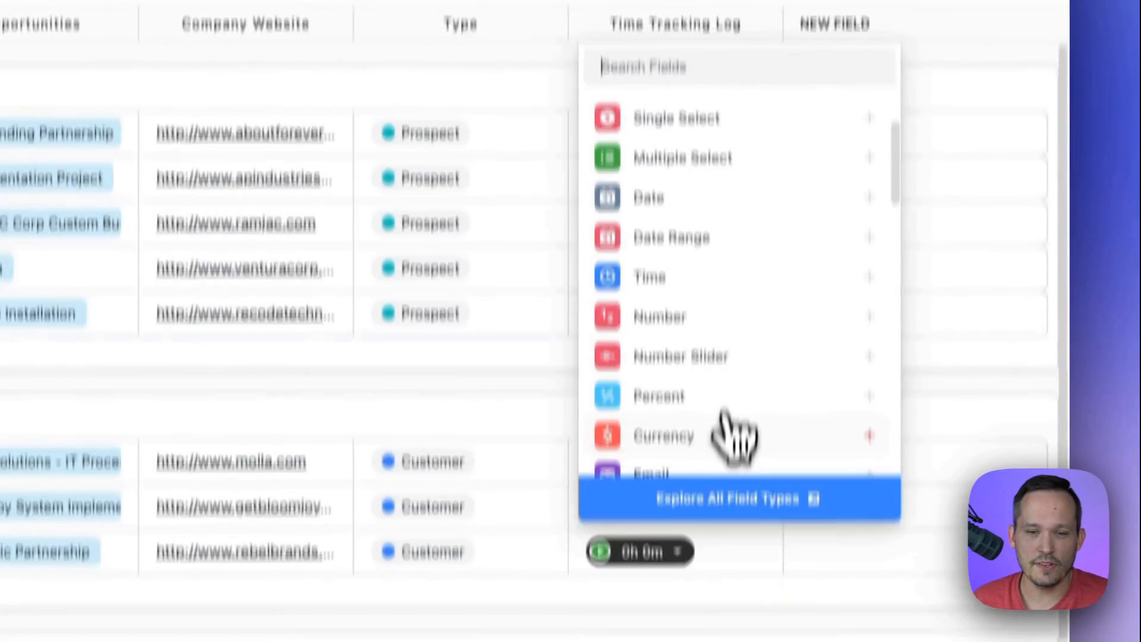
pyautogui.click(737, 499)
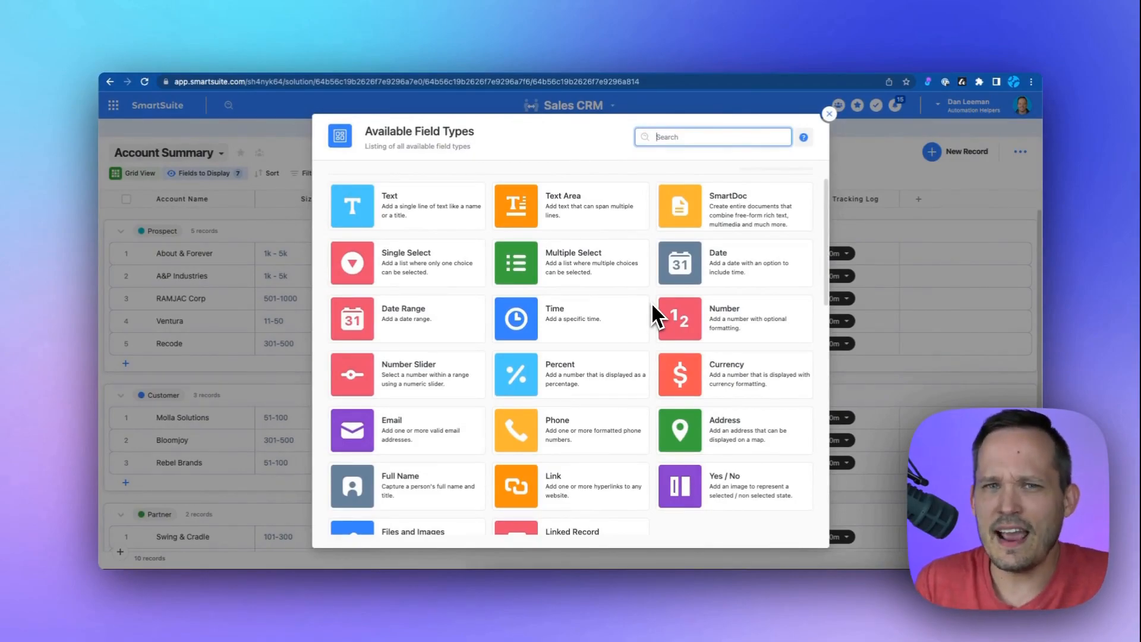
pyautogui.scroll(-3)
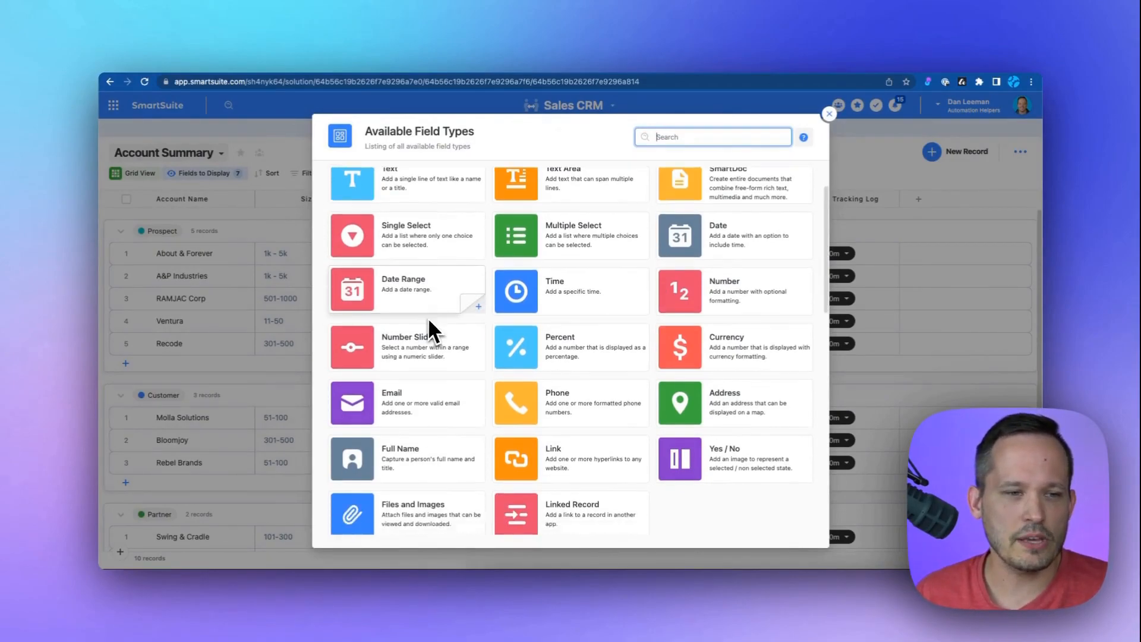
pyautogui.scroll(-3)
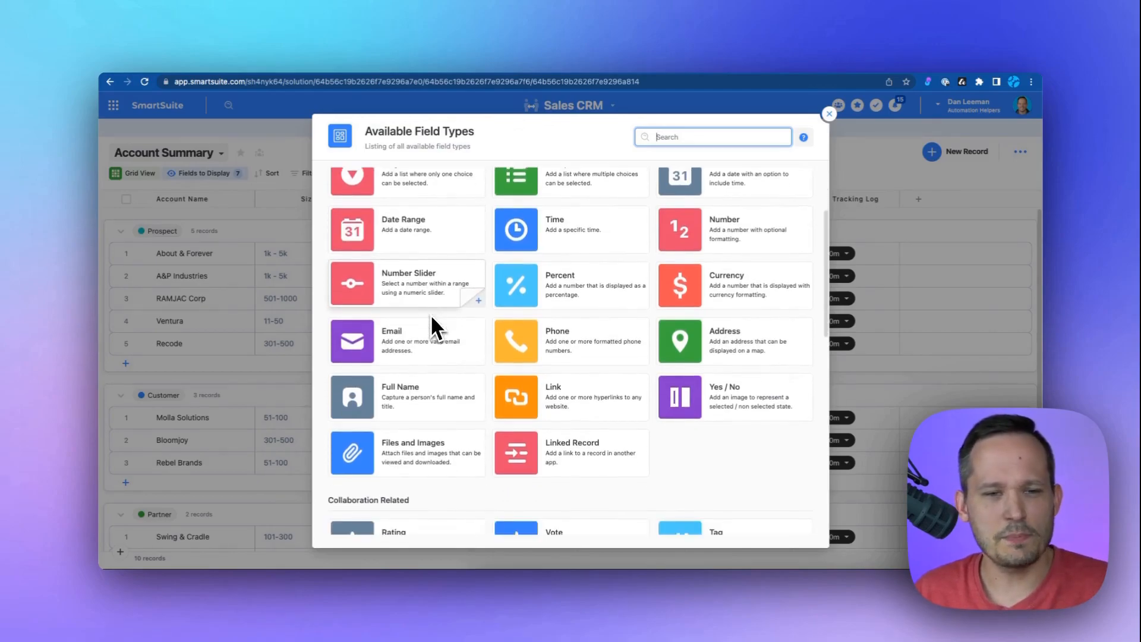
pyautogui.scroll(-3)
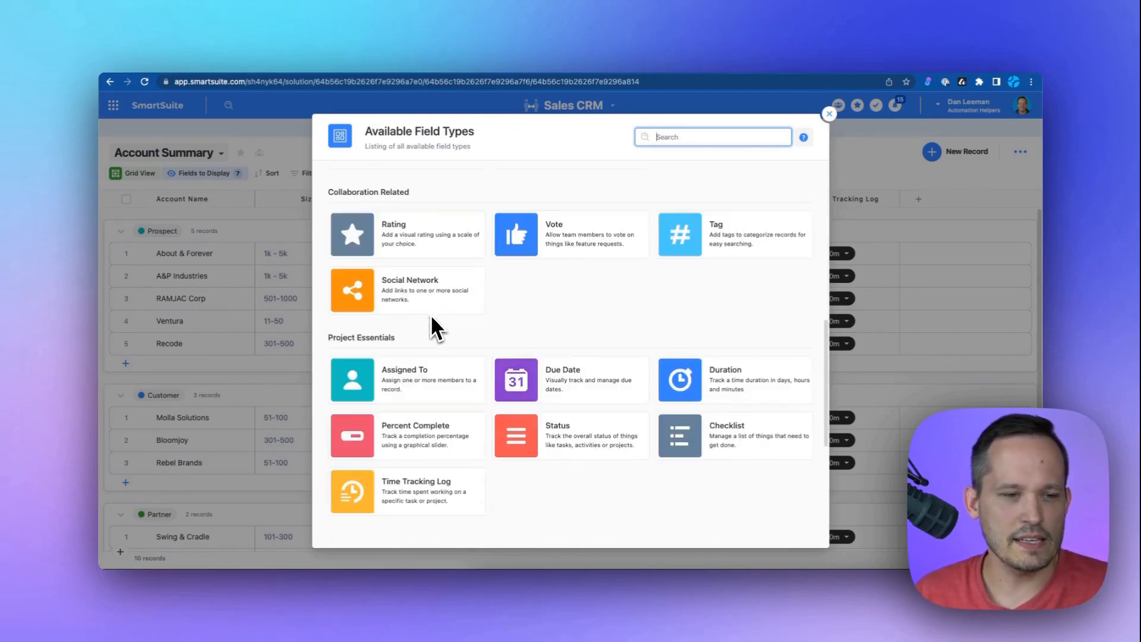
pyautogui.scroll(-3)
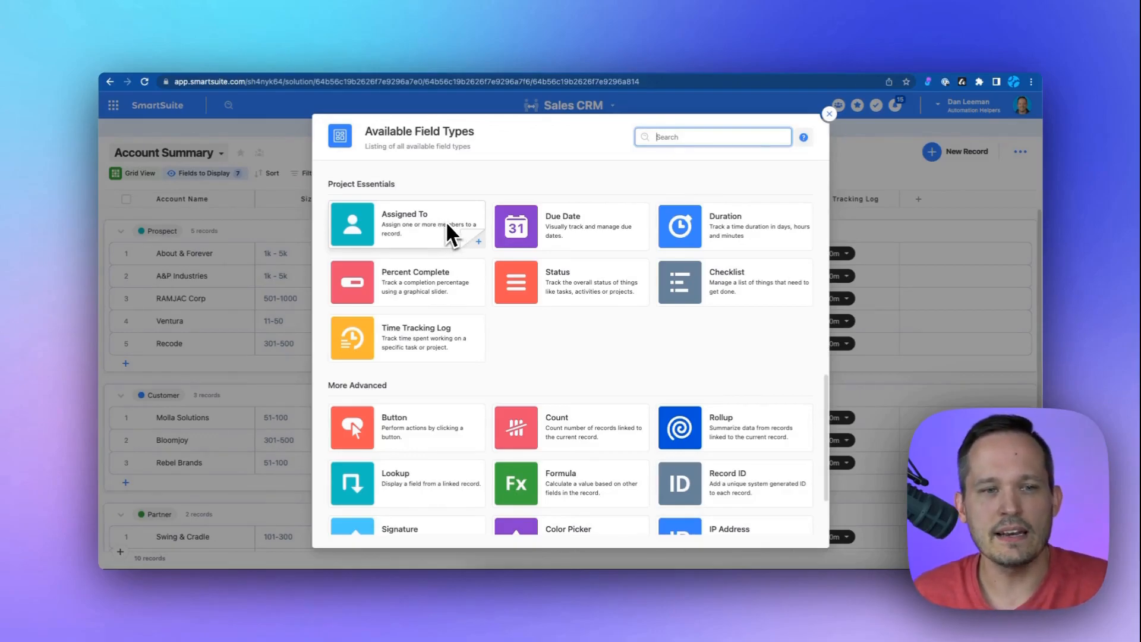
pyautogui.moveTo(487, 266)
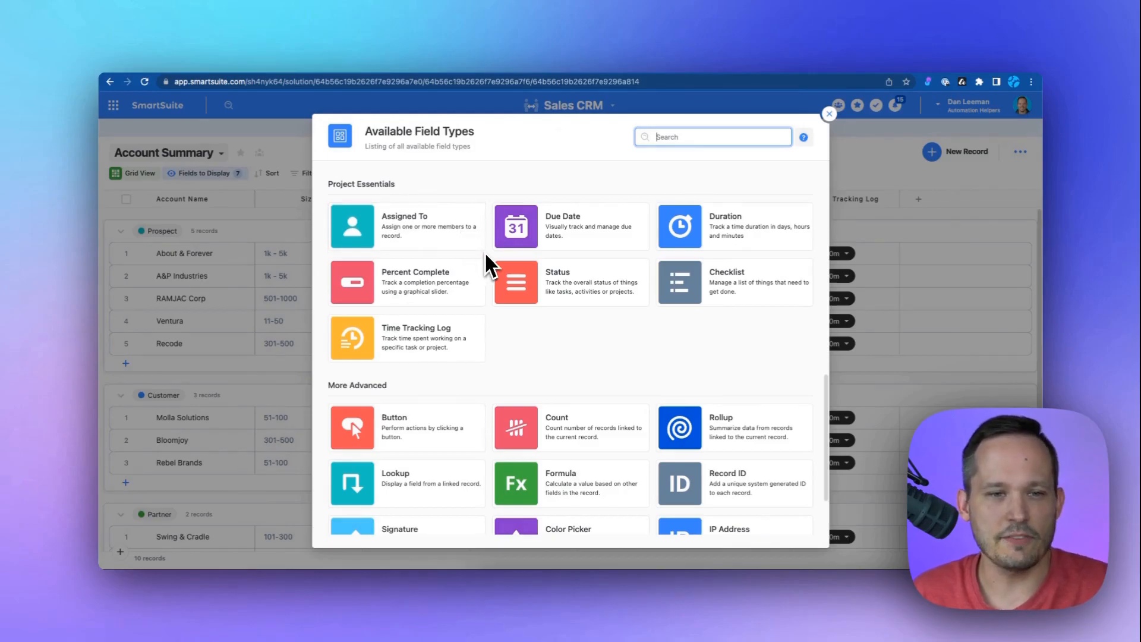
pyautogui.moveTo(681, 289)
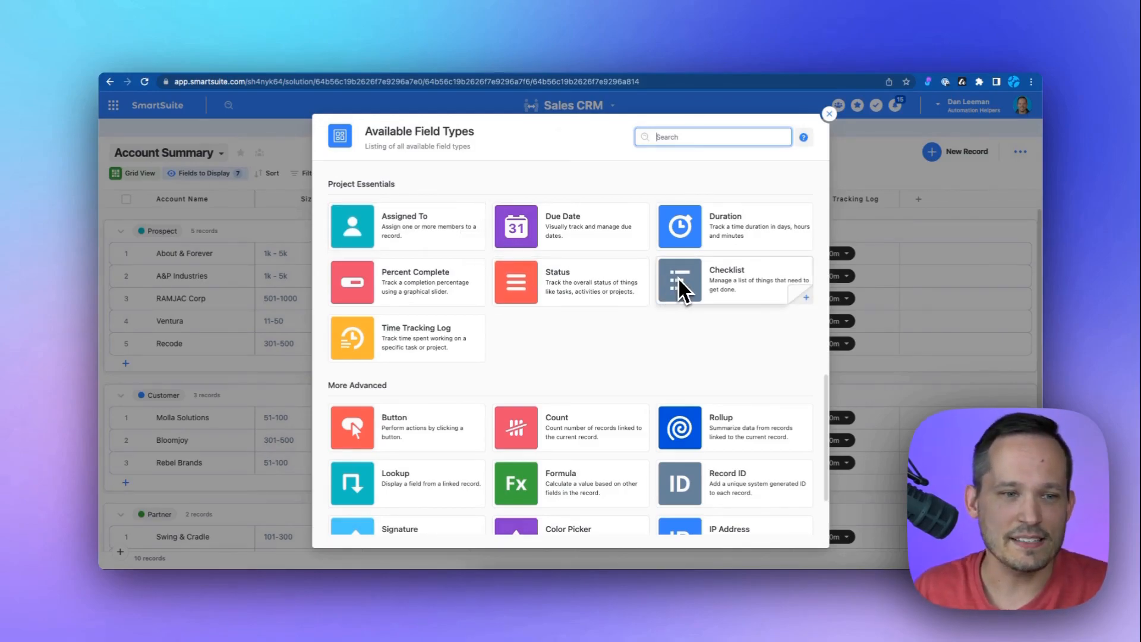
pyautogui.moveTo(814, 184)
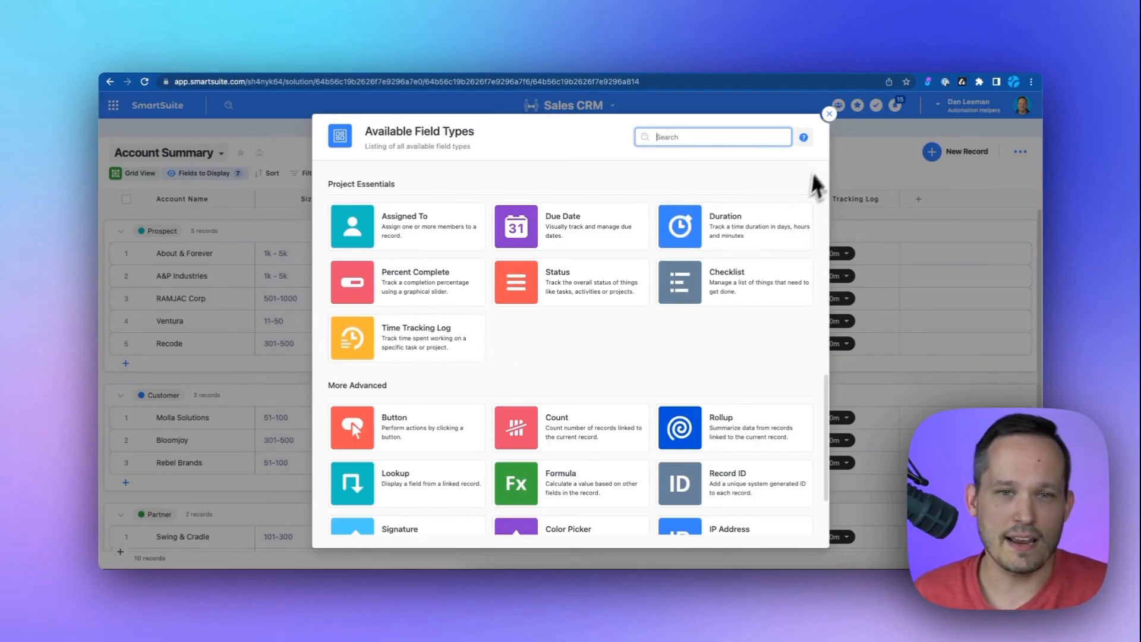
pyautogui.click(828, 114)
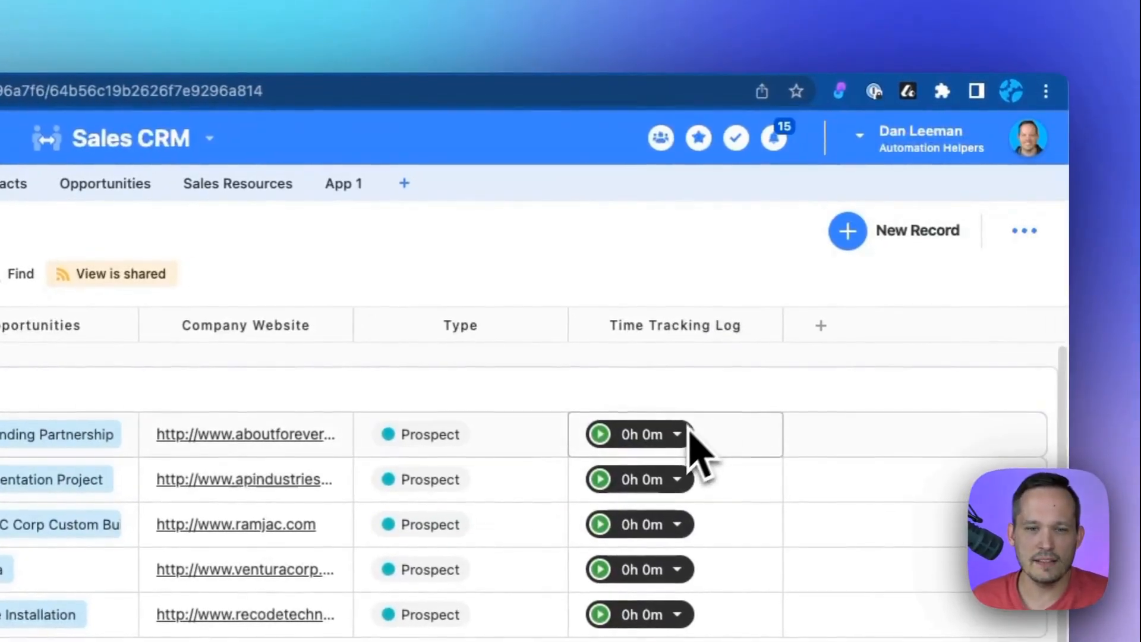
pyautogui.click(680, 434)
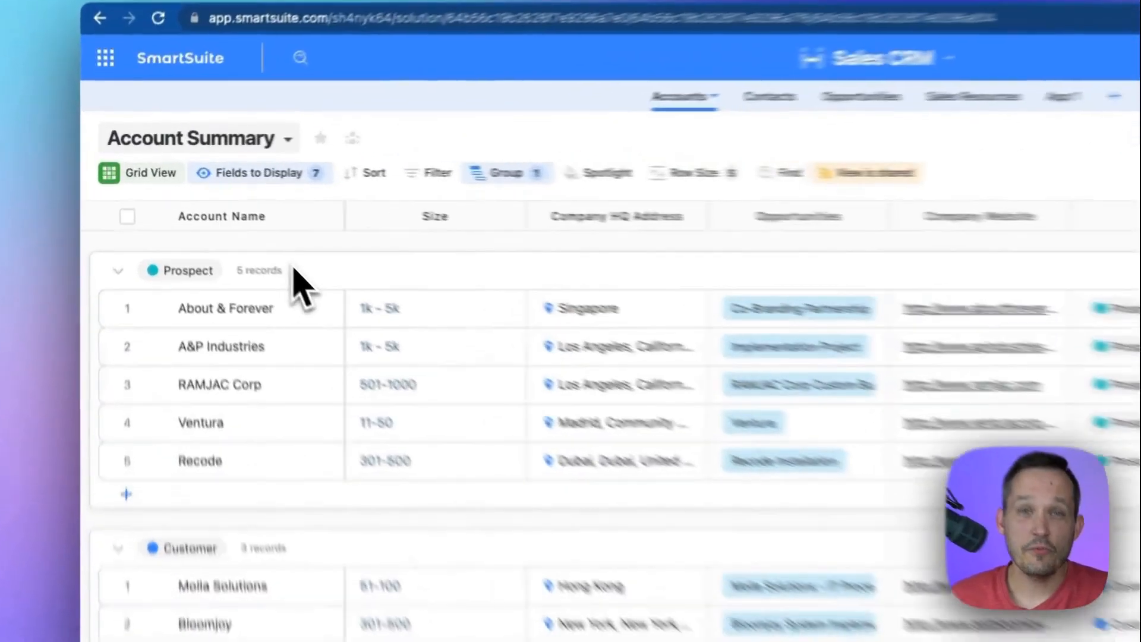
# Open the About & Forever account record and scroll through its company details.
pyautogui.click(226, 308)
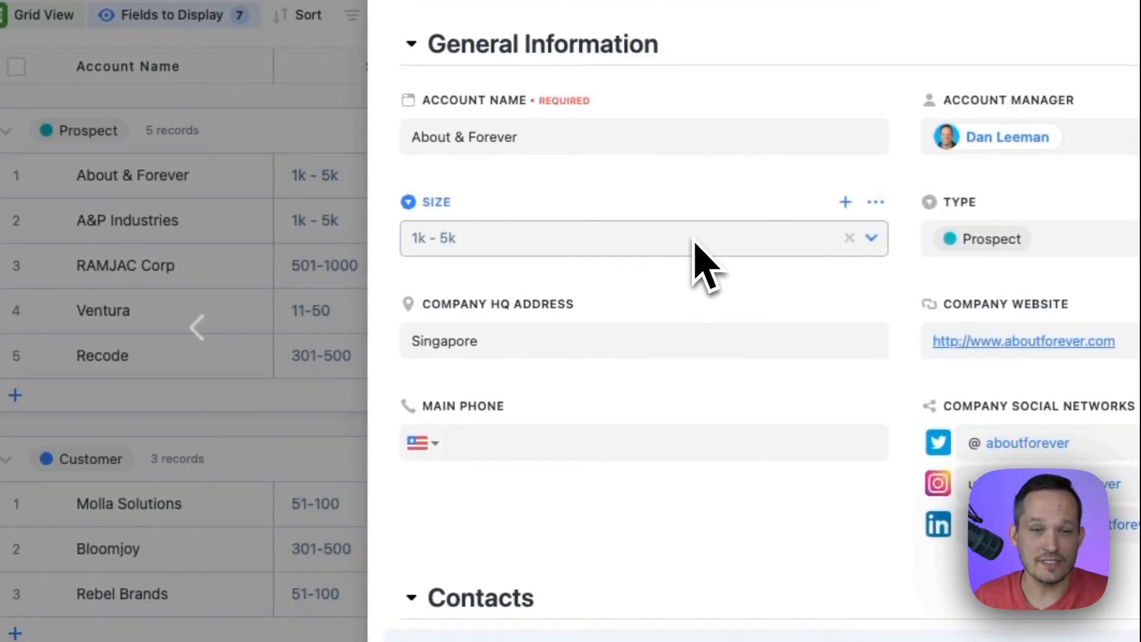
pyautogui.scroll(-3)
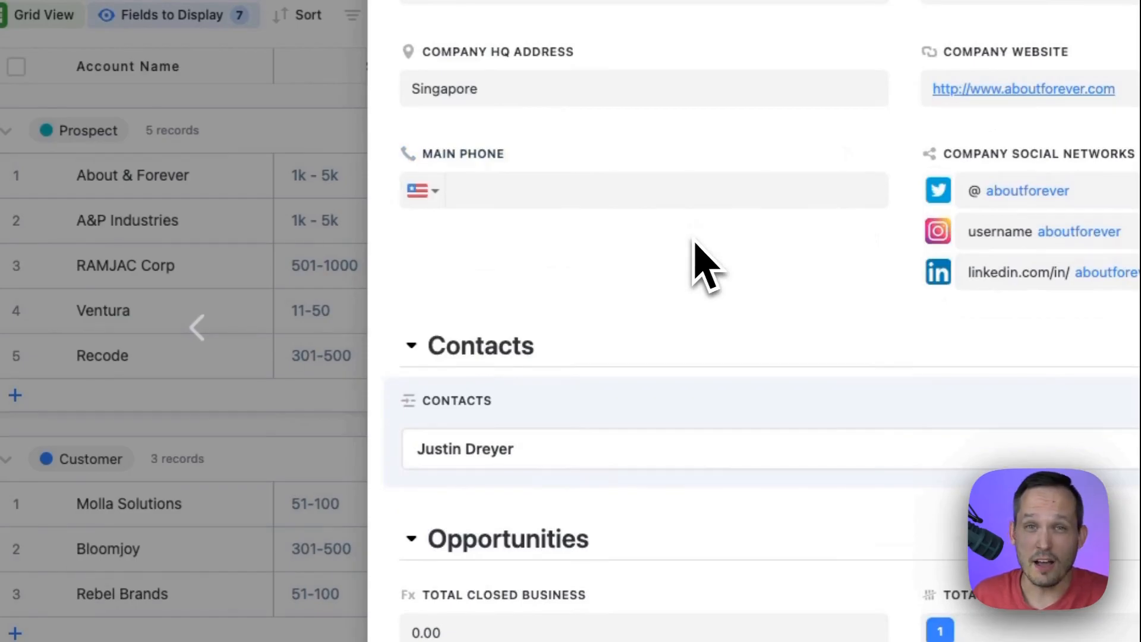
pyautogui.moveTo(429, 364)
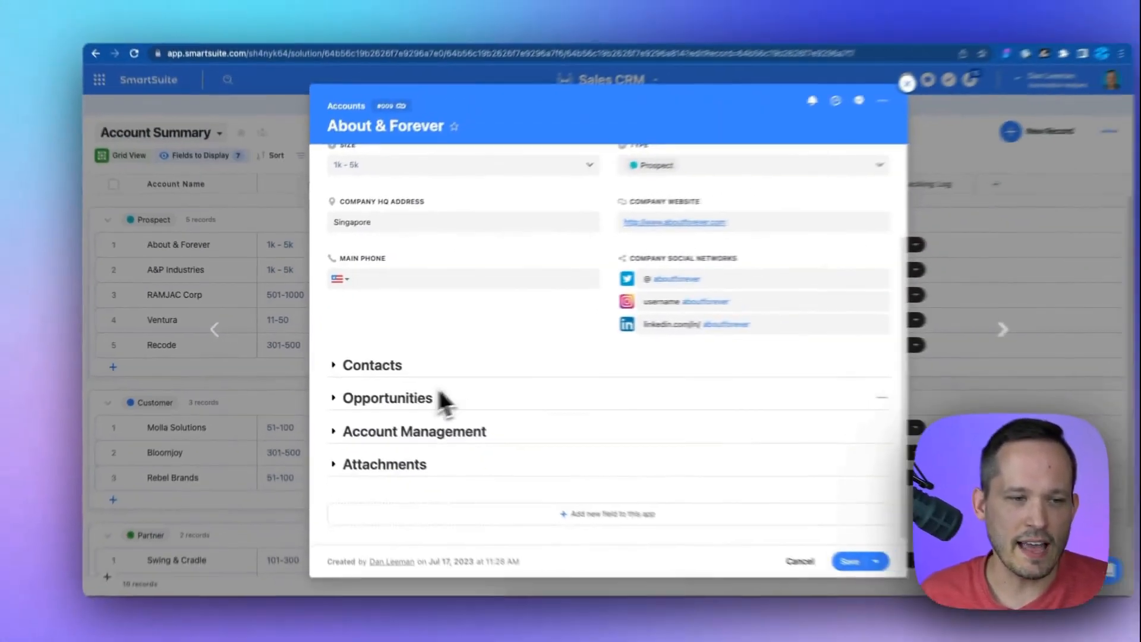
pyautogui.scroll(3)
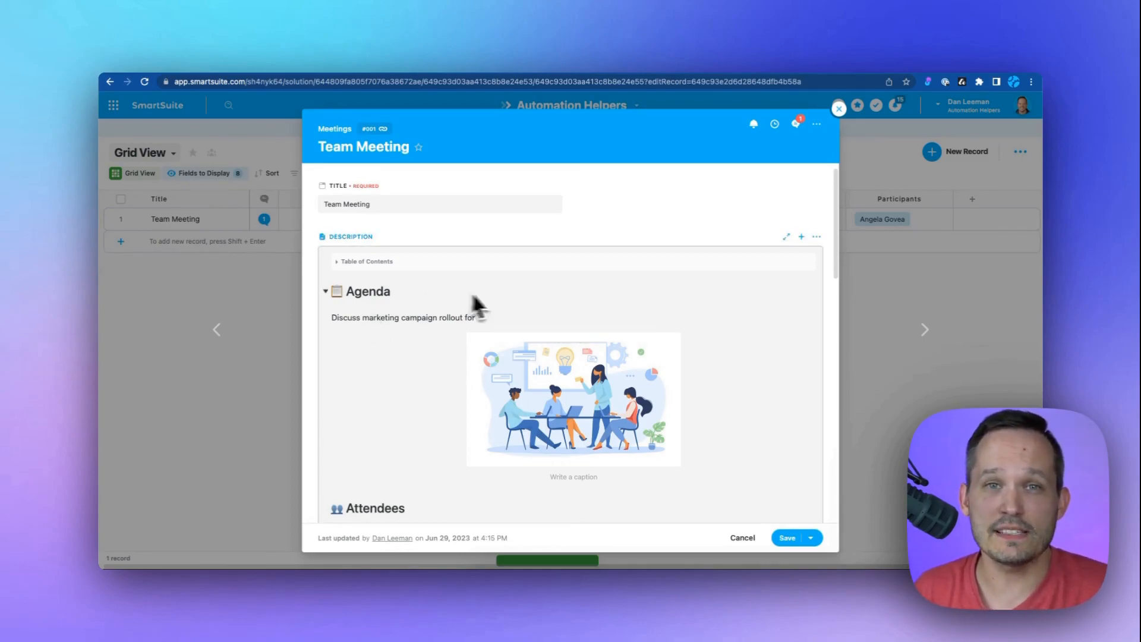
# Scroll through the Team Meeting agenda, attendees, action items and expenses table.
pyautogui.scroll(-3)
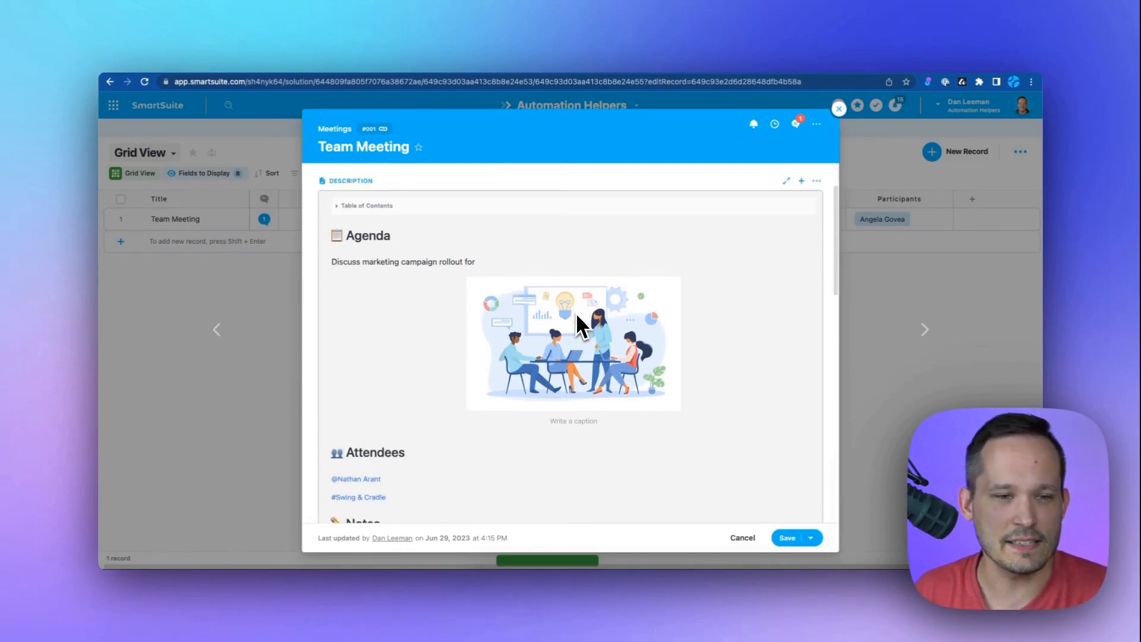
pyautogui.scroll(-3)
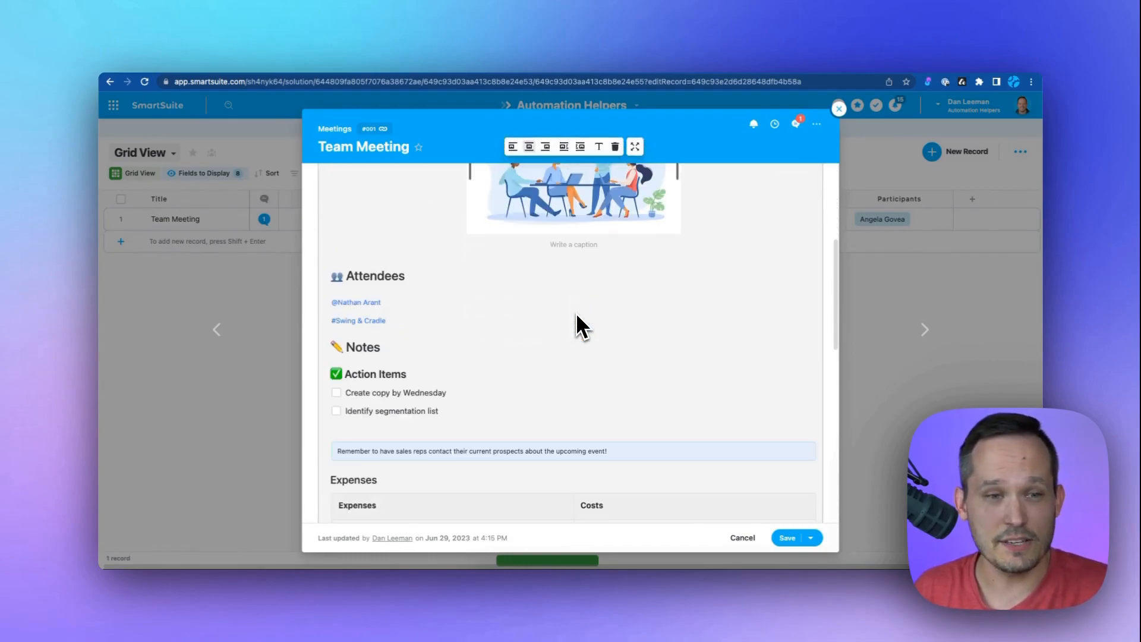
pyautogui.scroll(-3)
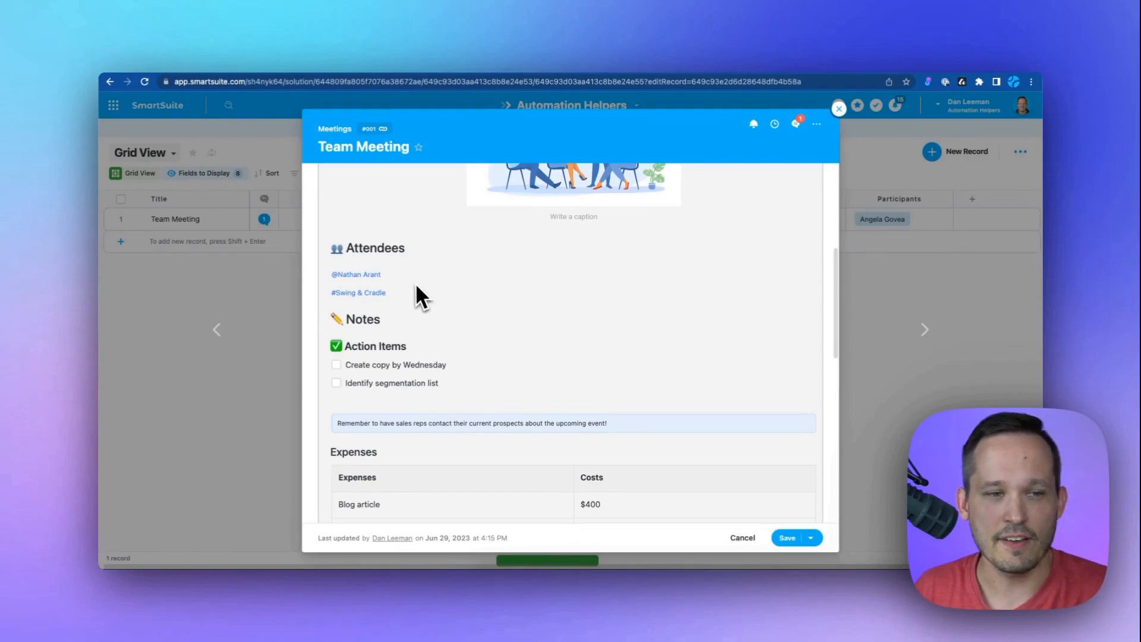
pyautogui.moveTo(419, 298)
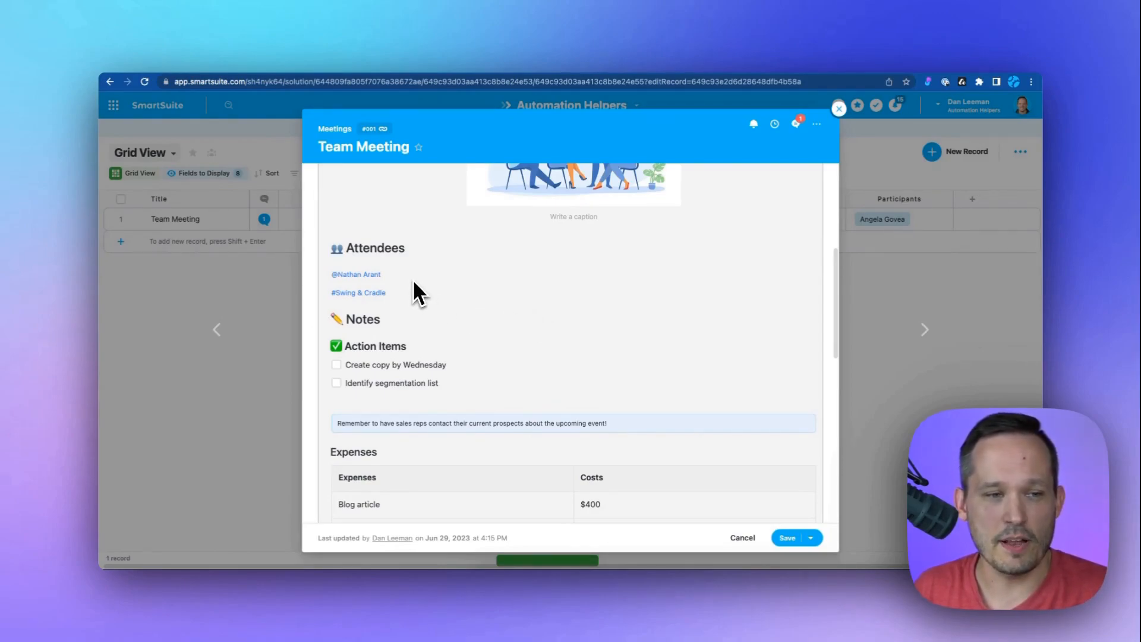
pyautogui.scroll(-3)
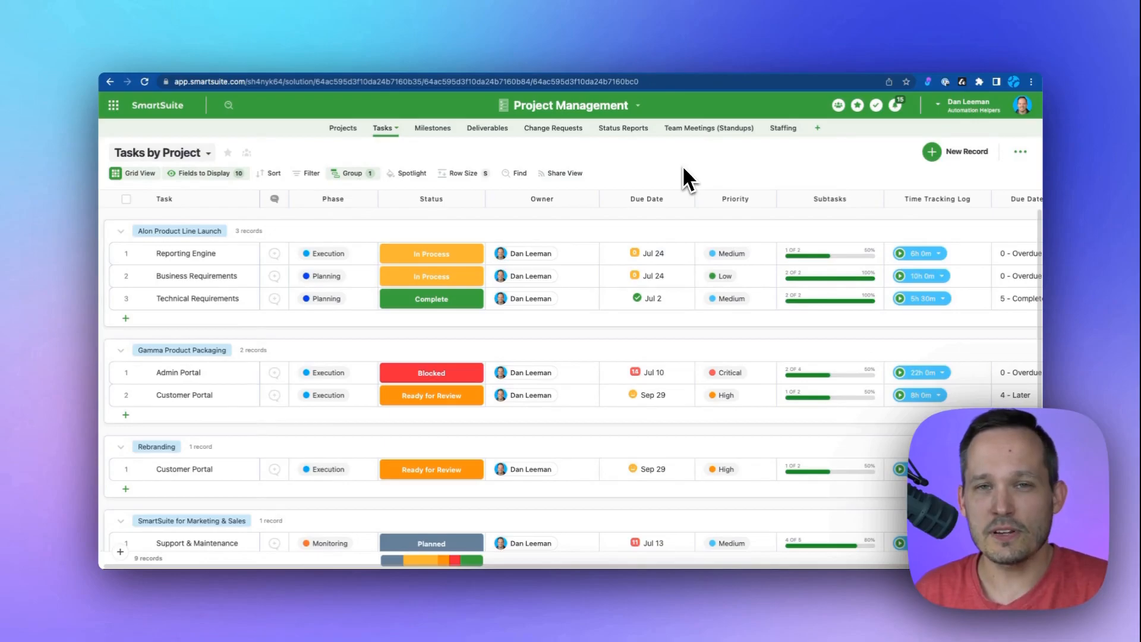
pyautogui.moveTo(733, 160)
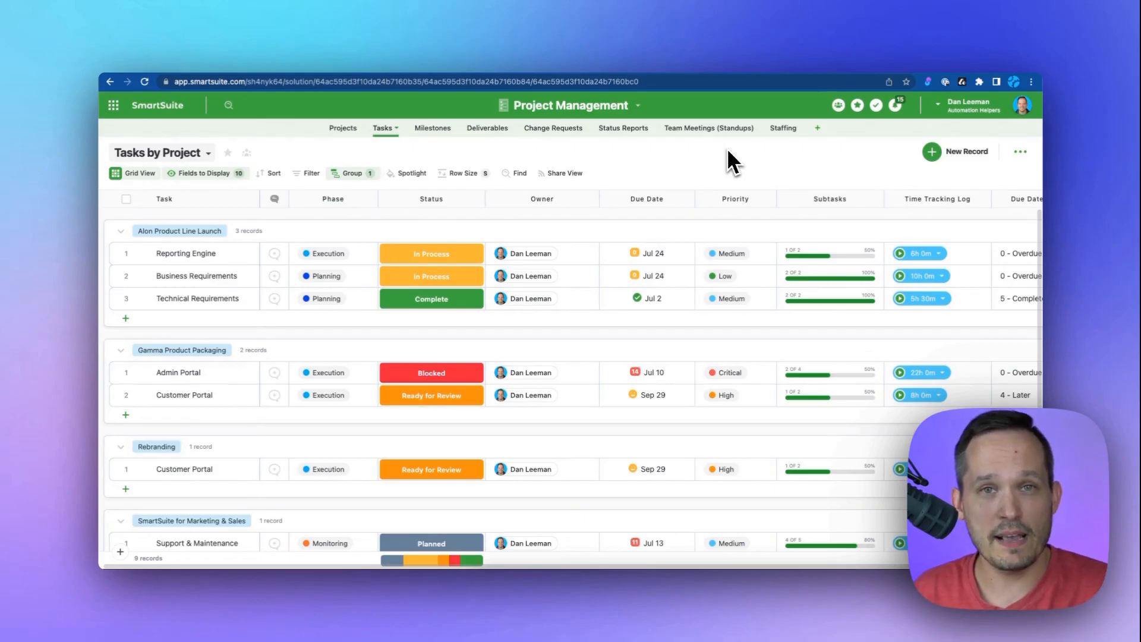
pyautogui.moveTo(748, 159)
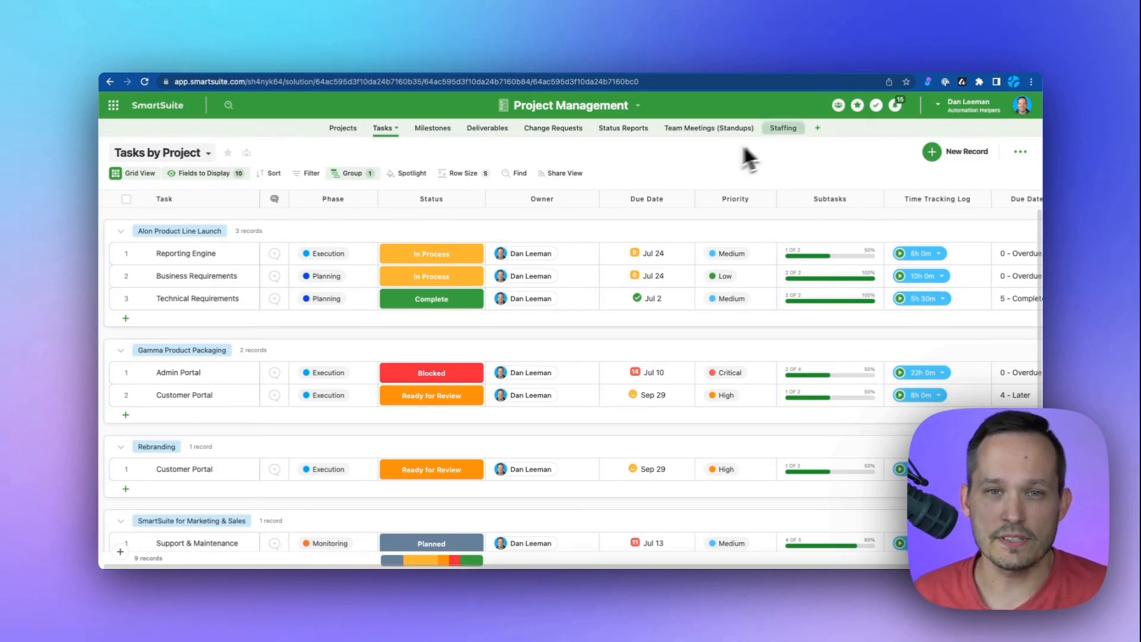
pyautogui.moveTo(839, 106)
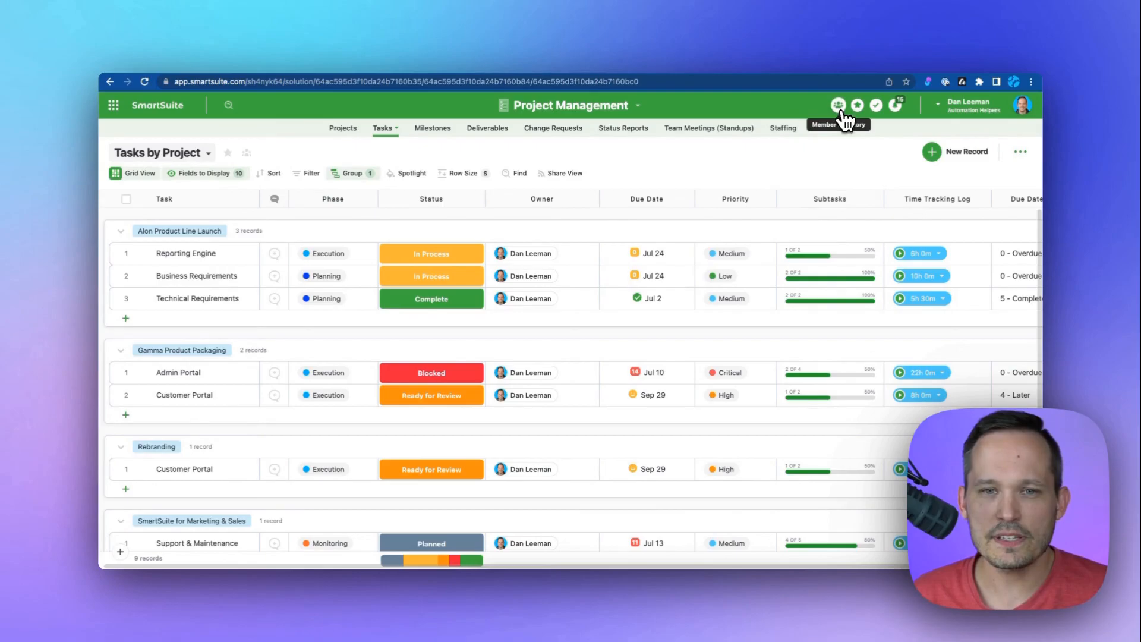
# Open the Member Directory and view a member's contact and office details.
pyautogui.click(839, 104)
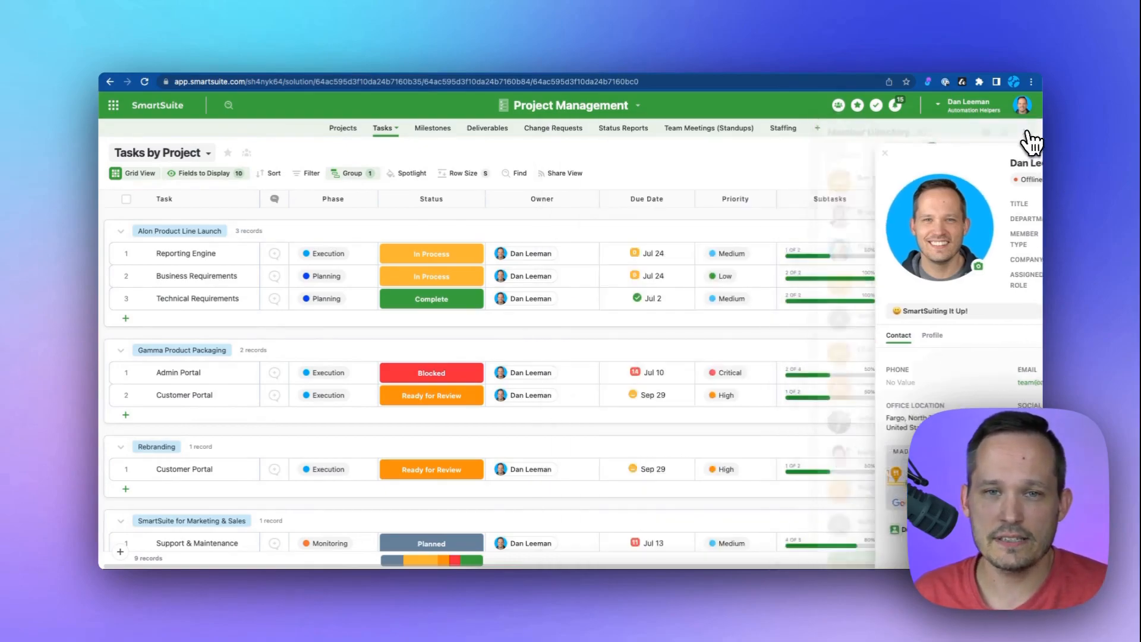
pyautogui.click(857, 105)
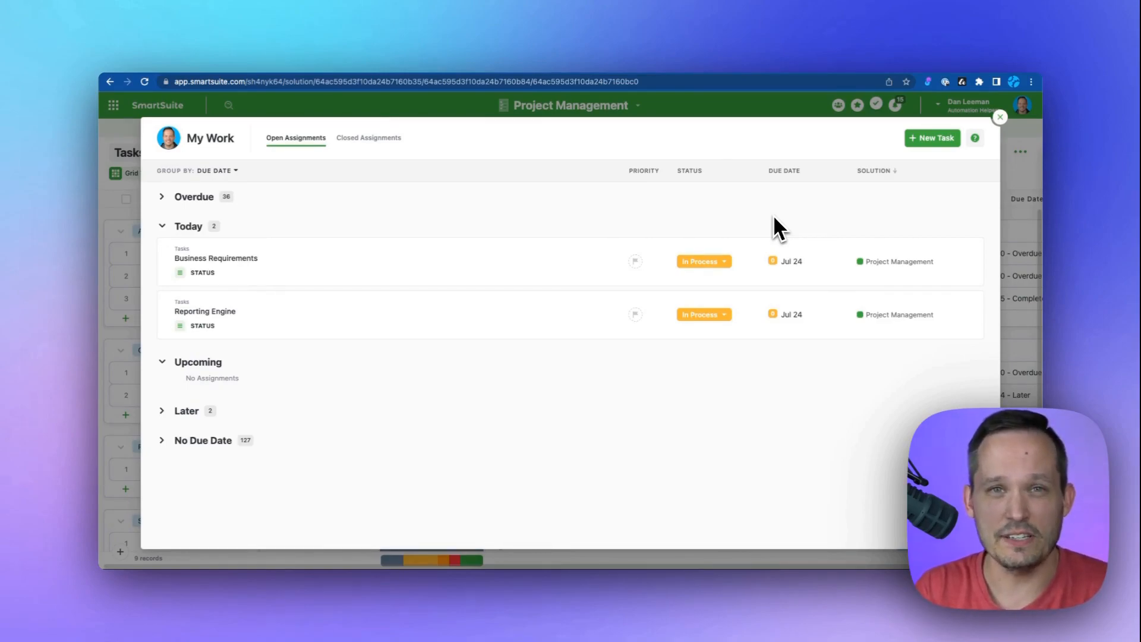
pyautogui.moveTo(447, 283)
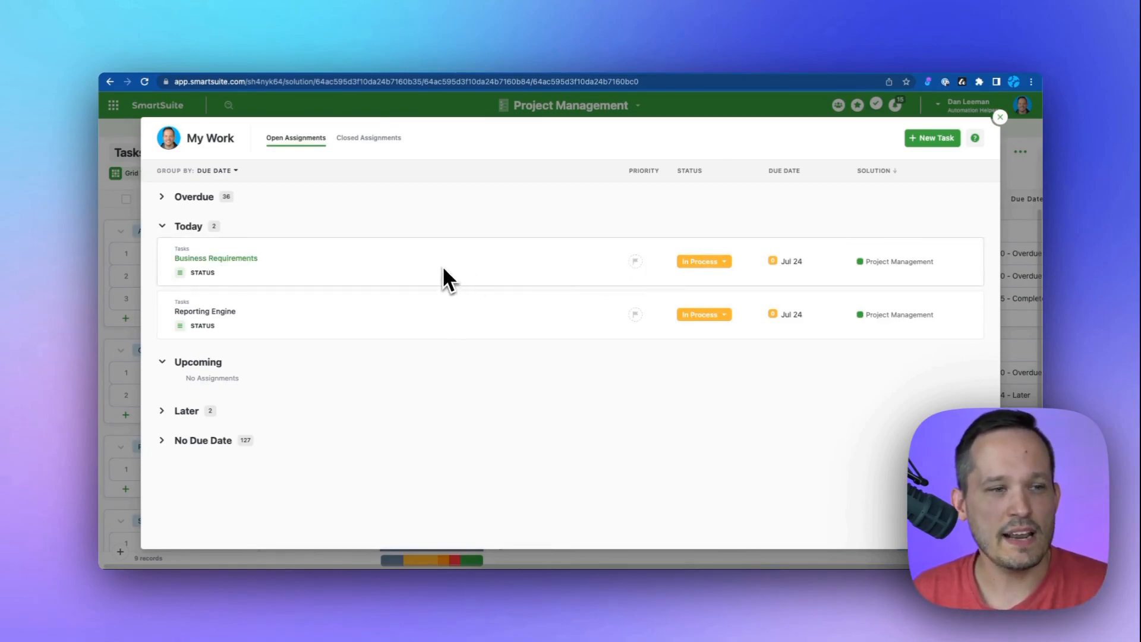
pyautogui.moveTo(411, 251)
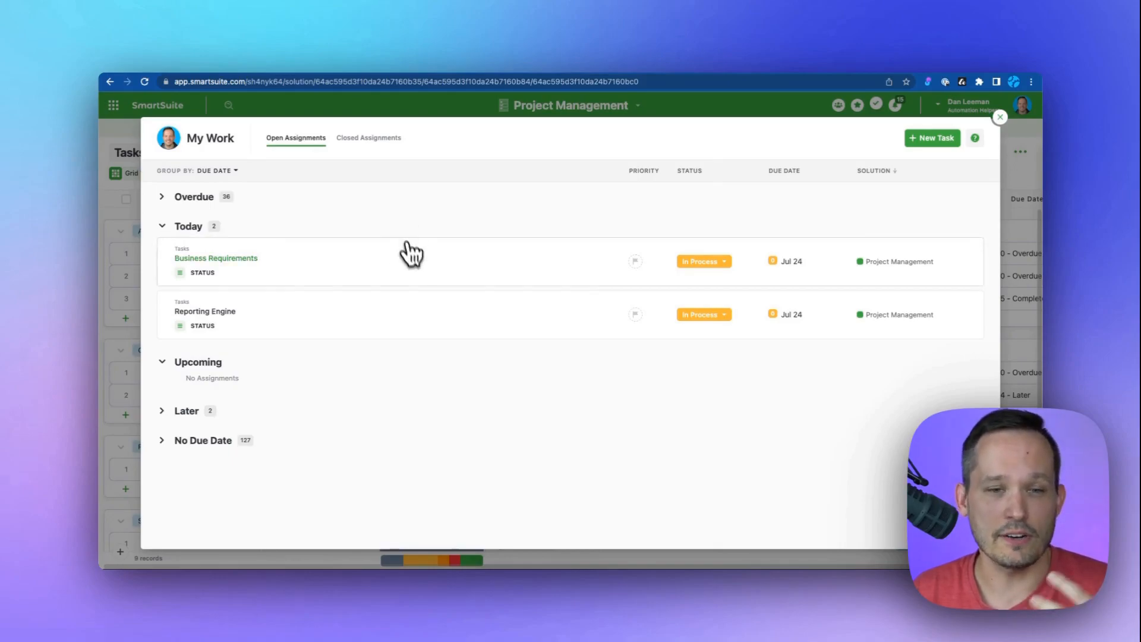
pyautogui.moveTo(442, 267)
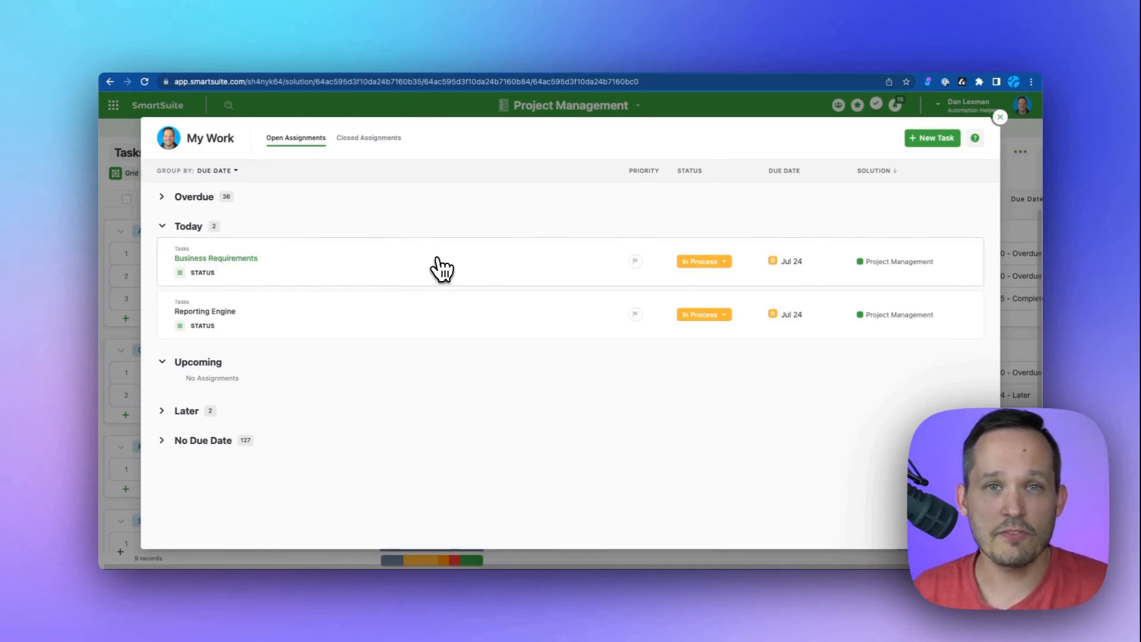
pyautogui.moveTo(683, 284)
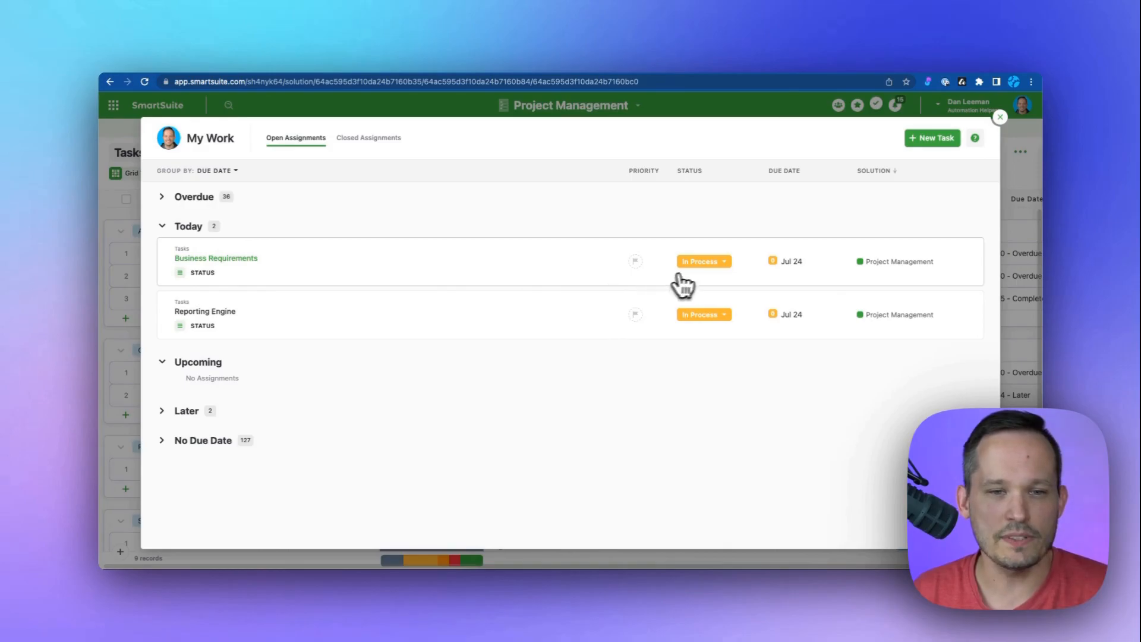
# Change the Business Requirements task status so only Reporting Engine remains due today.
pyautogui.click(704, 260)
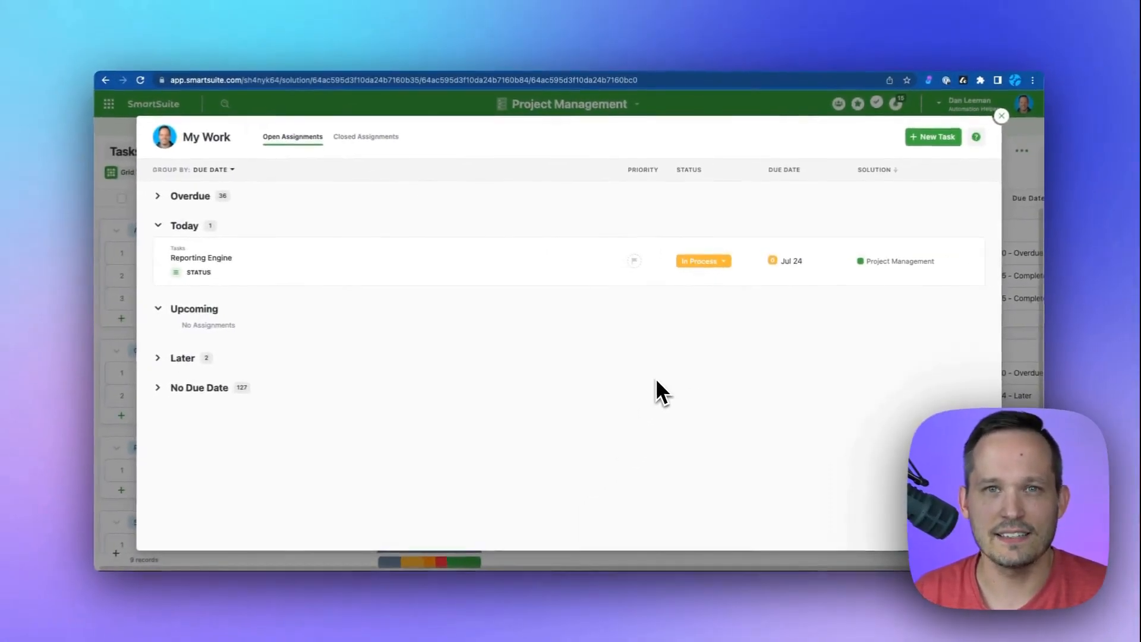
pyautogui.click(896, 104)
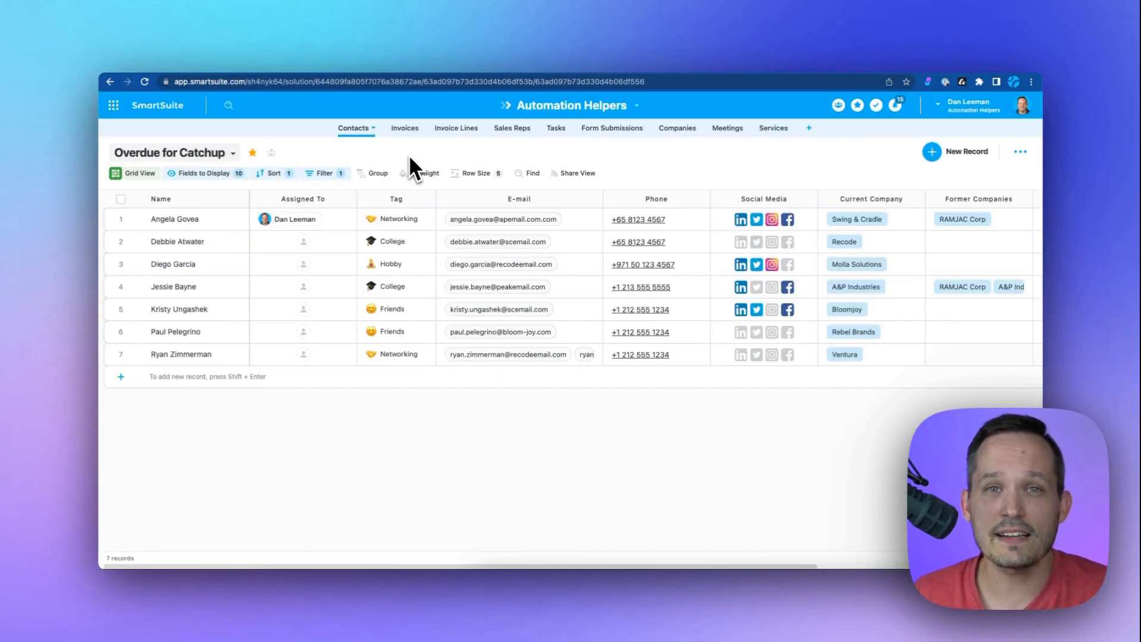
pyautogui.click(160, 218)
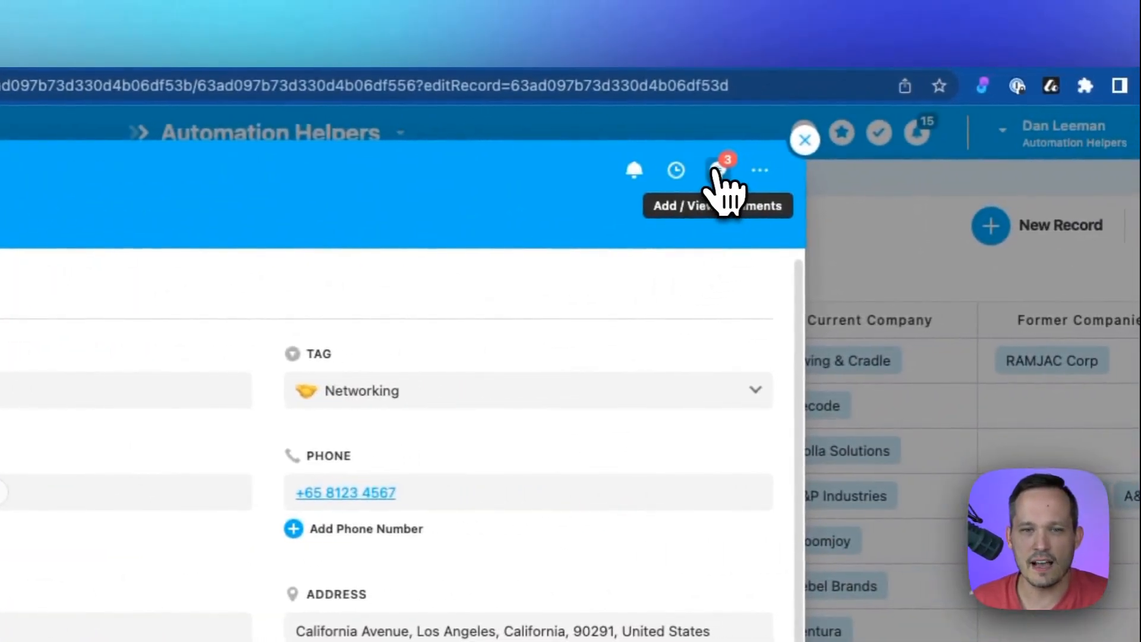
pyautogui.click(719, 169)
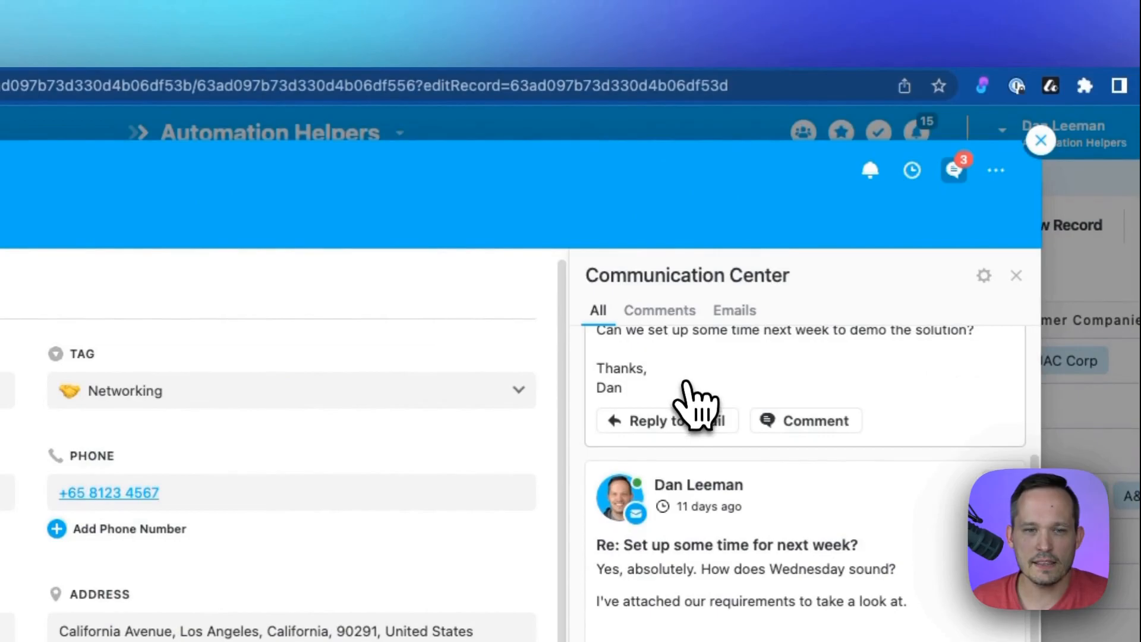
pyautogui.click(805, 421)
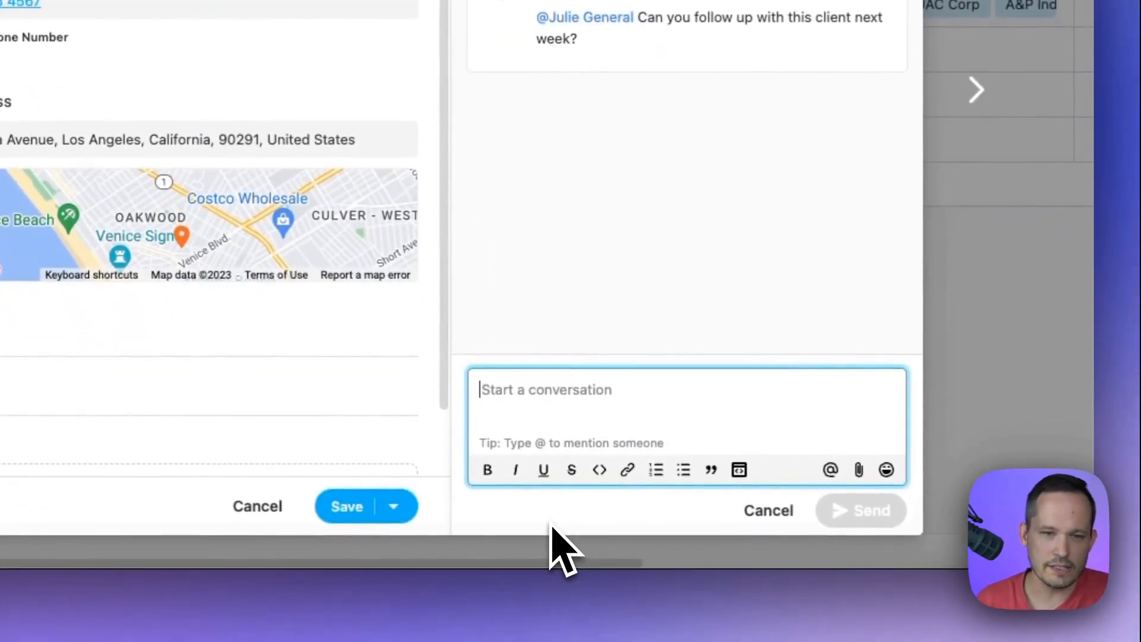
pyautogui.write('@')
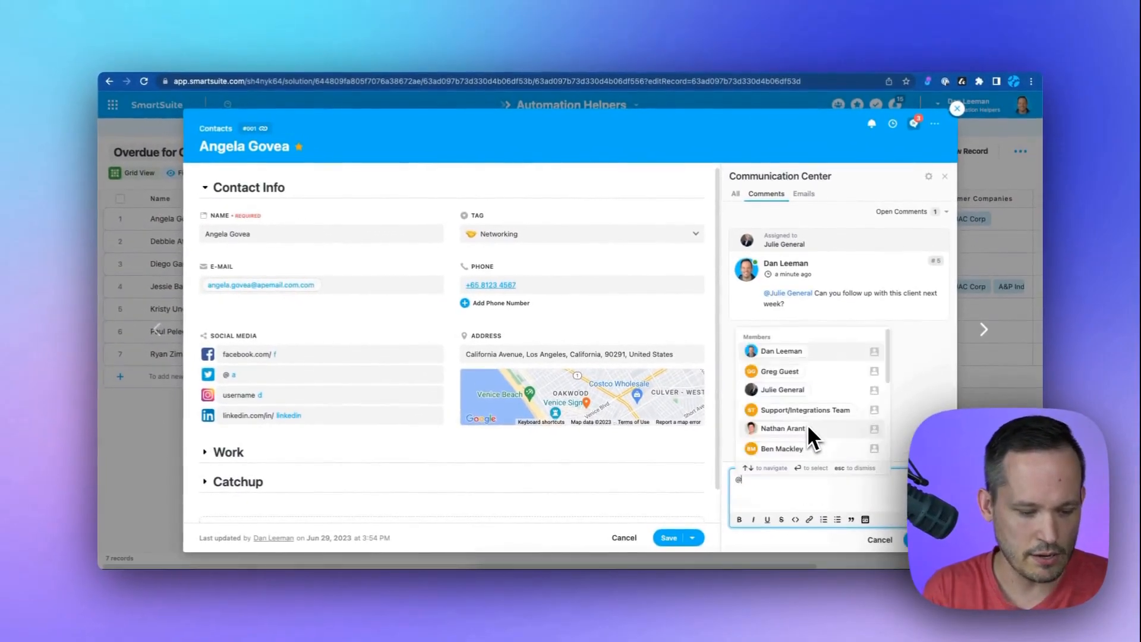
pyautogui.write('ben')
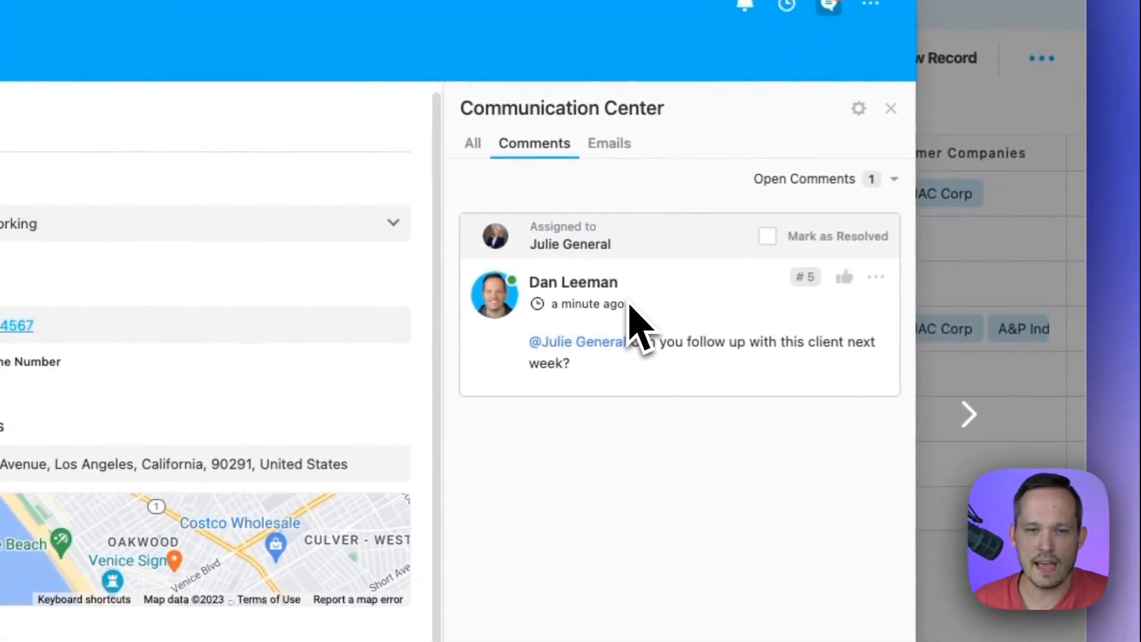
# Filter to emails and draft a new email from the Meeting Follow-Up template.
pyautogui.click(609, 143)
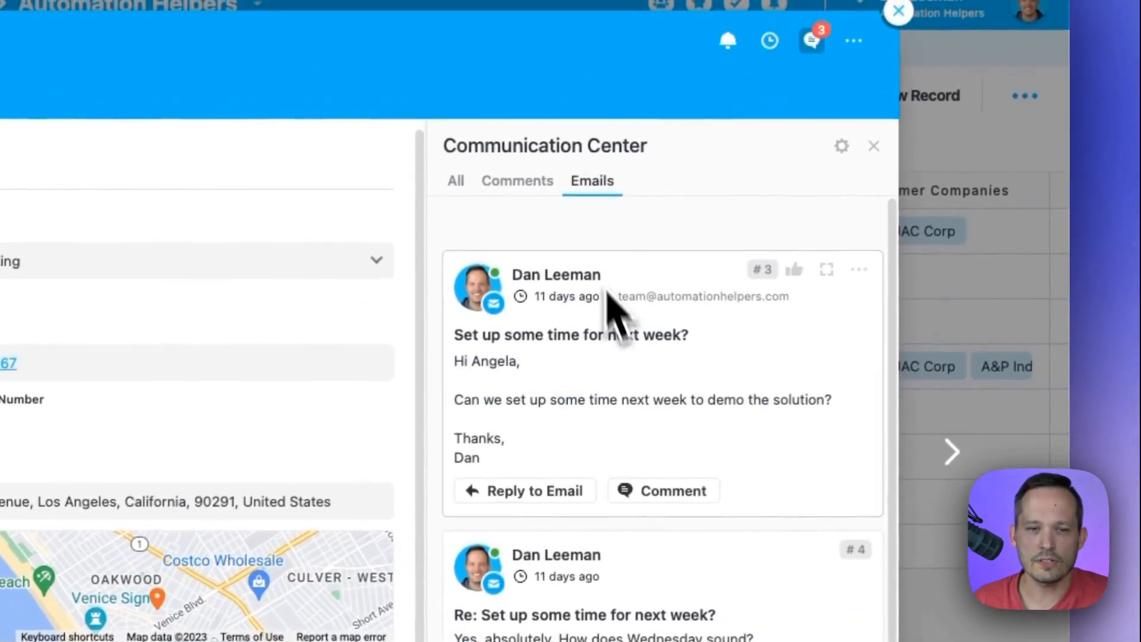
pyautogui.click(534, 490)
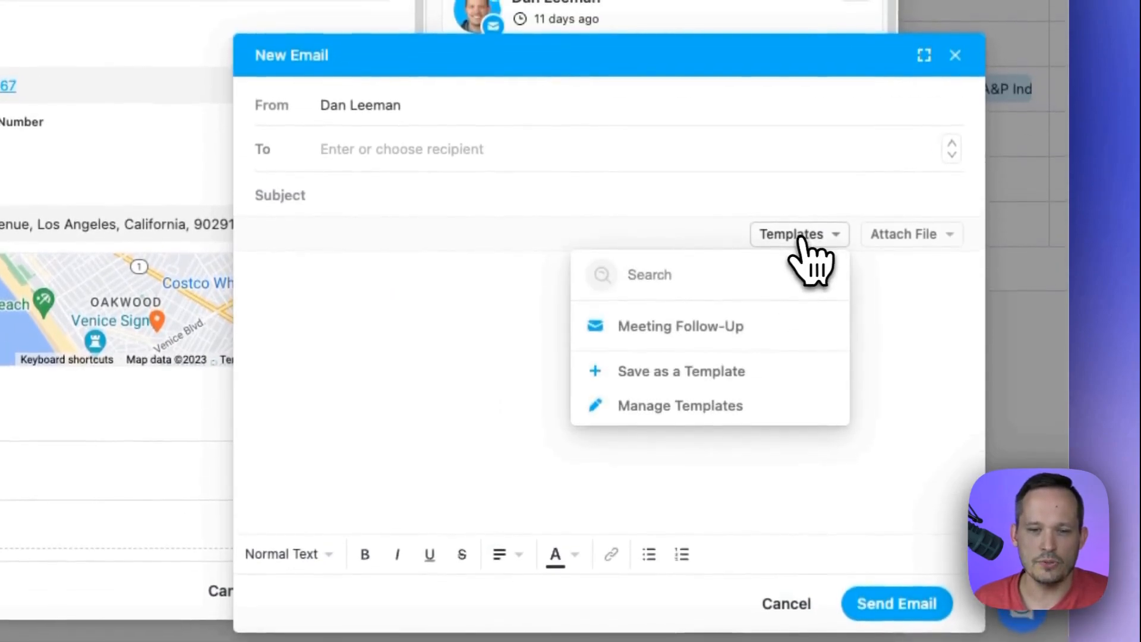
pyautogui.click(681, 326)
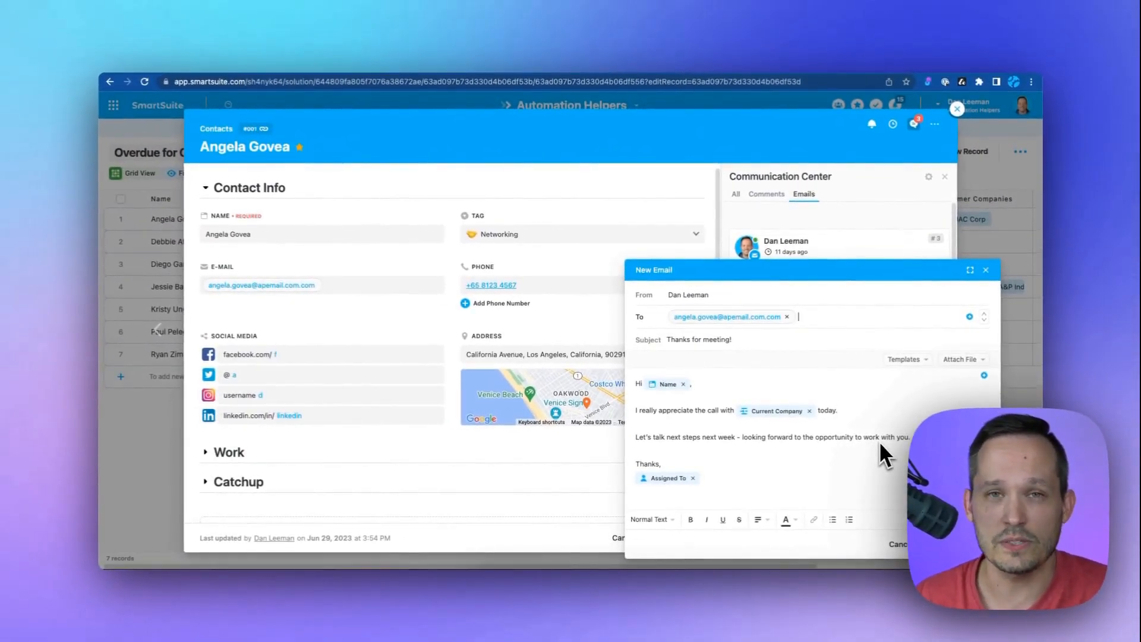
pyautogui.click(476, 385)
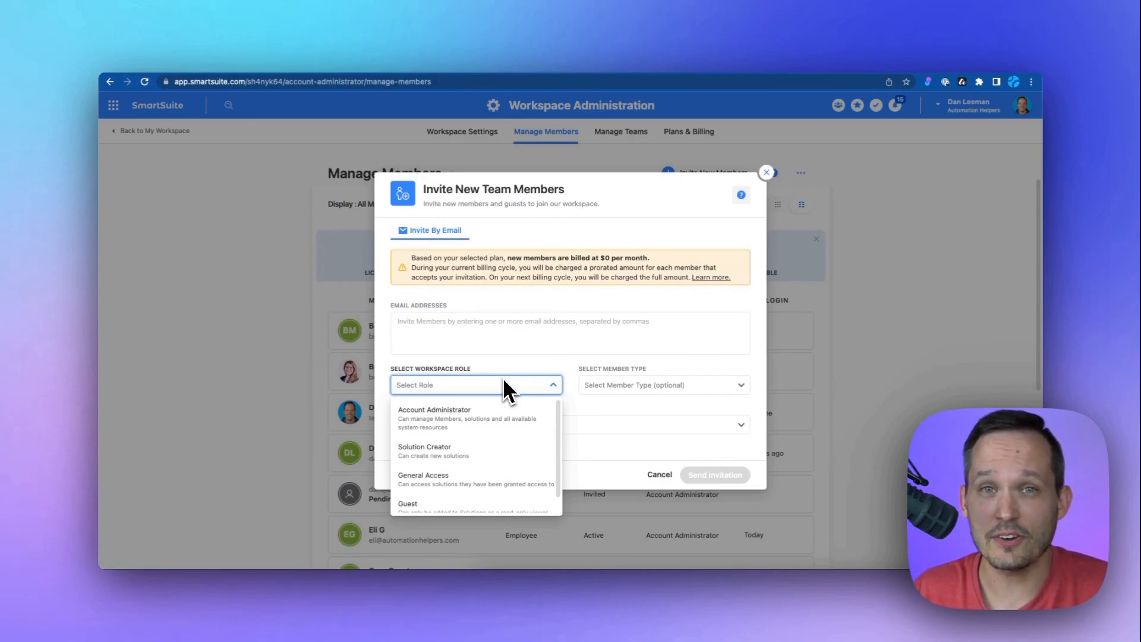
pyautogui.moveTo(510, 425)
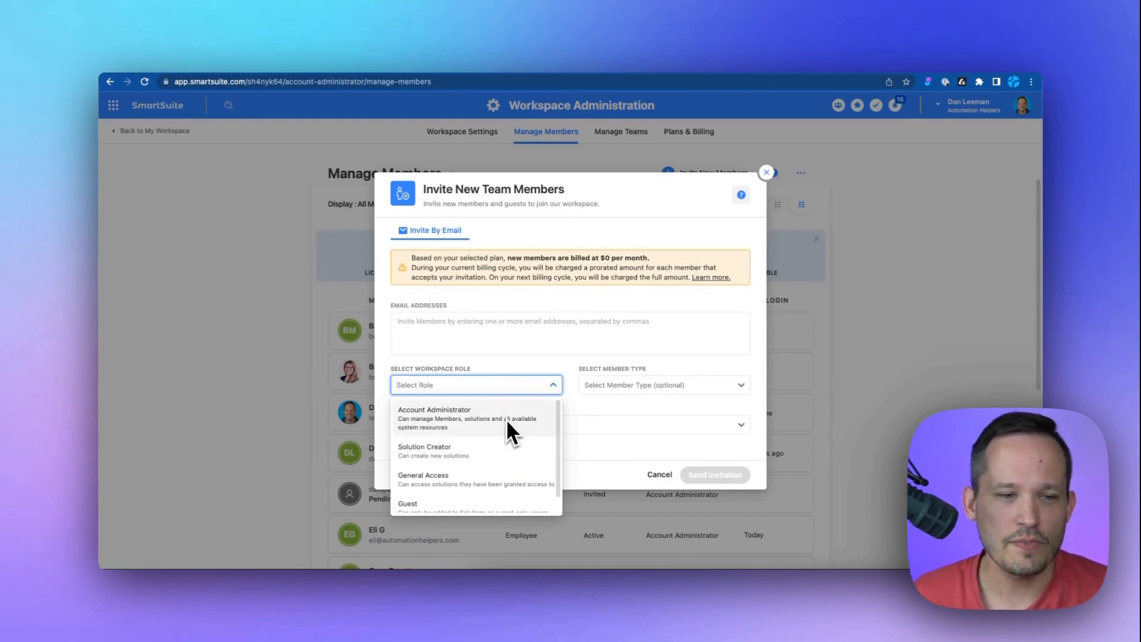
pyautogui.moveTo(490, 433)
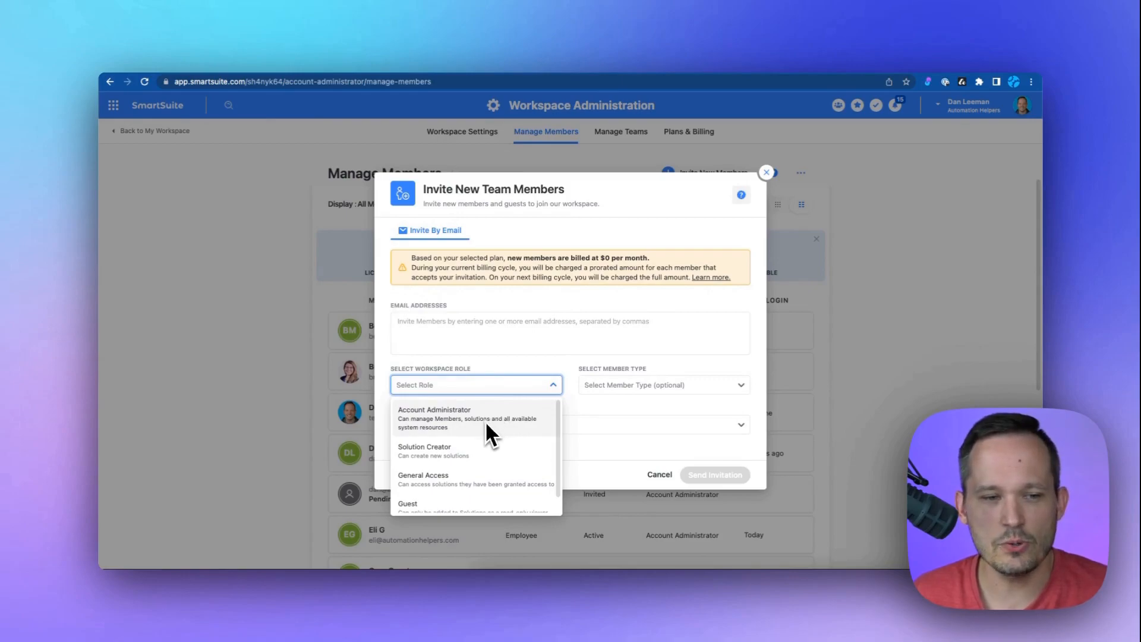
pyautogui.scroll(-3)
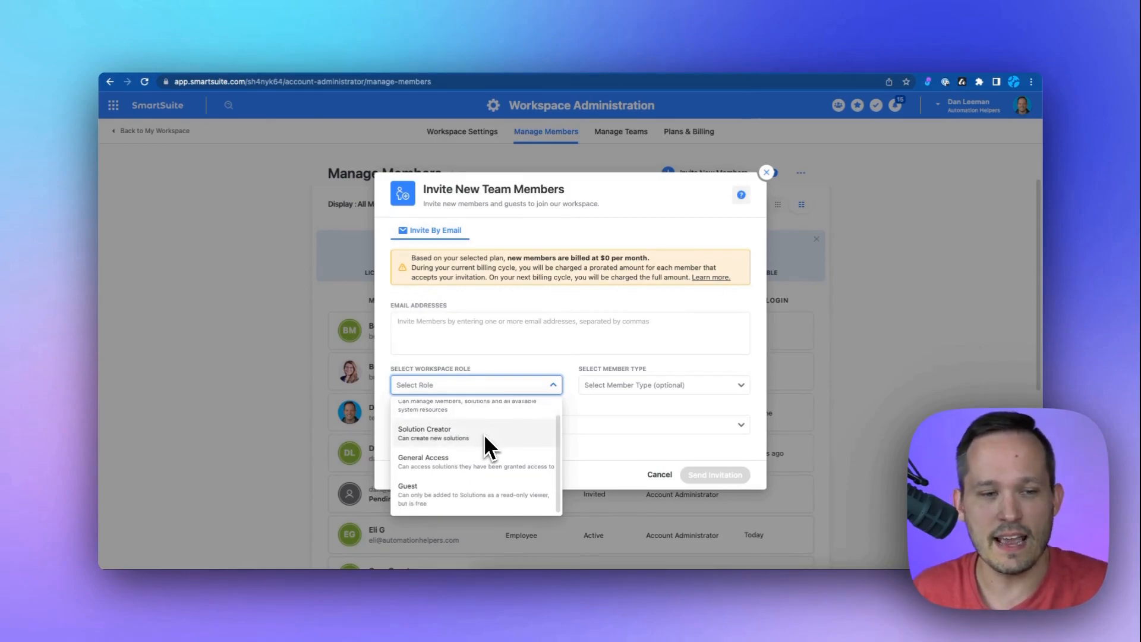
pyautogui.moveTo(488, 470)
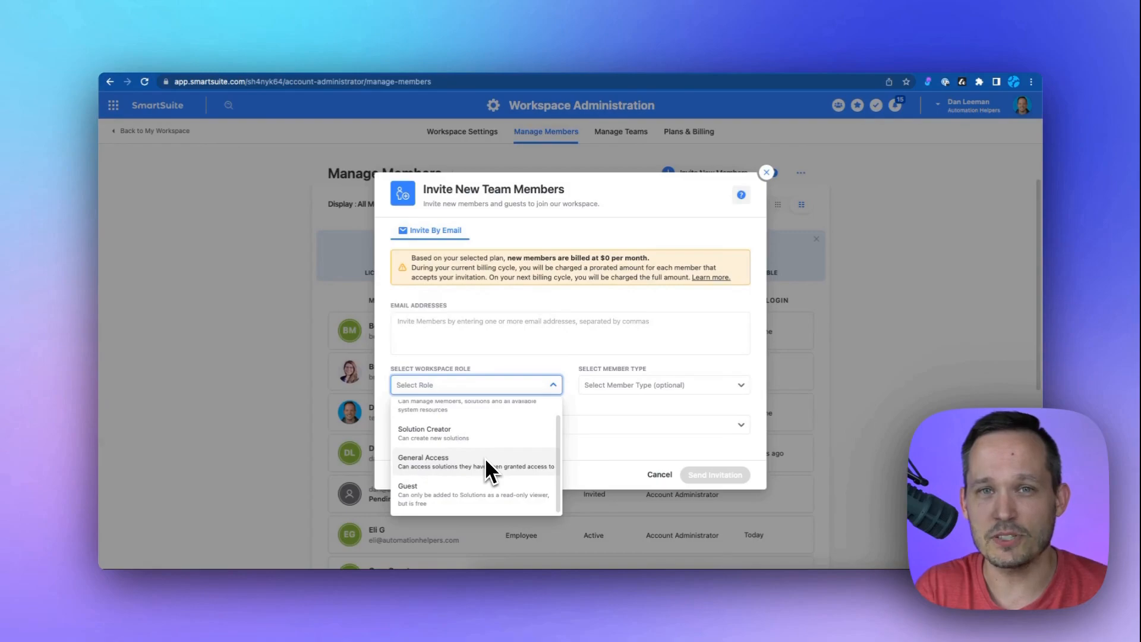
pyautogui.moveTo(482, 506)
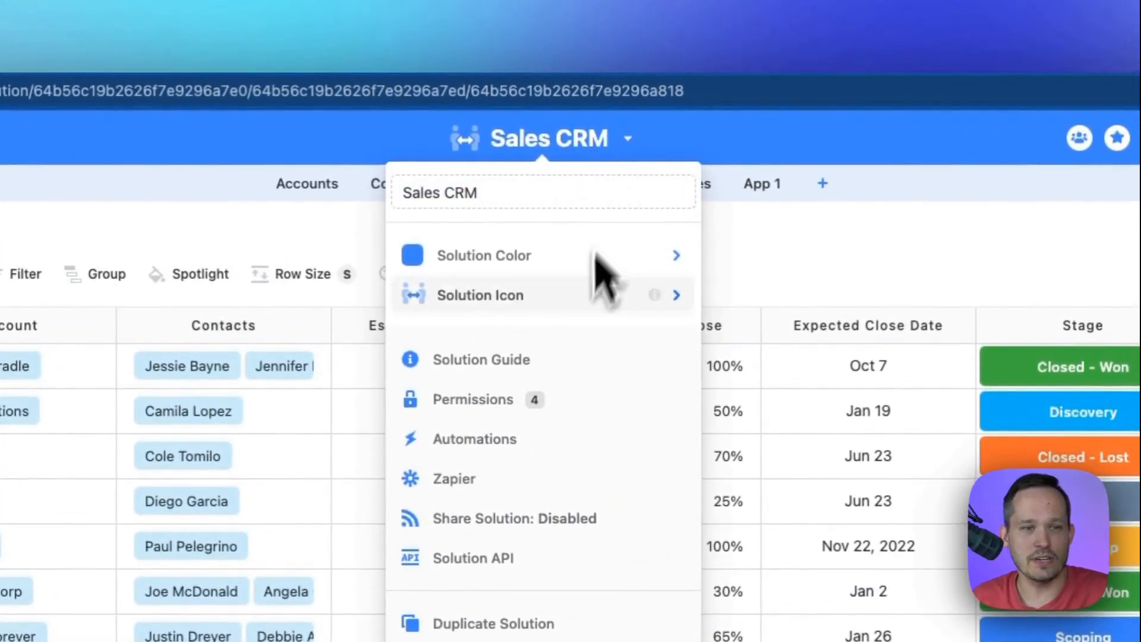
# Review Sales CRM solution permissions, then Opportunities app and Estimated Value field permissions.
pyautogui.click(473, 399)
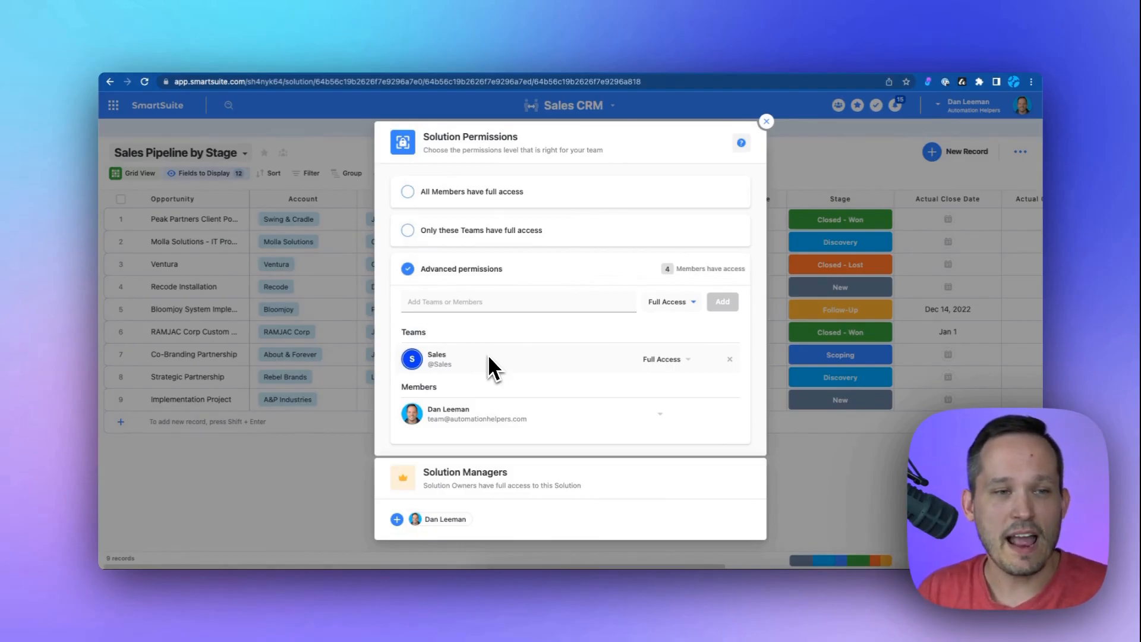
pyautogui.click(765, 120)
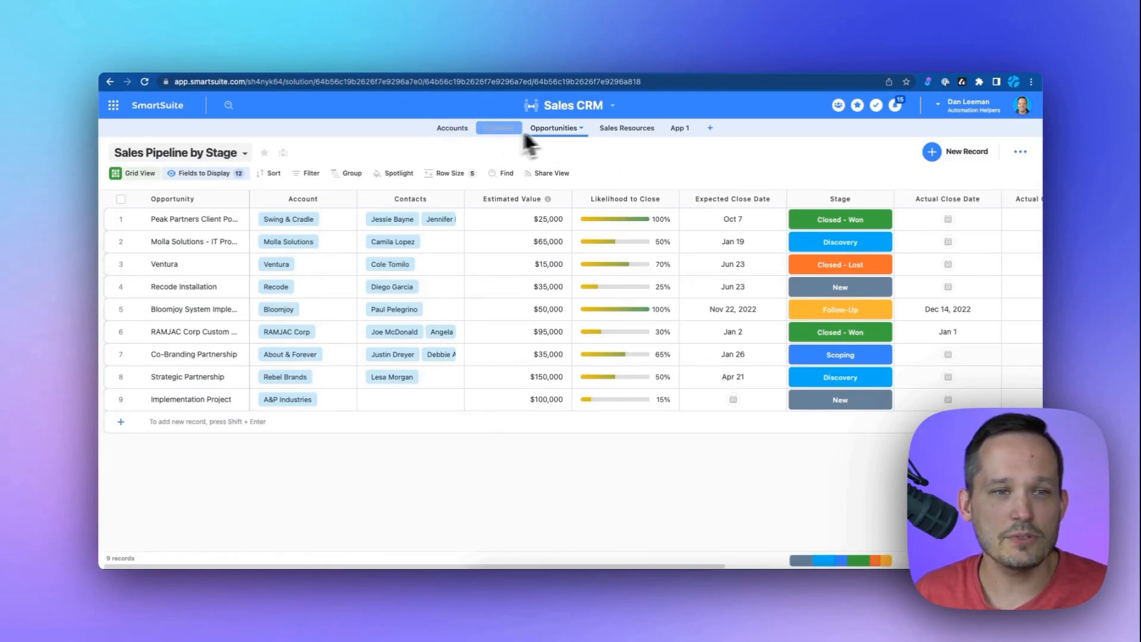
pyautogui.click(581, 127)
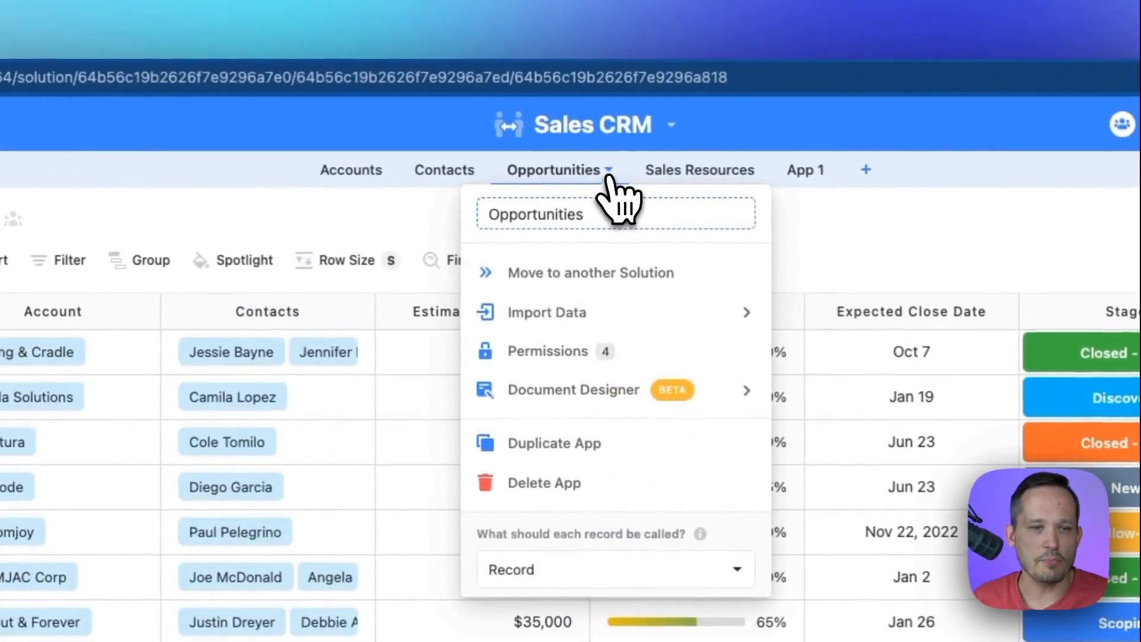
pyautogui.click(545, 312)
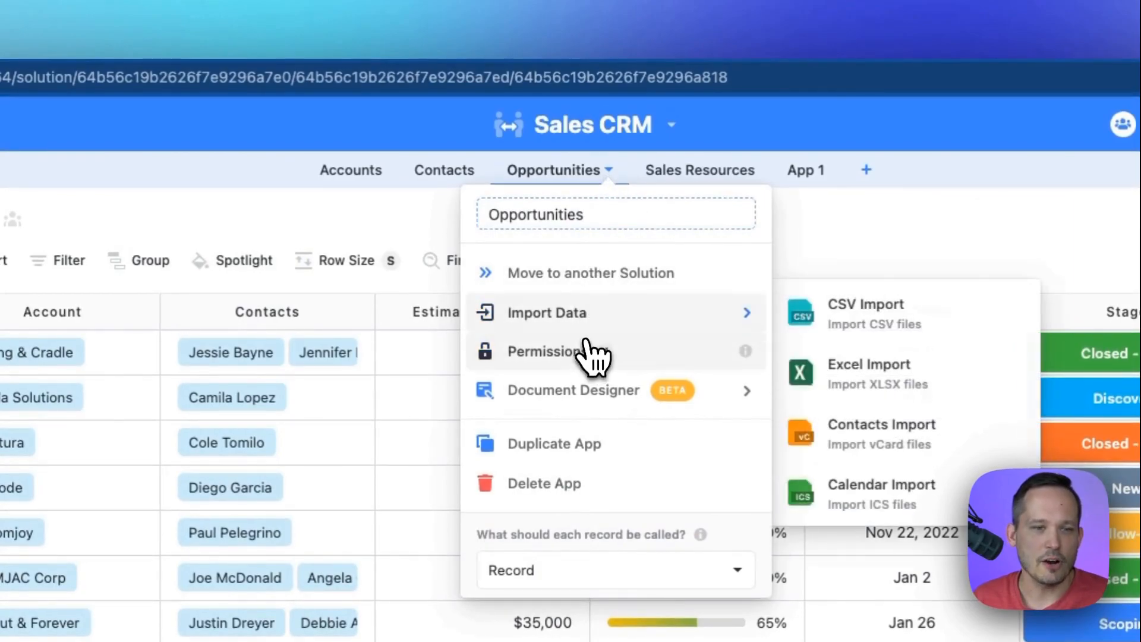
pyautogui.click(546, 351)
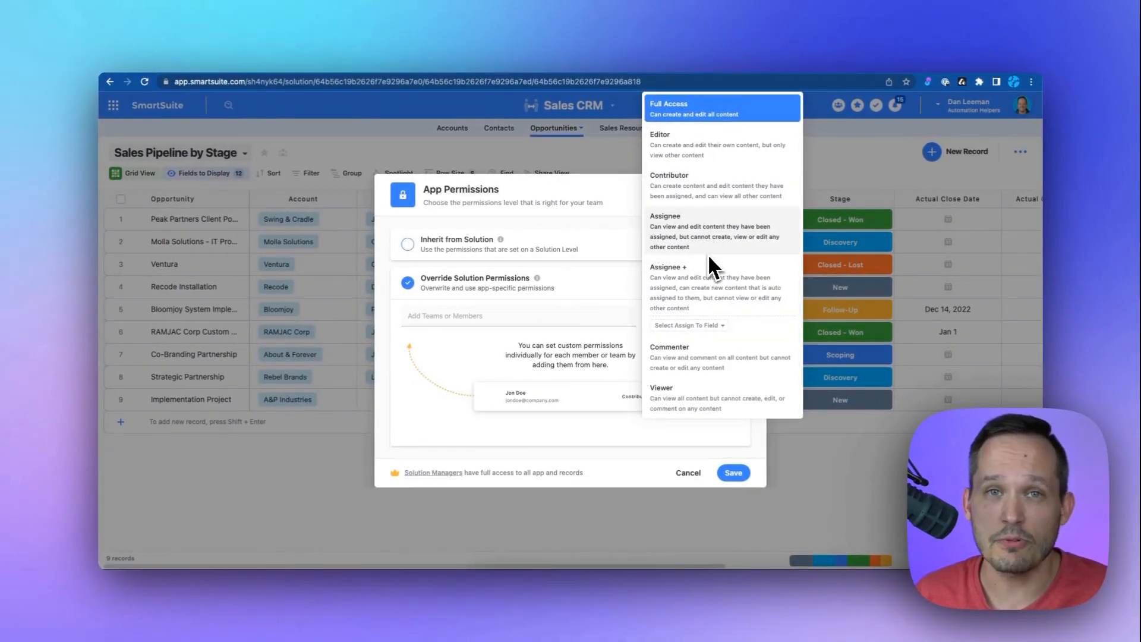
pyautogui.click(687, 472)
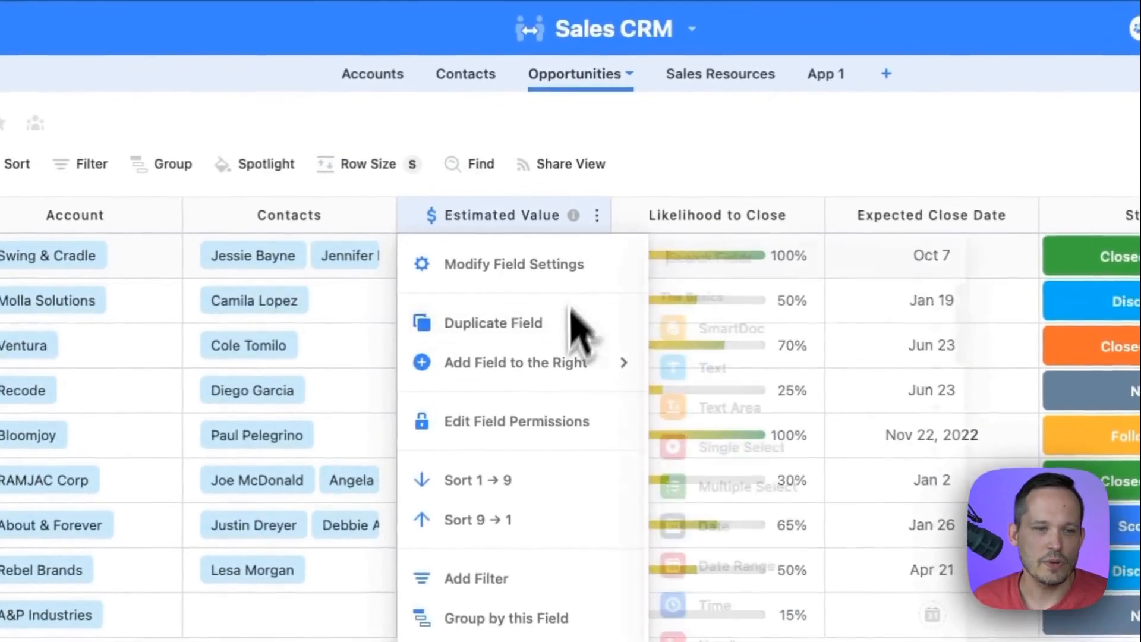
pyautogui.click(516, 421)
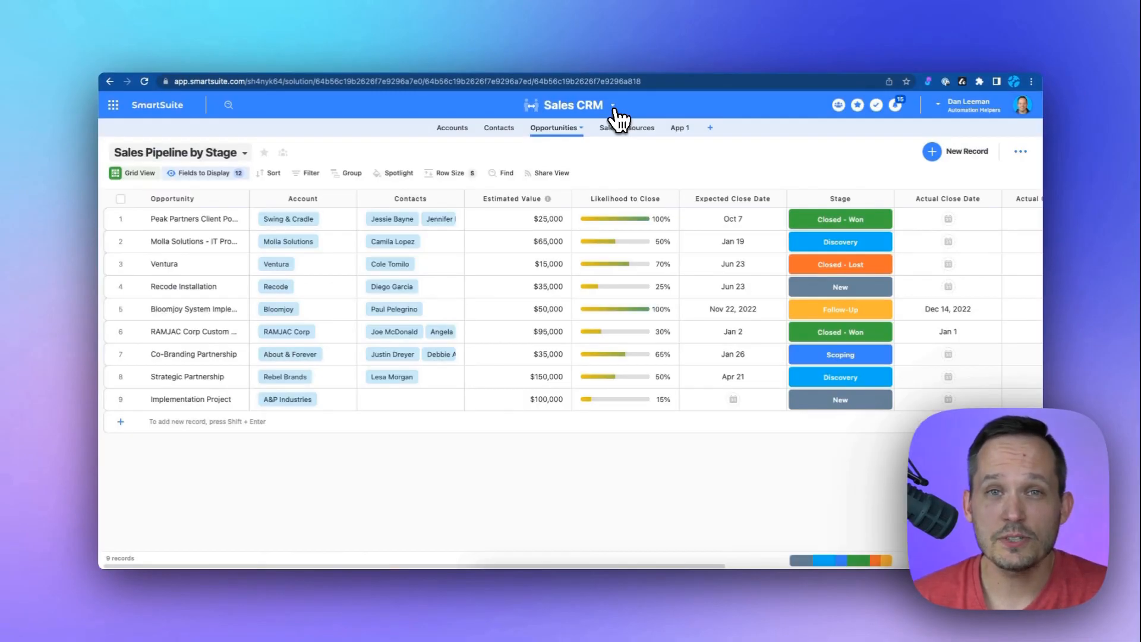
# Start a Sales CRM automation triggered 'When a record is created' and browse available actions.
pyautogui.click(612, 104)
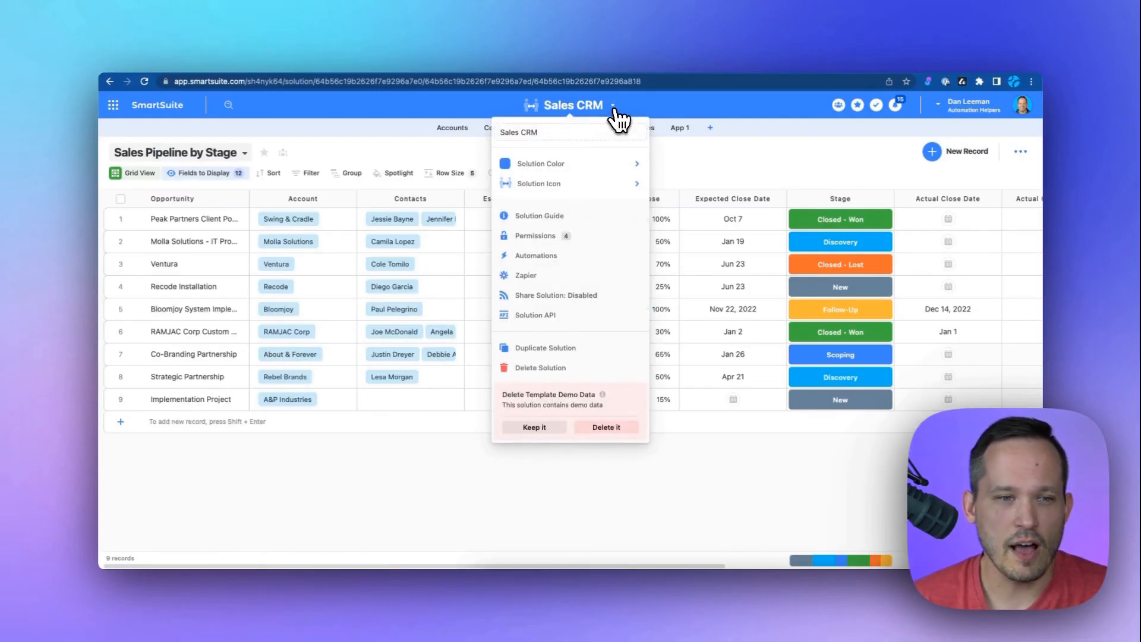
pyautogui.click(536, 255)
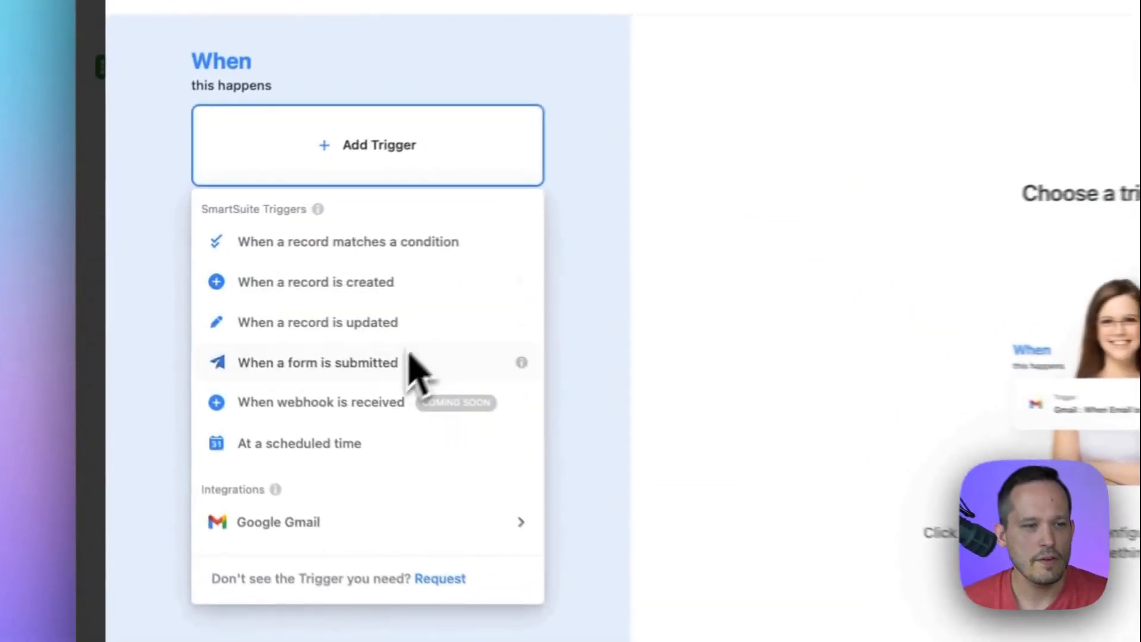
pyautogui.click(315, 282)
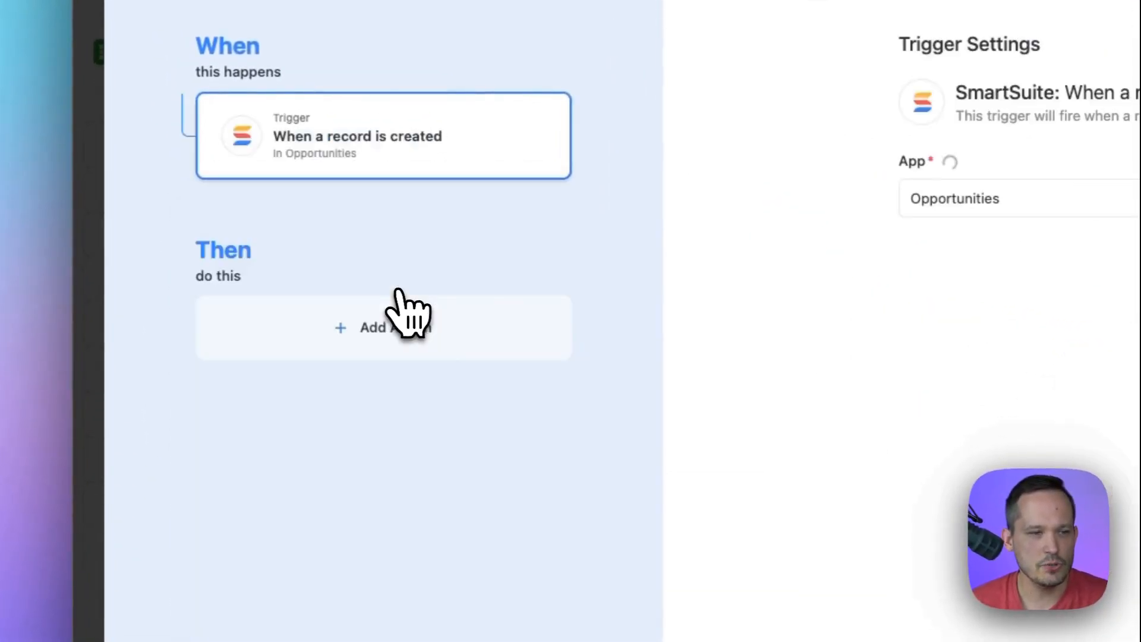
pyautogui.click(383, 327)
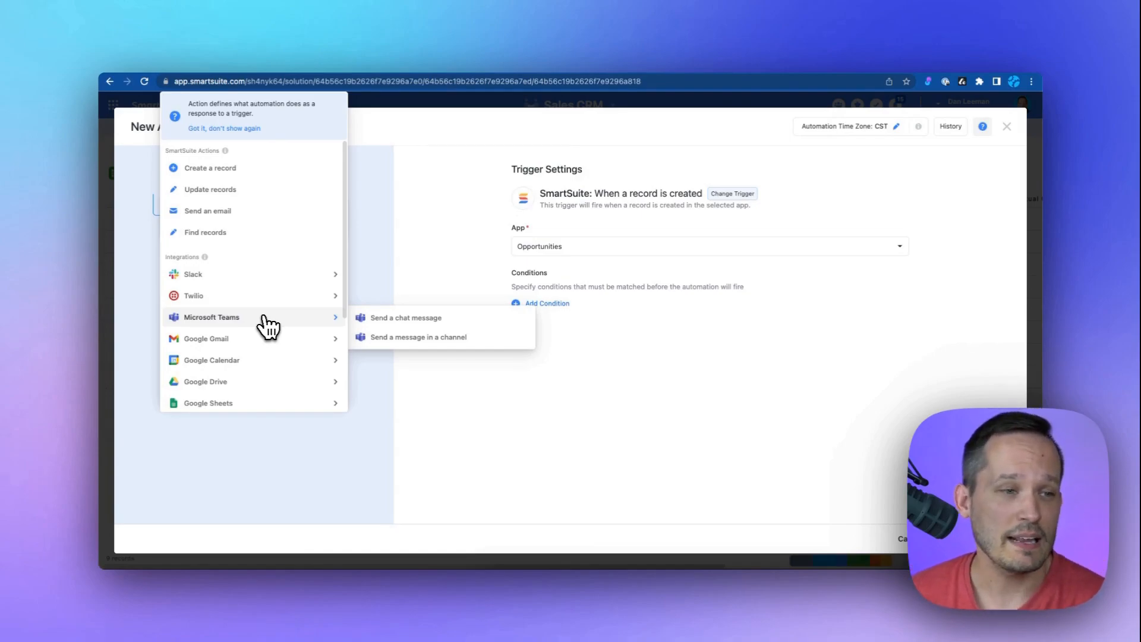
pyautogui.scroll(-3)
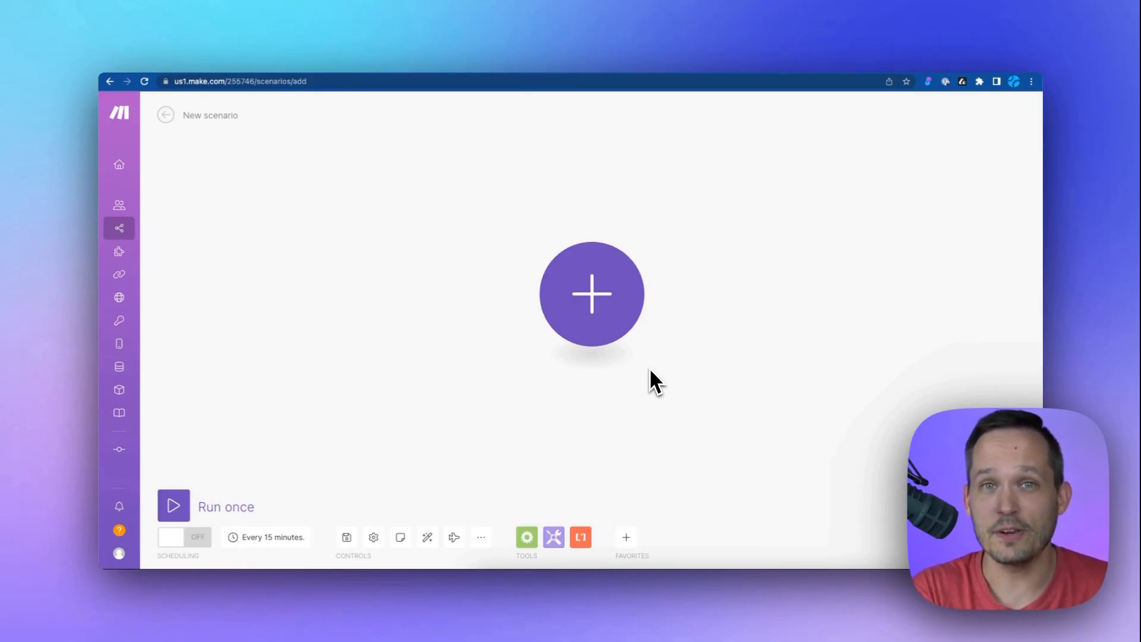
# Add the scenario's first module by searching 'smarts' and choosing SmartSuite.
pyautogui.click(592, 294)
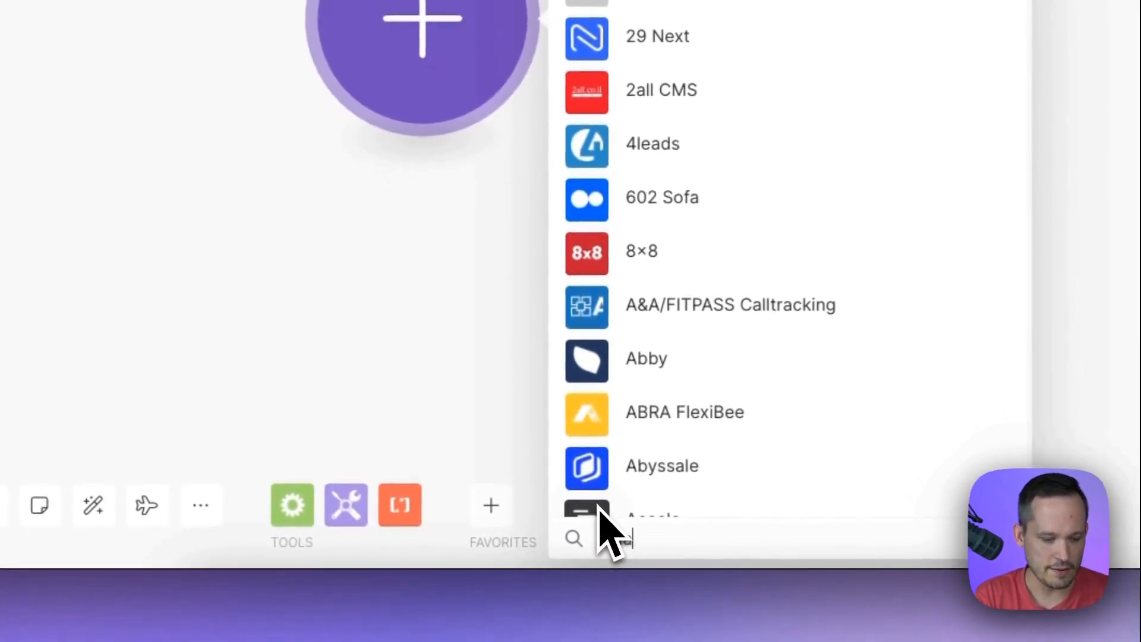
pyautogui.write('smarts')
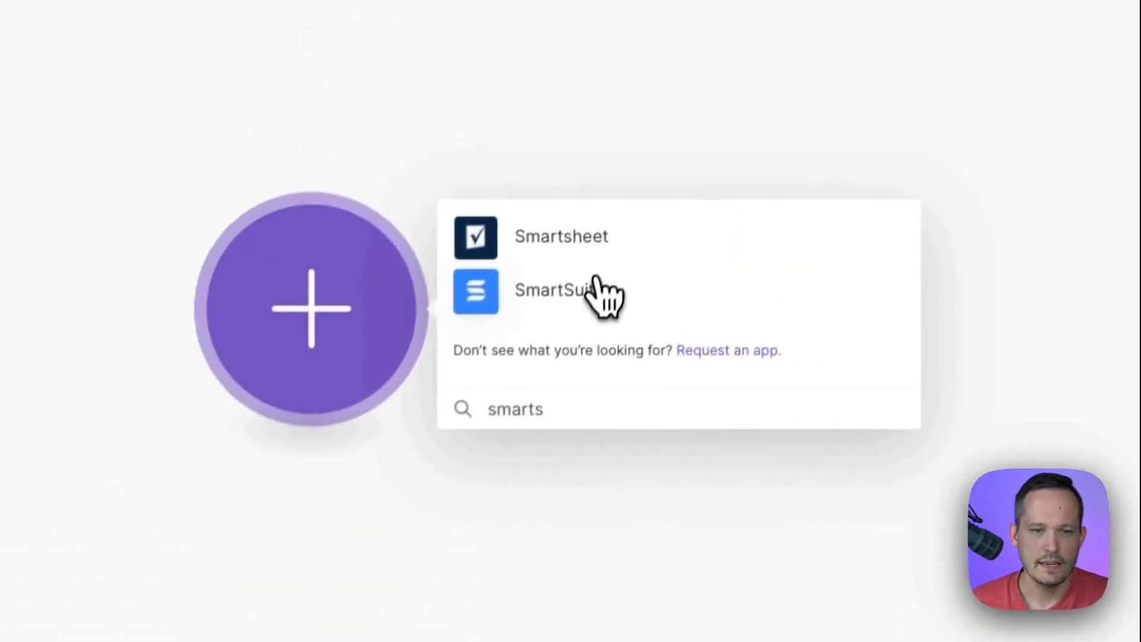
pyautogui.click(554, 290)
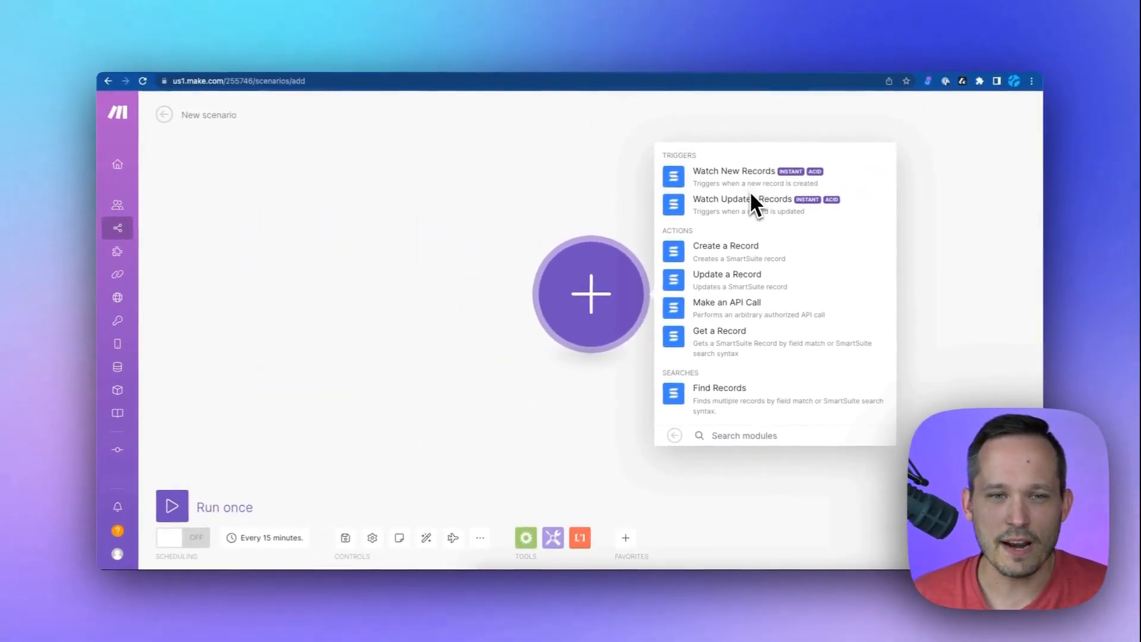
pyautogui.moveTo(761, 192)
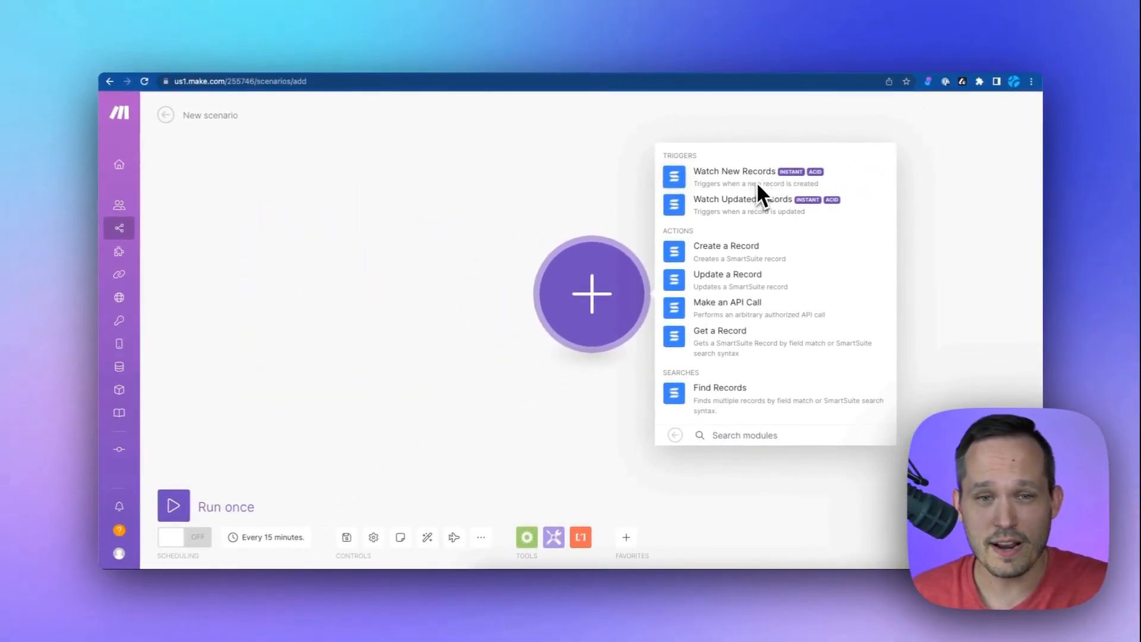
pyautogui.moveTo(764, 285)
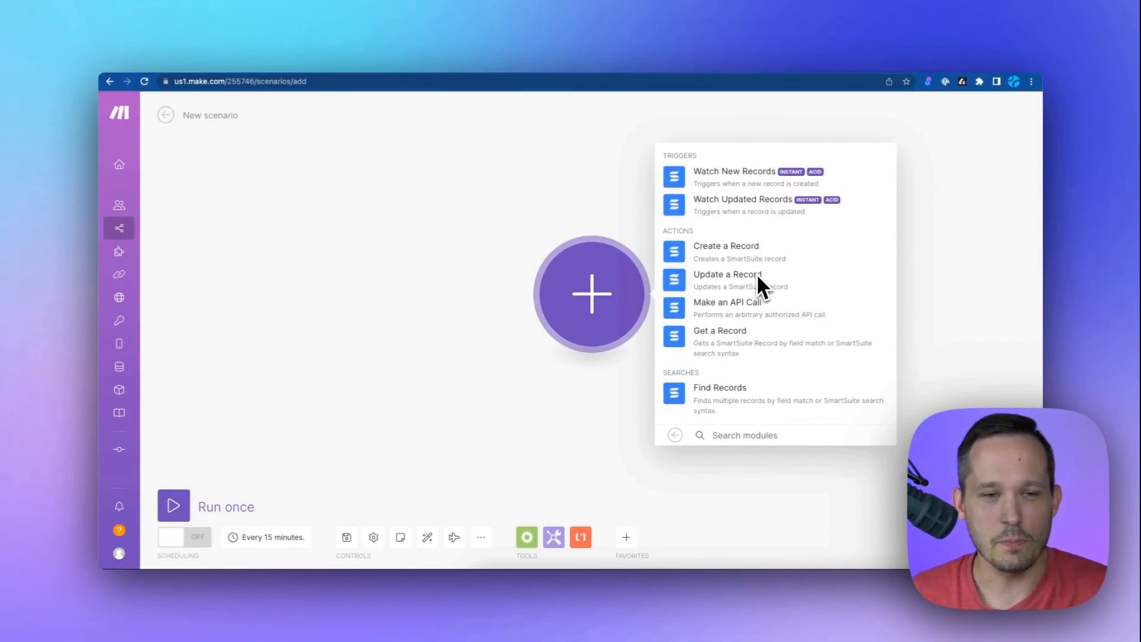
pyautogui.moveTo(760, 334)
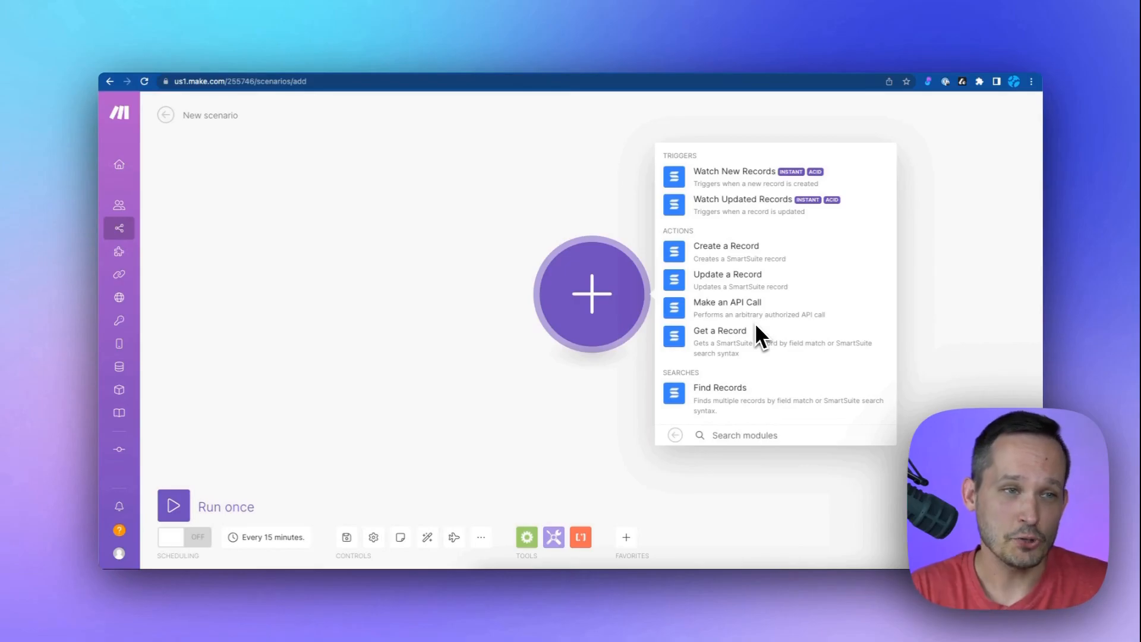
pyautogui.moveTo(625, 101)
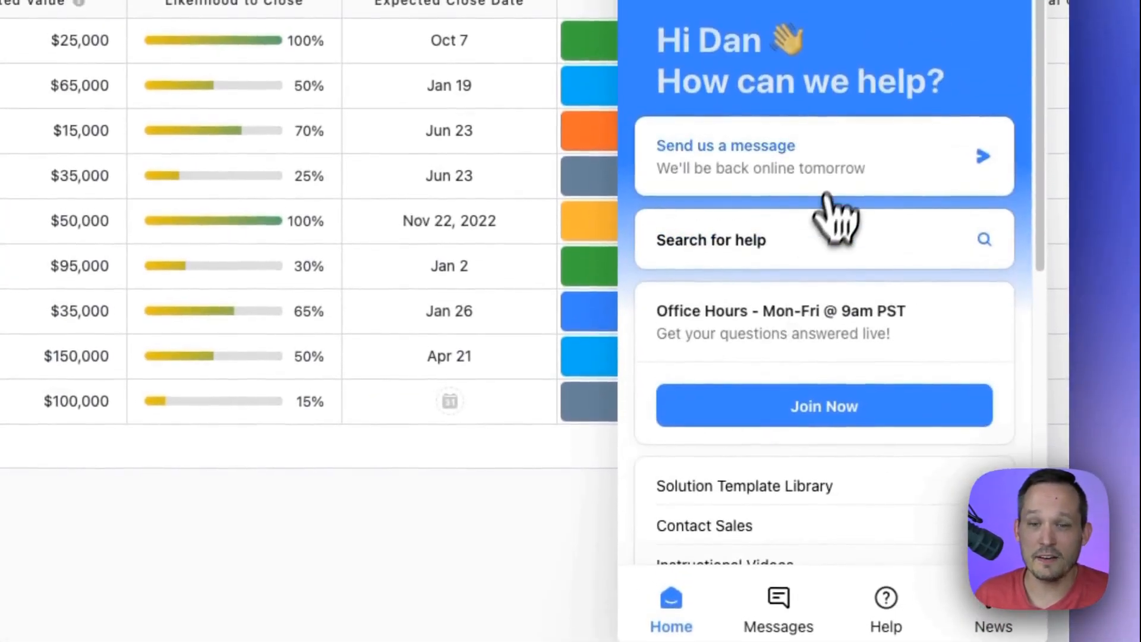
# Scroll through the help panel's messaging, help search and office hours options.
pyautogui.scroll(-3)
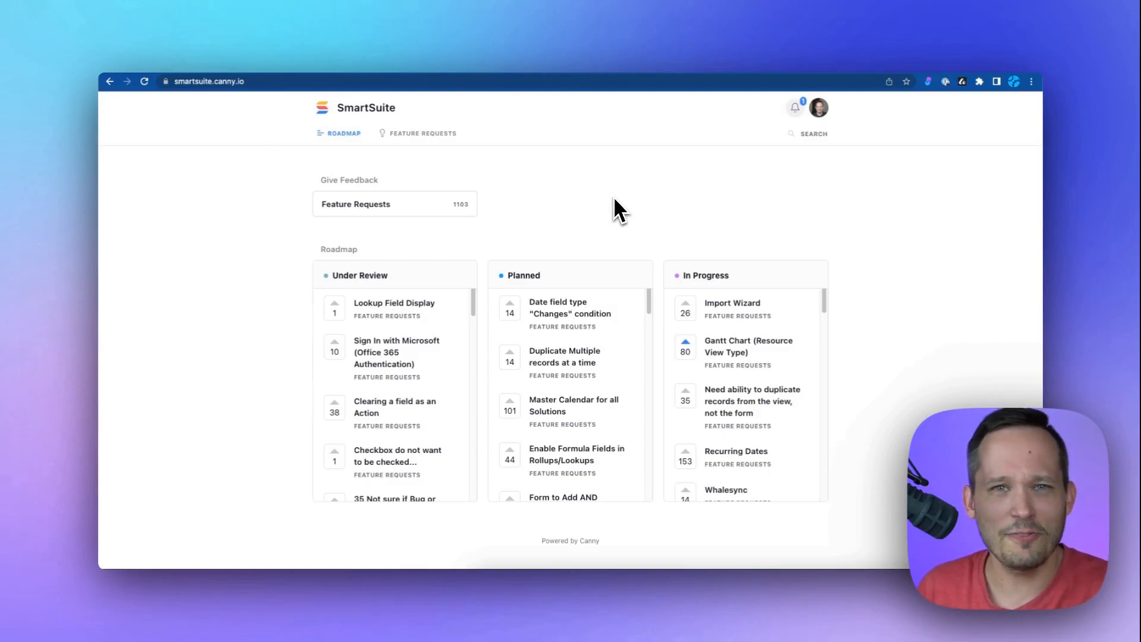
pyautogui.moveTo(637, 220)
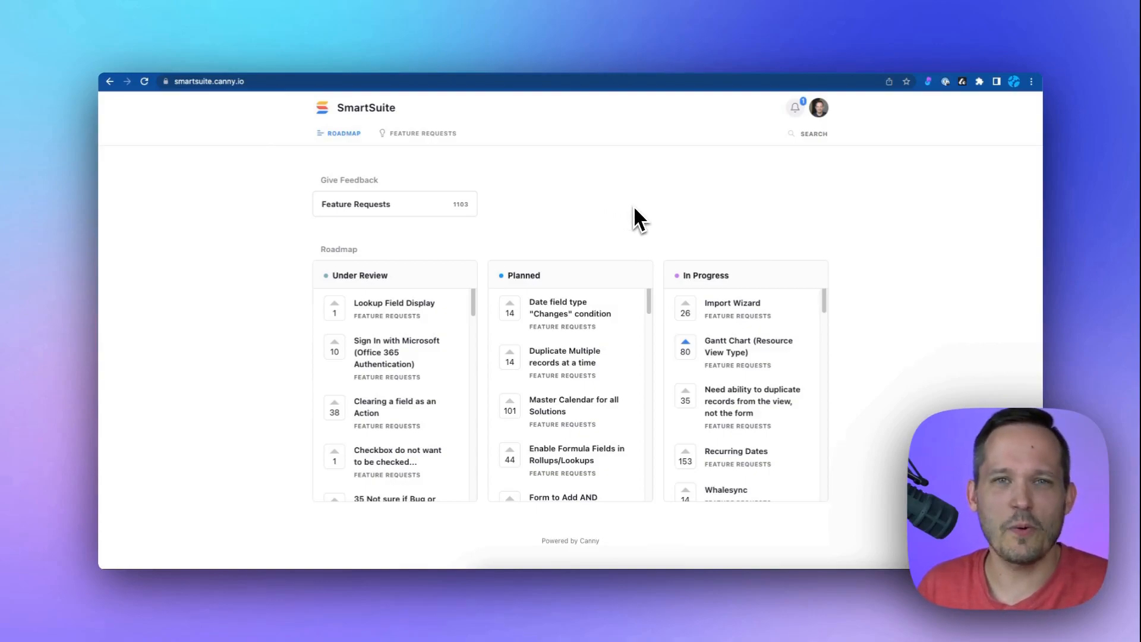